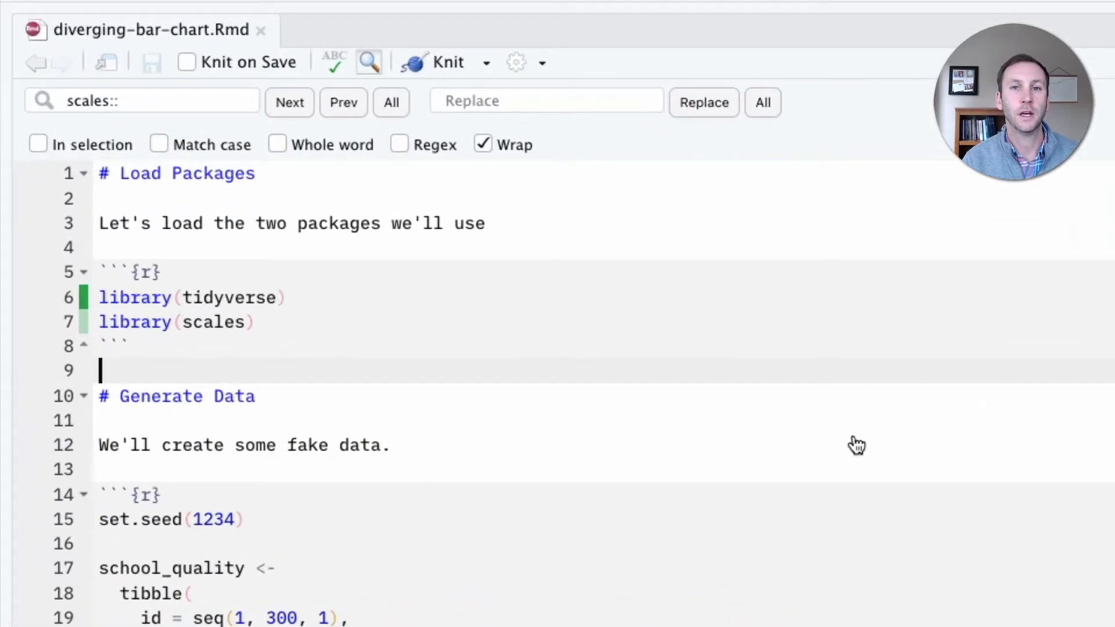
Step: Run the Load Packages chunk so tidyverse and scales attach messages show inline
{"action": "scroll", "scroll_direction": "down", "scroll_amount": 3}
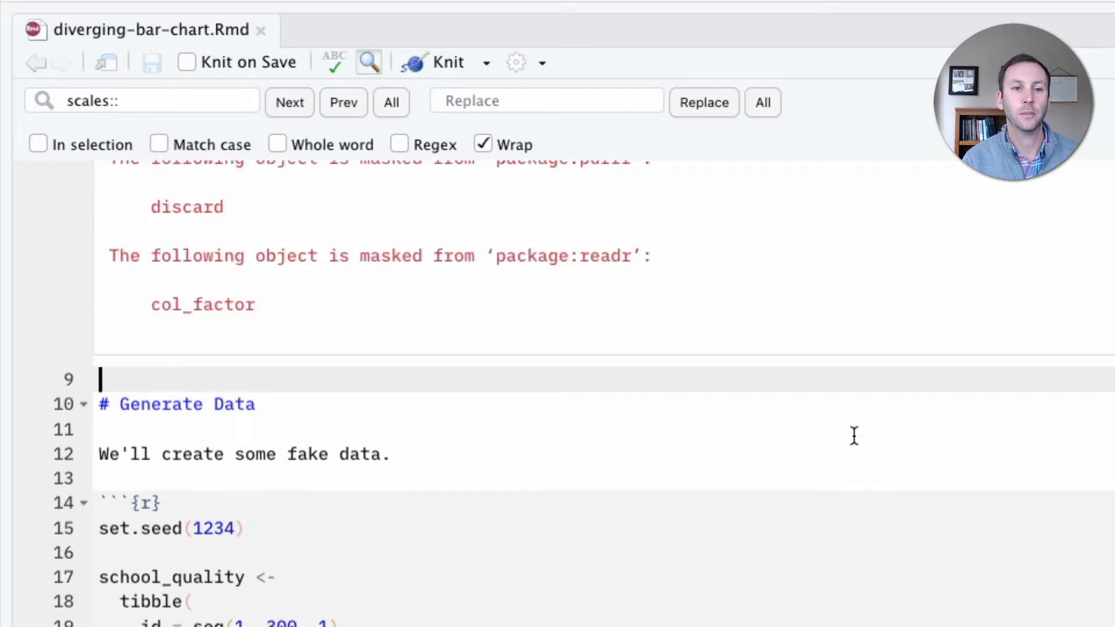
{"action": "scroll", "scroll_direction": "up", "scroll_amount": 3}
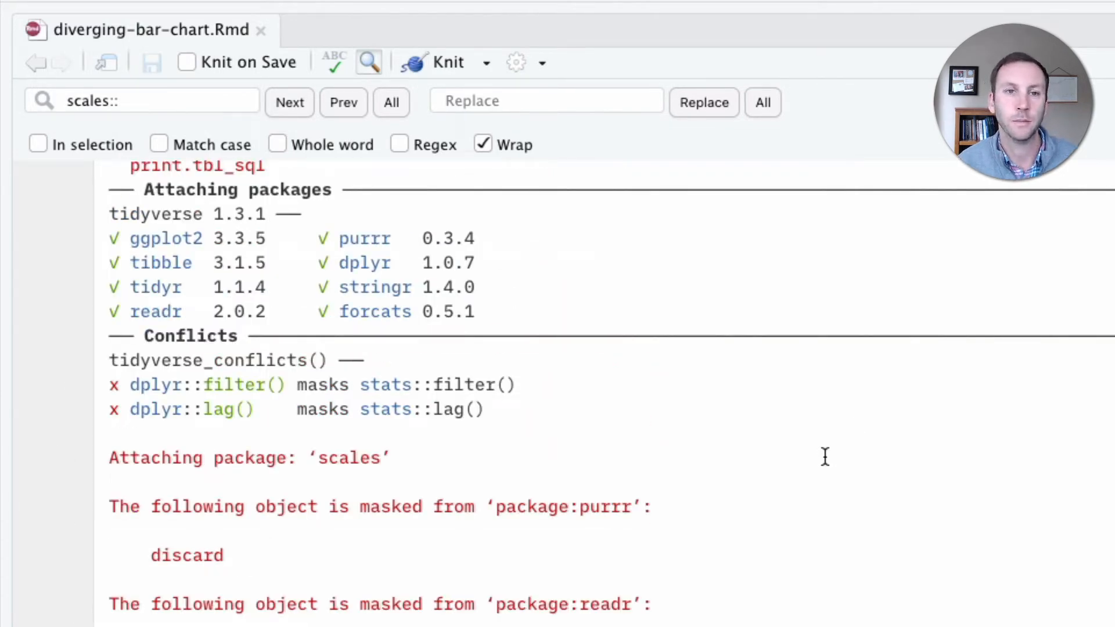
{"action": "scroll", "scroll_direction": "up", "scroll_amount": 3}
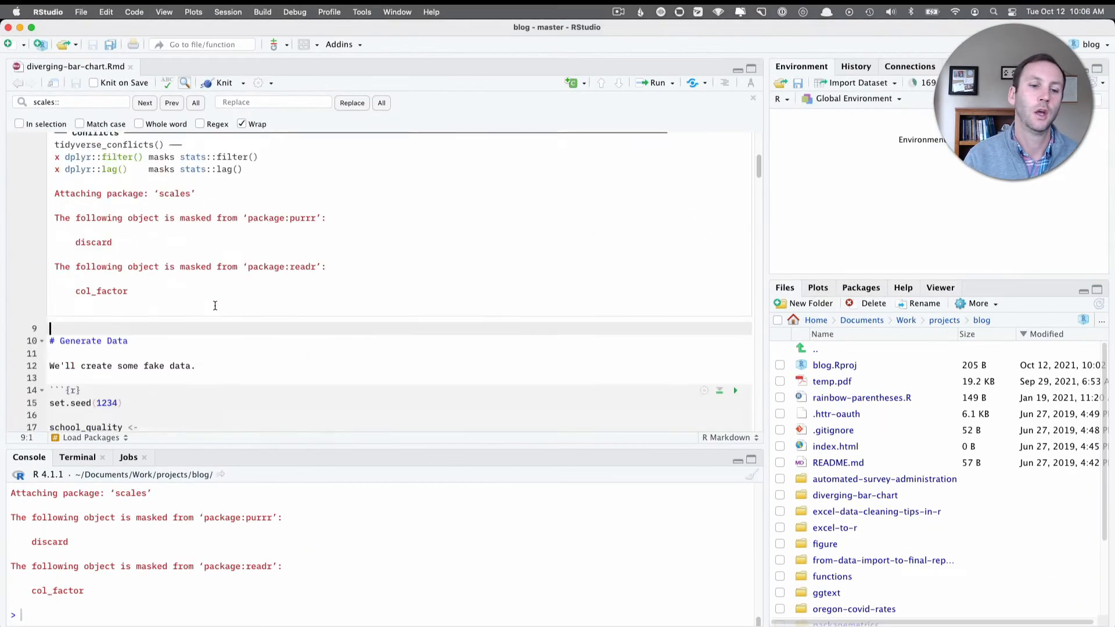
Step: Run the Generate Data chunk and view rows 31–40 of the 300-row school_quality tibble
{"action": "scroll", "scroll_direction": "down", "scroll_amount": 3}
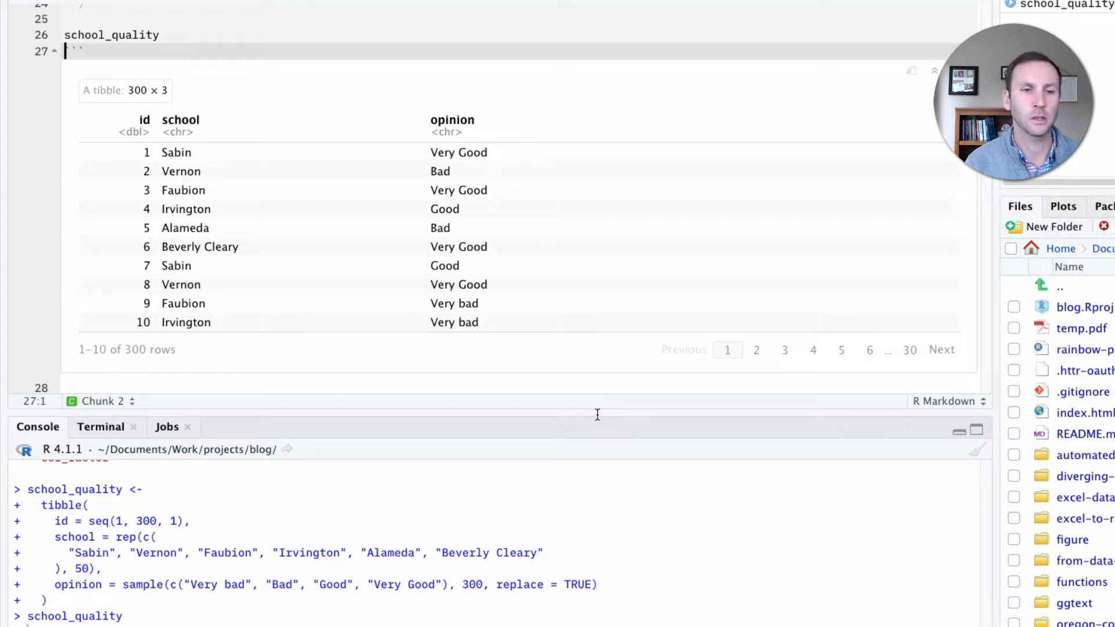
{"action": "mouse_move", "coordinate": [237, 287]}
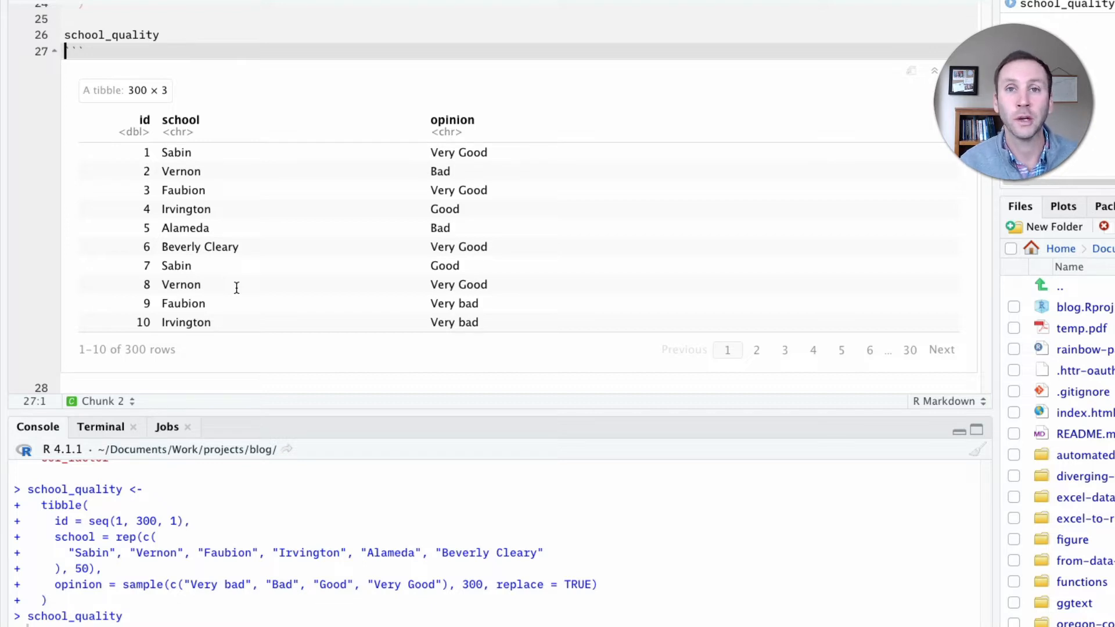
{"action": "mouse_move", "coordinate": [509, 271]}
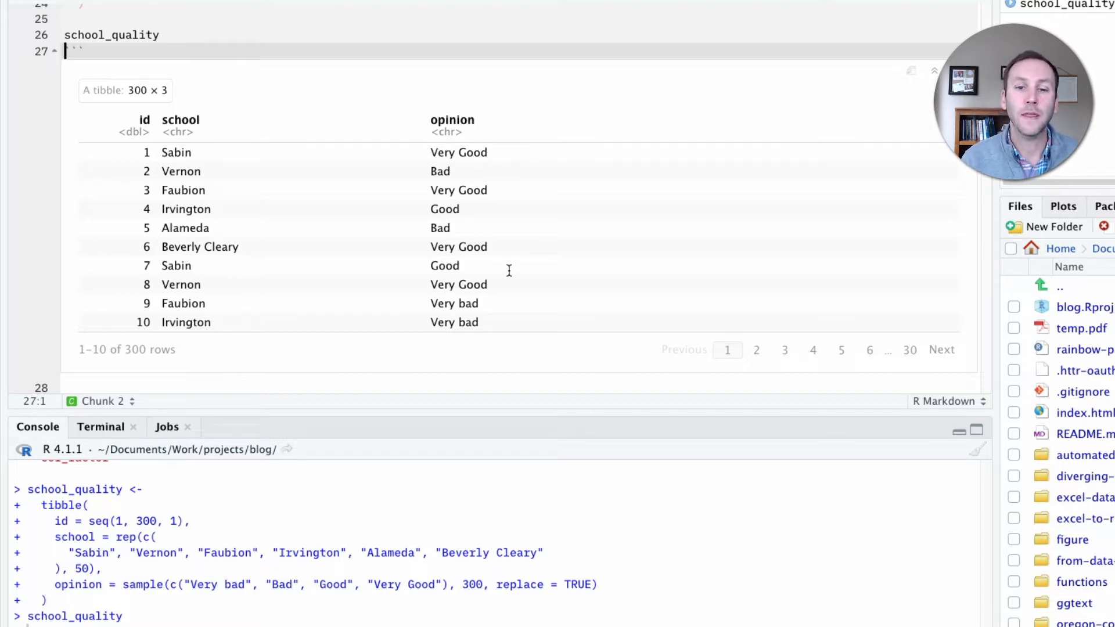
{"action": "scroll", "scroll_direction": "down", "scroll_amount": 3}
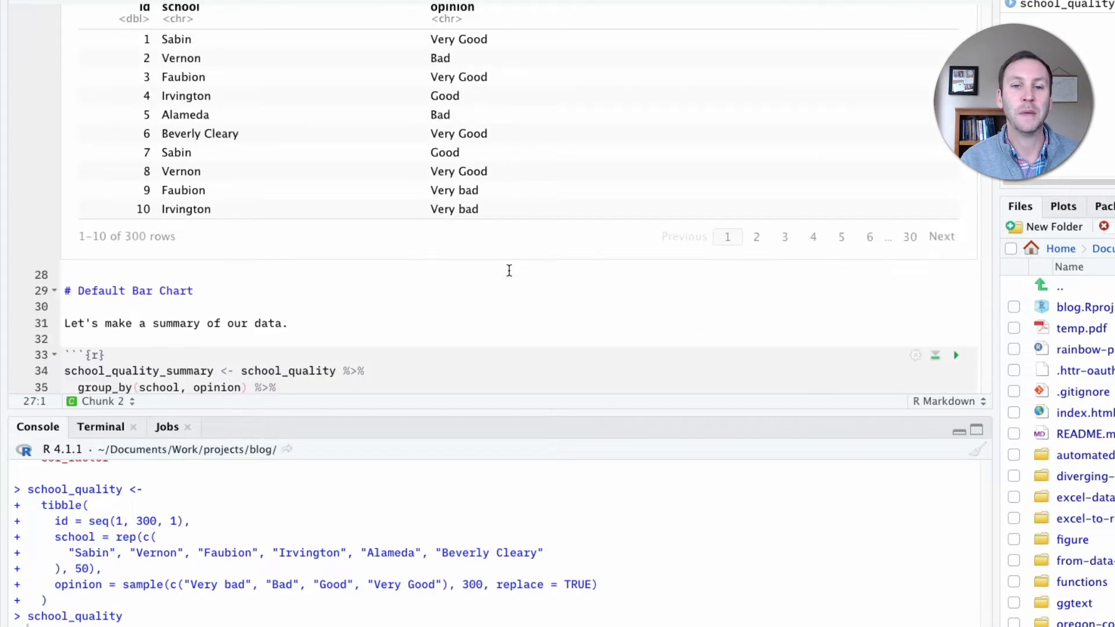
{"action": "left_click", "coordinate": [942, 236]}
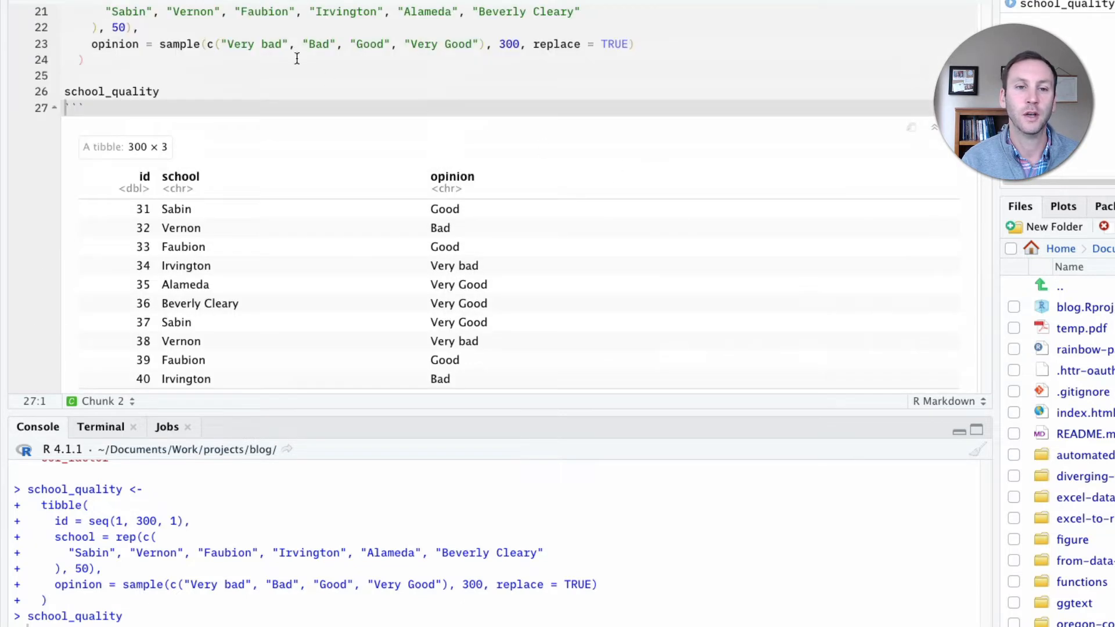
{"action": "mouse_move", "coordinate": [456, 91]}
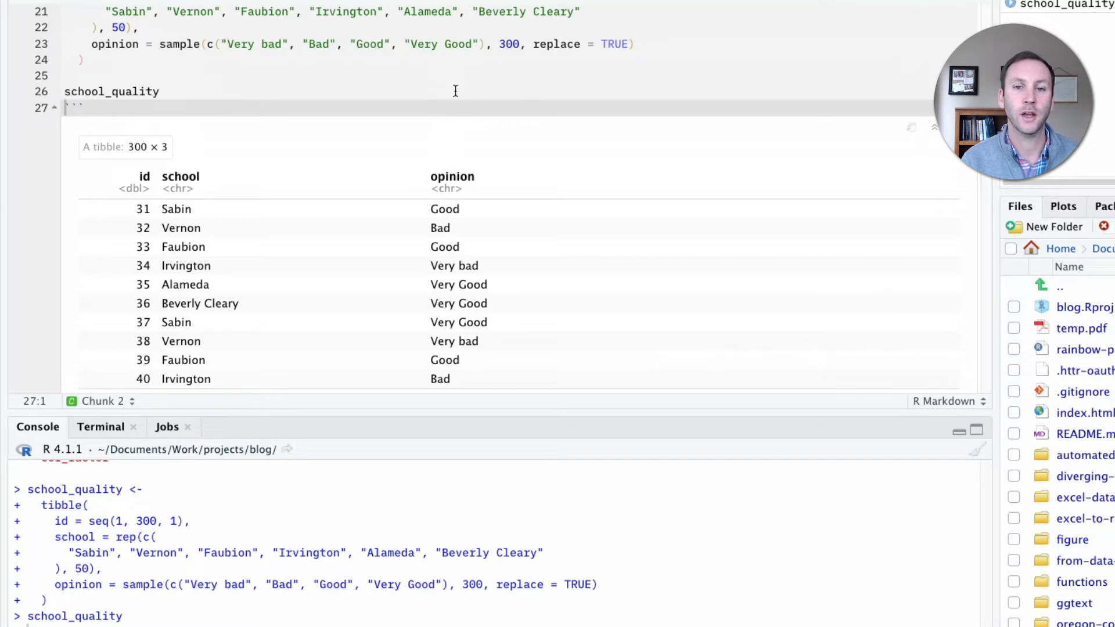
Step: Run the summary chunk to print the 24-row school_quality_summary of counts and percentages
{"action": "scroll", "scroll_direction": "down", "scroll_amount": 3}
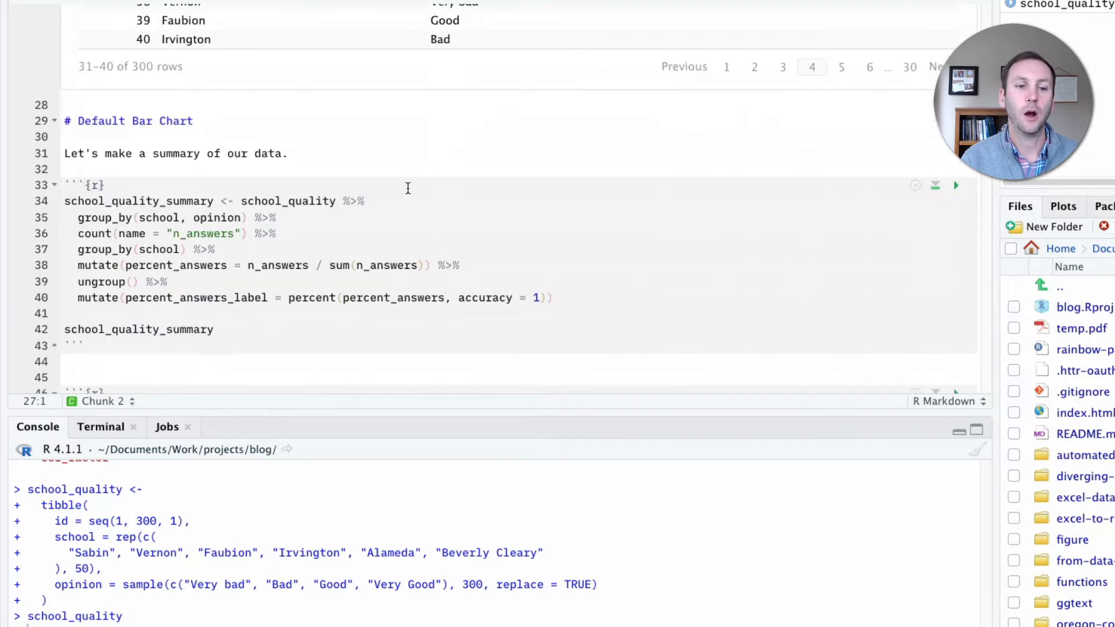
{"action": "mouse_move", "coordinate": [419, 233]}
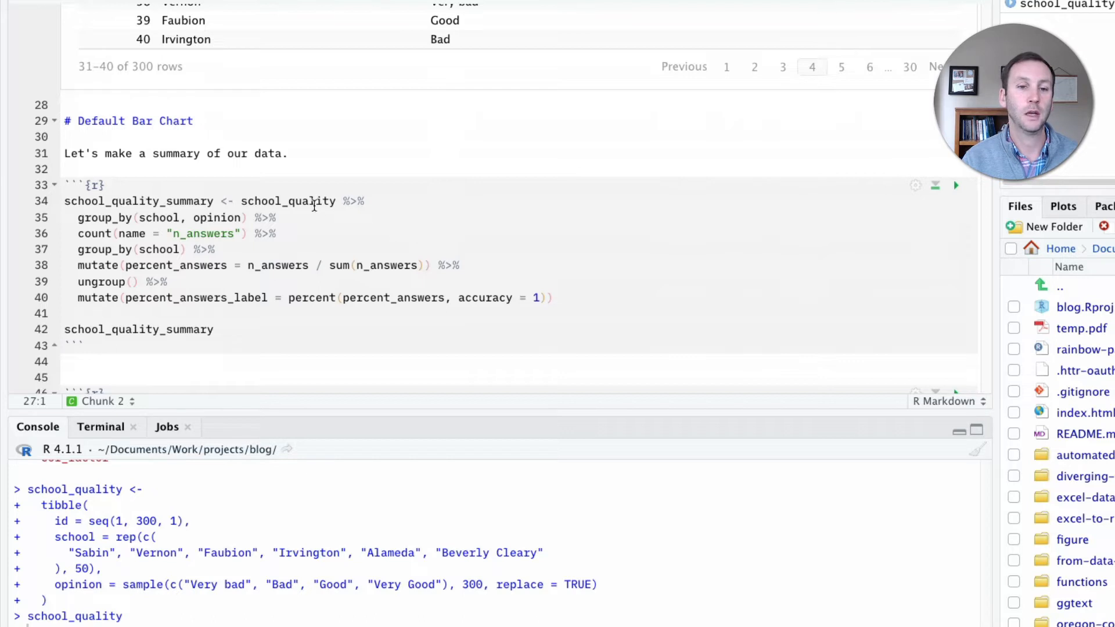
{"action": "left_click", "coordinate": [335, 201]}
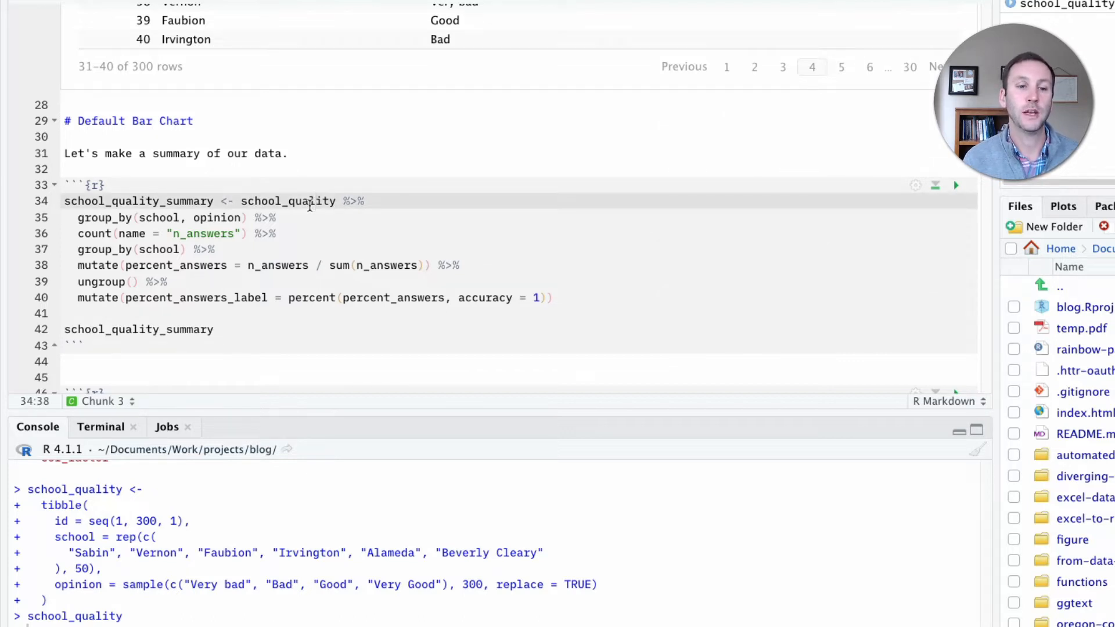
{"action": "mouse_move", "coordinate": [420, 217]}
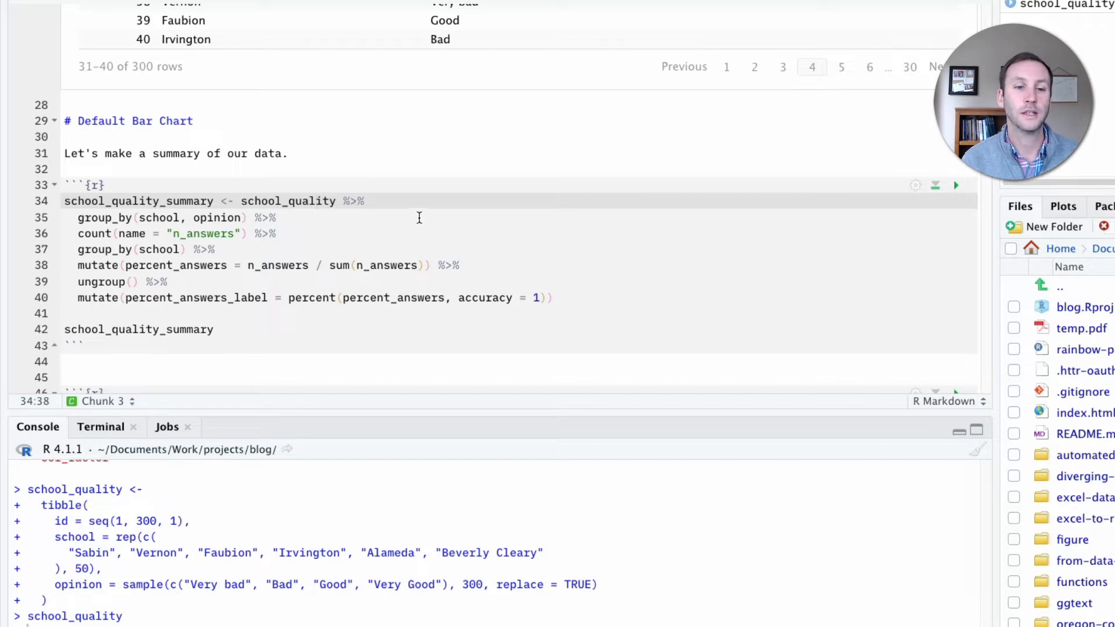
{"action": "left_click", "coordinate": [370, 201]}
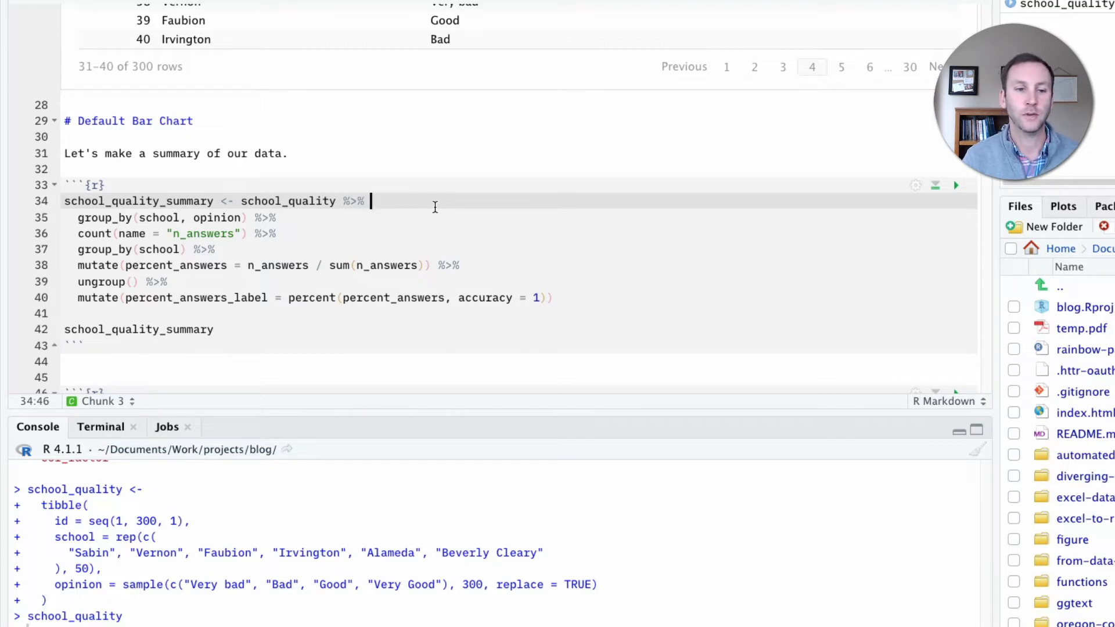
{"action": "left_click", "coordinate": [956, 186]}
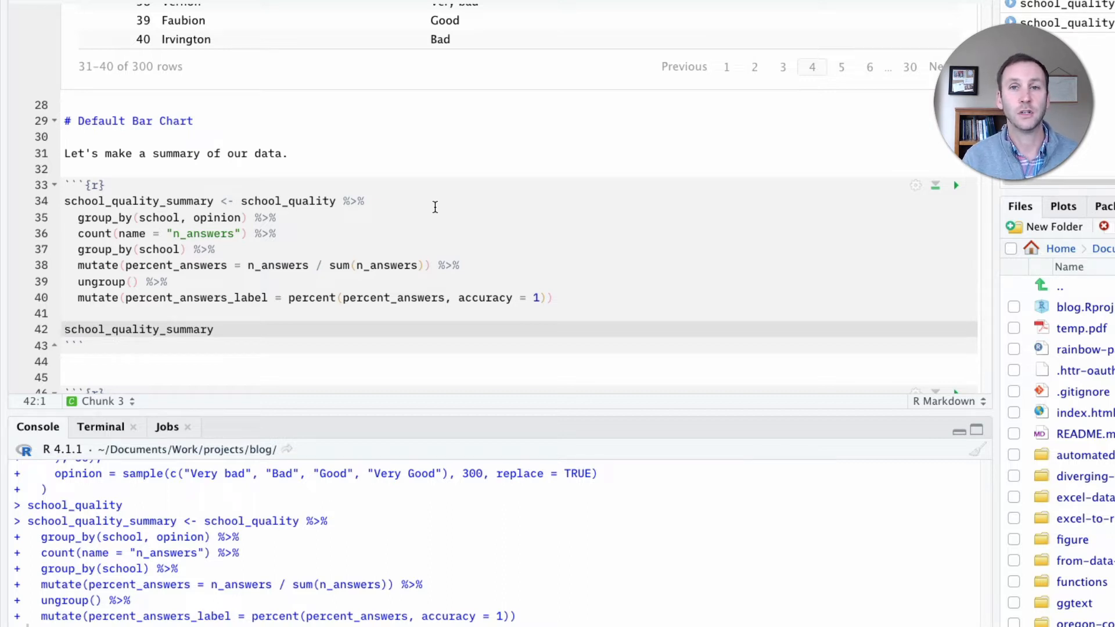
{"action": "left_click", "coordinate": [956, 186]}
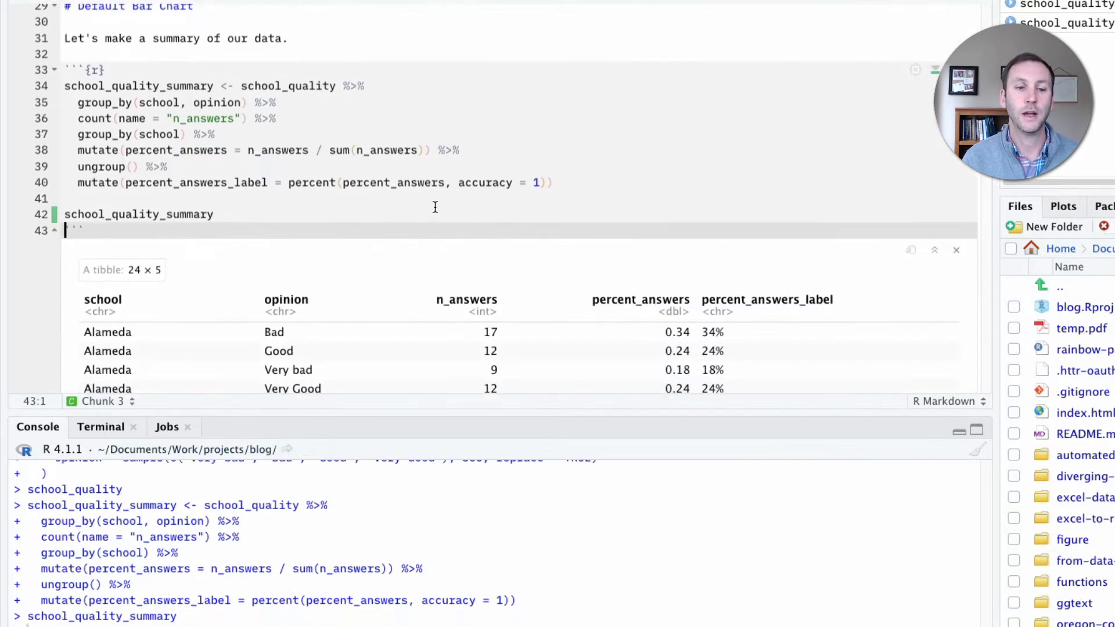
{"action": "scroll", "scroll_direction": "down", "scroll_amount": 3}
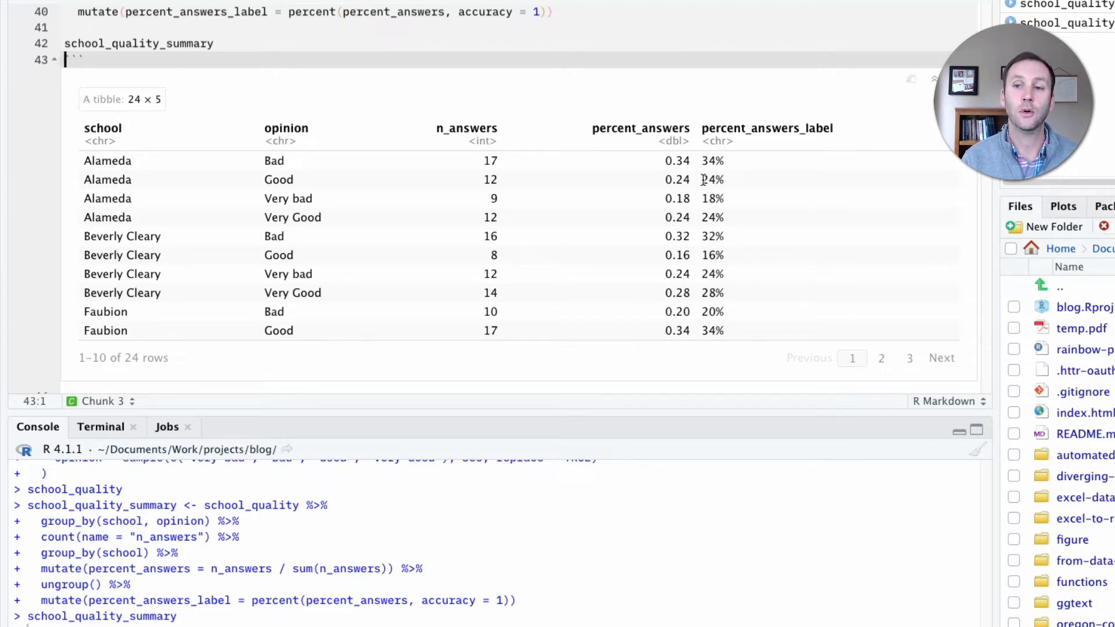
{"action": "mouse_move", "coordinate": [704, 160]}
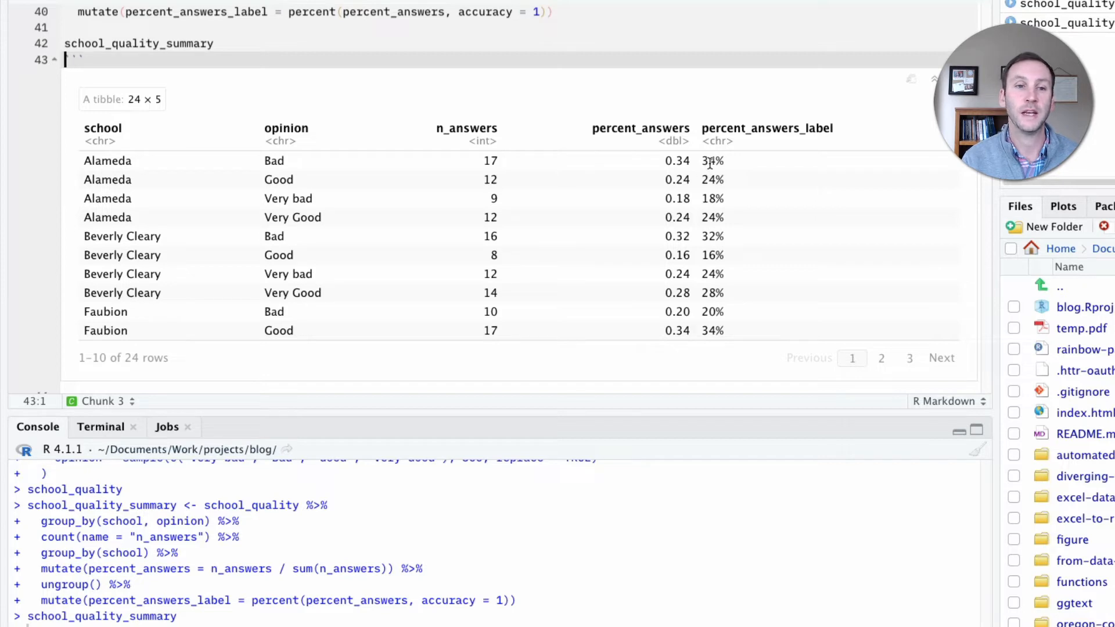
{"action": "scroll", "scroll_direction": "up", "scroll_amount": 3}
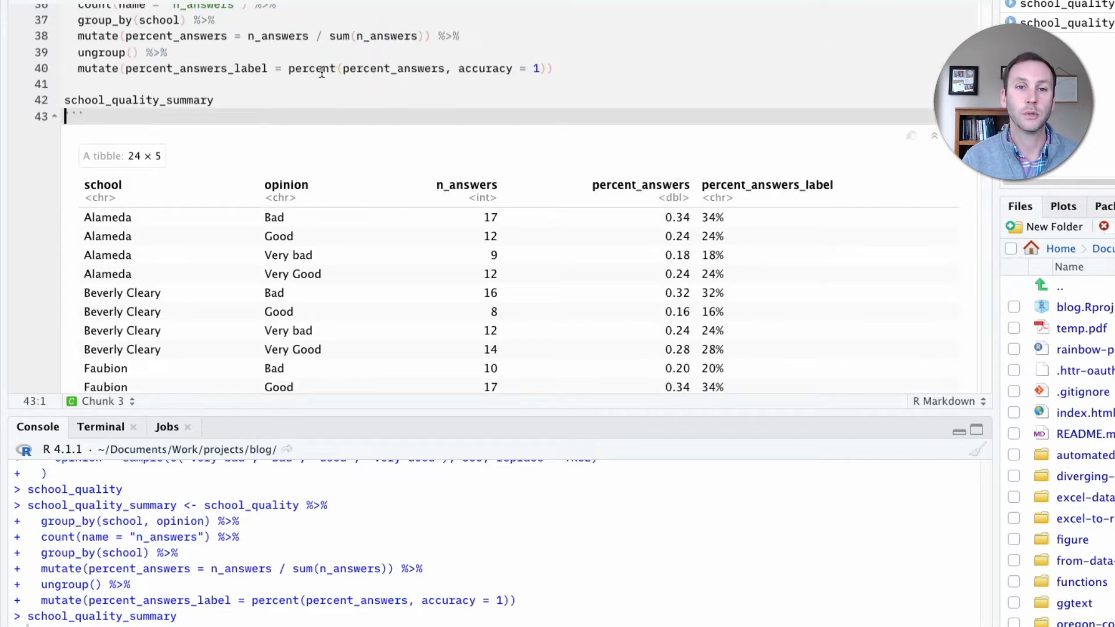
{"action": "mouse_move", "coordinate": [725, 292]}
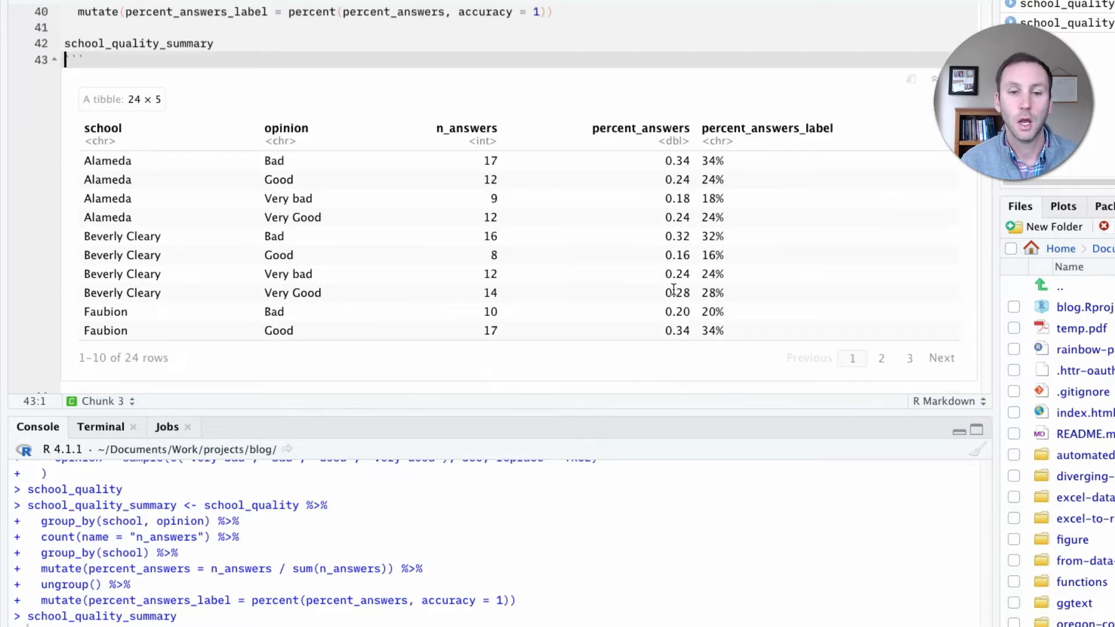
{"action": "scroll", "scroll_direction": "down", "scroll_amount": 3}
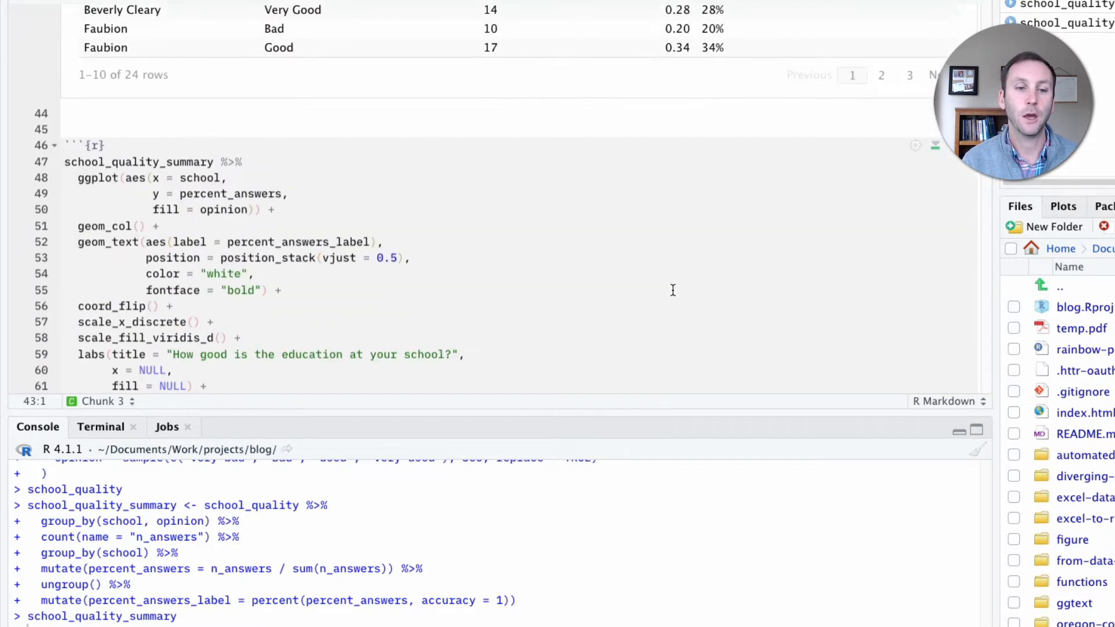
{"action": "scroll", "scroll_direction": "down", "scroll_amount": 3}
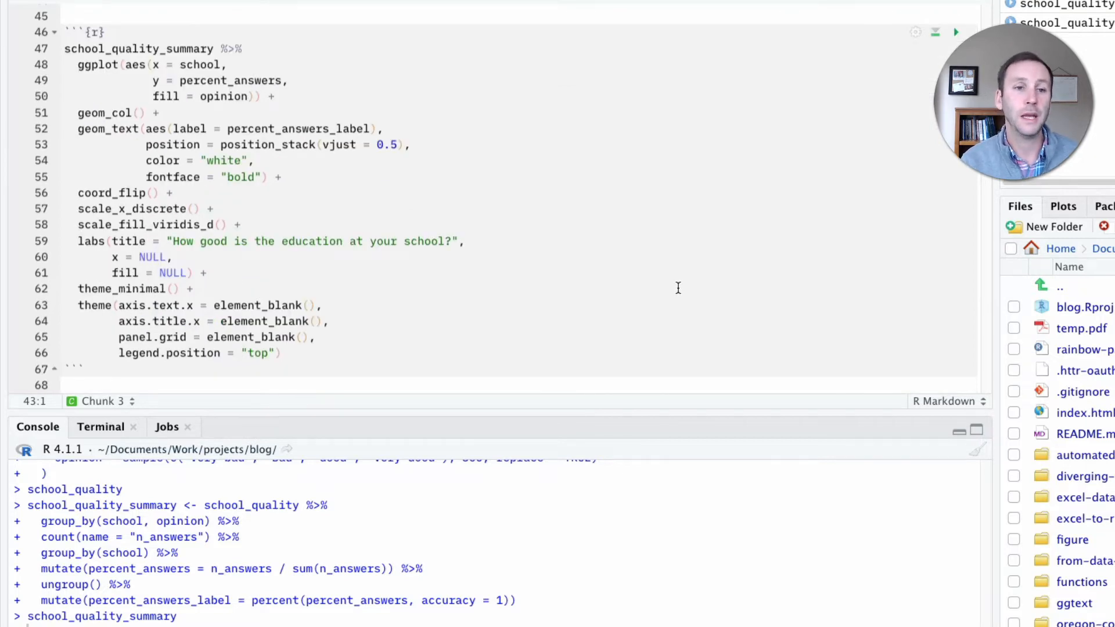
{"action": "mouse_move", "coordinate": [351, 194]}
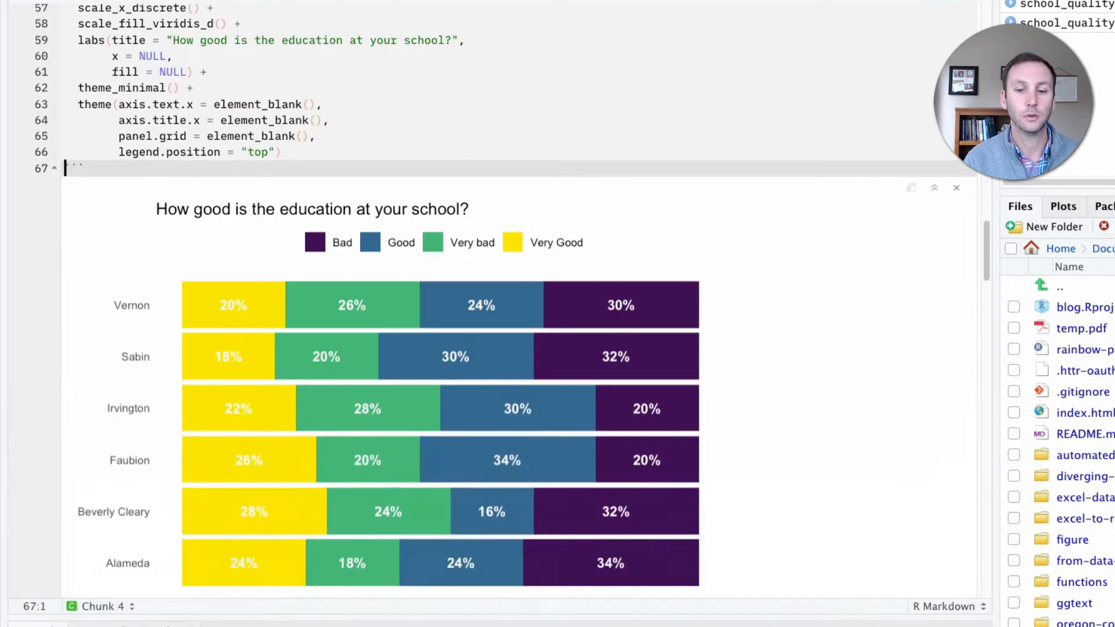
{"action": "scroll", "scroll_direction": "down", "scroll_amount": 3}
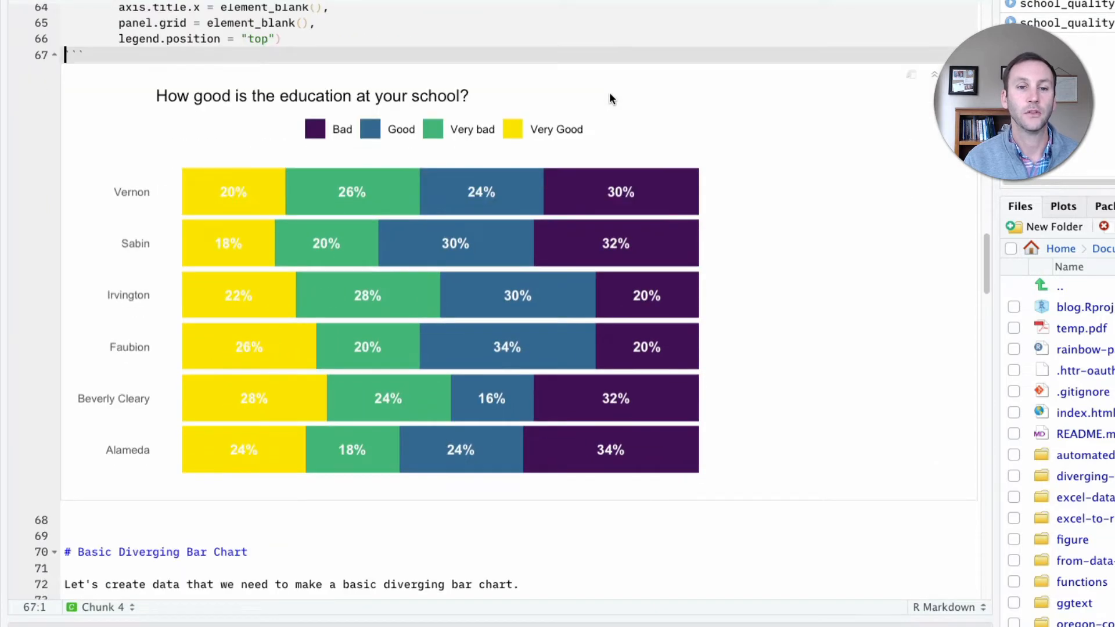
{"action": "mouse_move", "coordinate": [676, 291]}
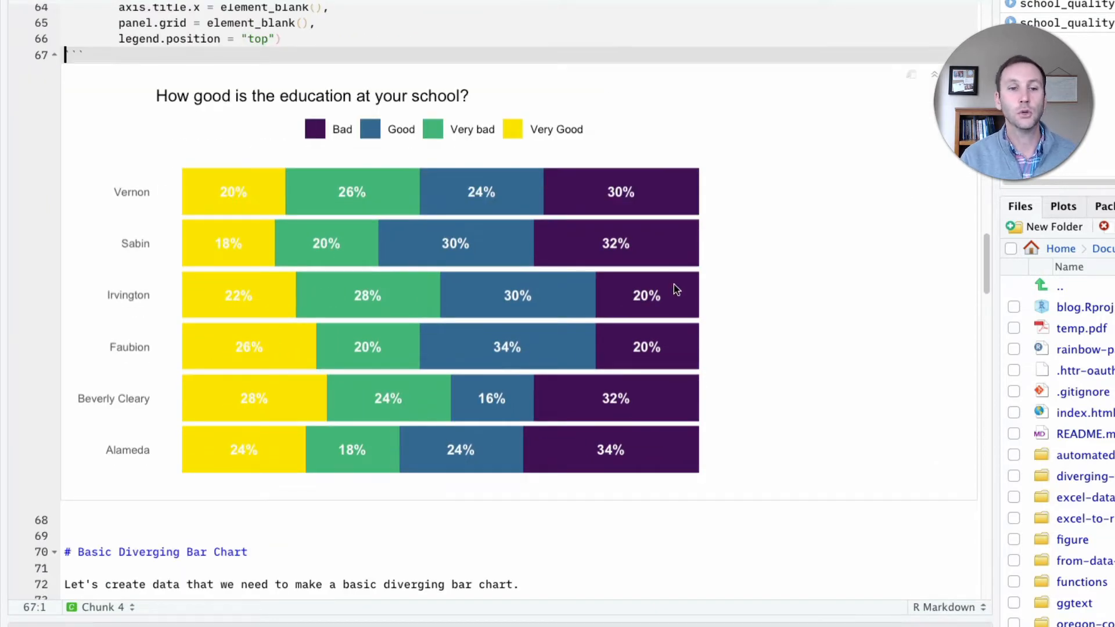
{"action": "mouse_move", "coordinate": [234, 194]}
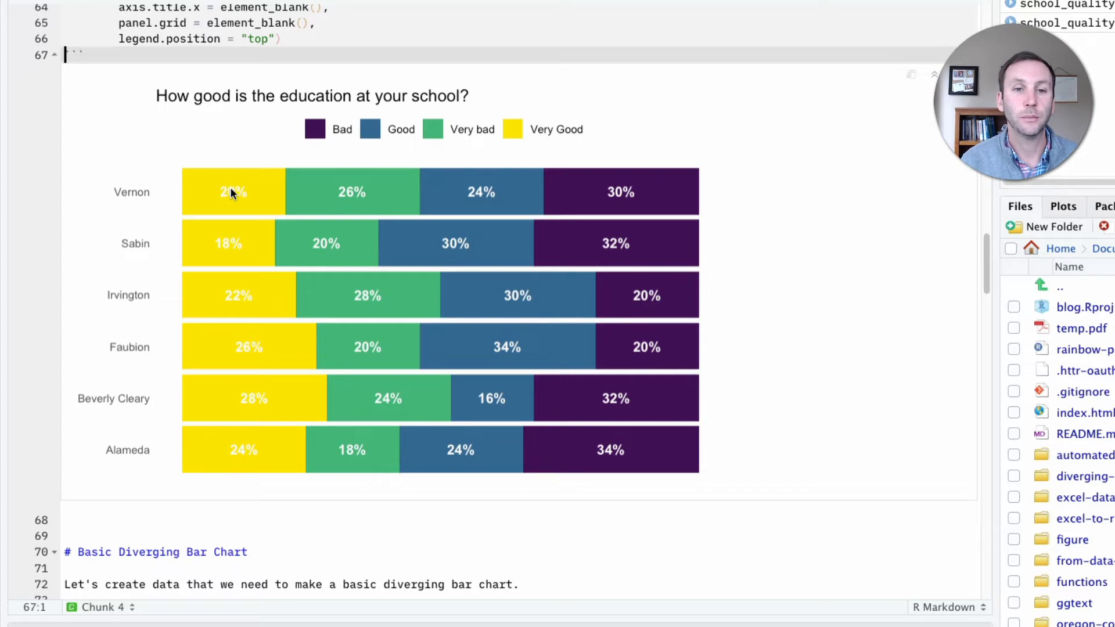
{"action": "mouse_move", "coordinate": [236, 462]}
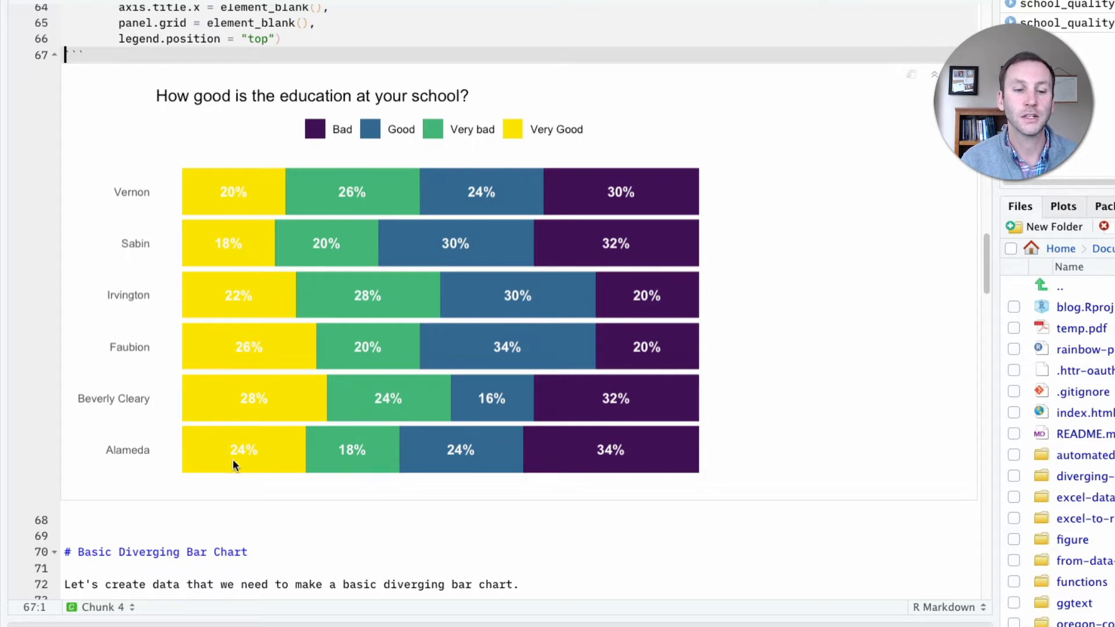
{"action": "mouse_move", "coordinate": [242, 468]}
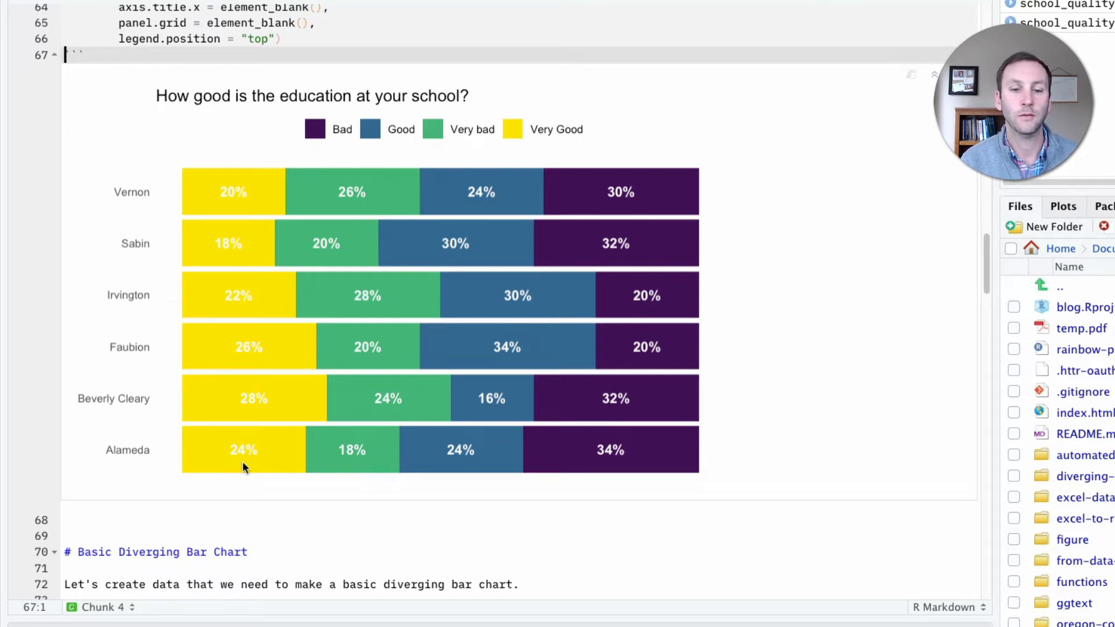
{"action": "mouse_move", "coordinate": [306, 455]}
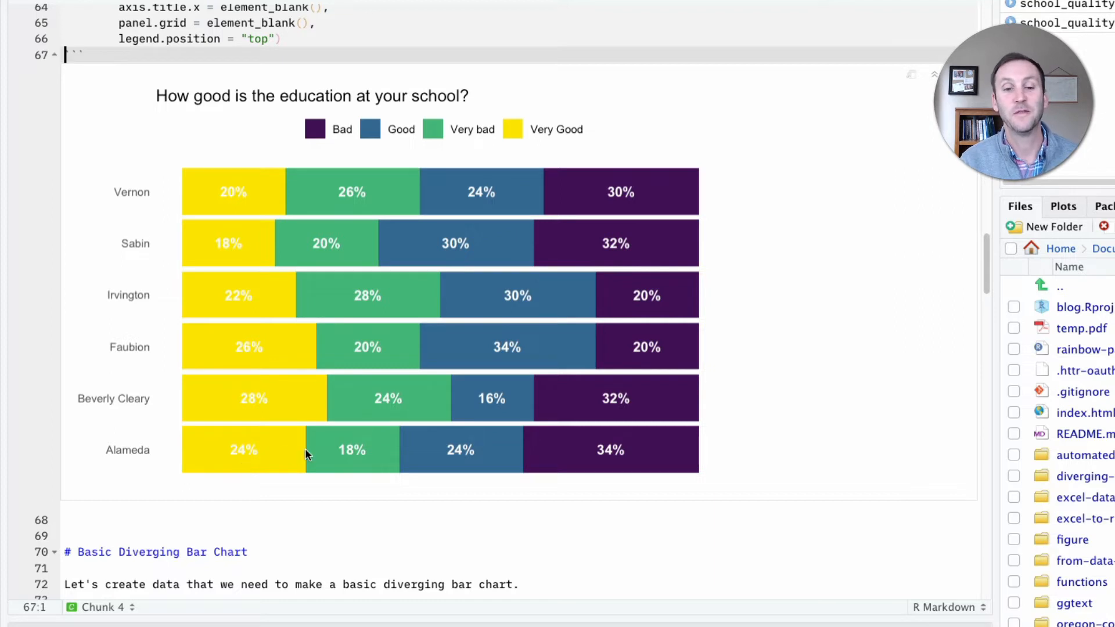
{"action": "mouse_move", "coordinate": [338, 459]}
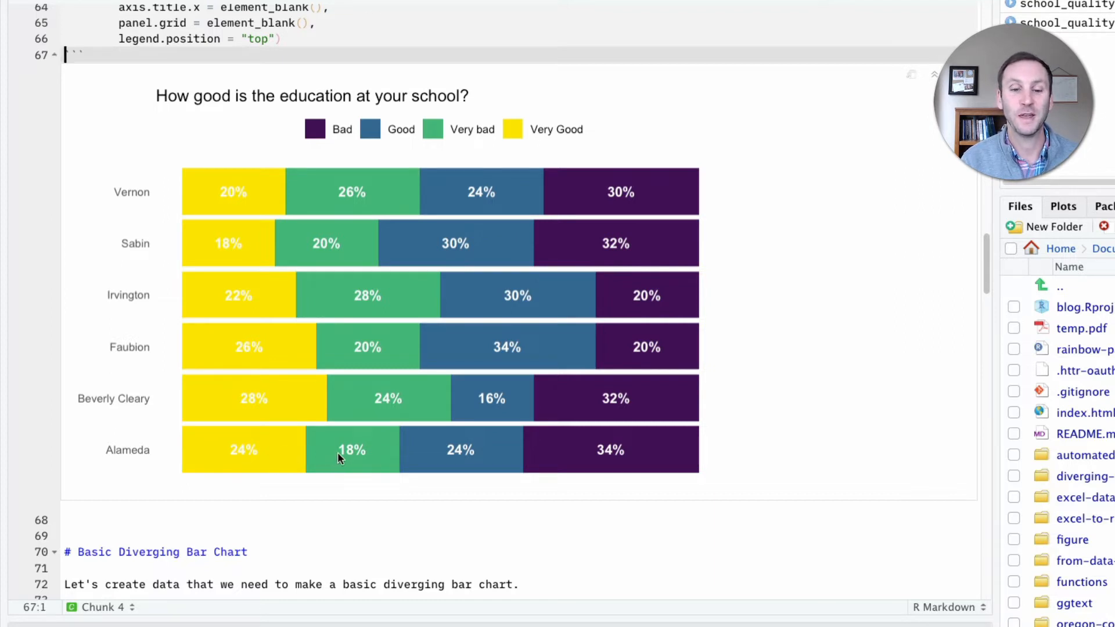
{"action": "mouse_move", "coordinate": [462, 458]}
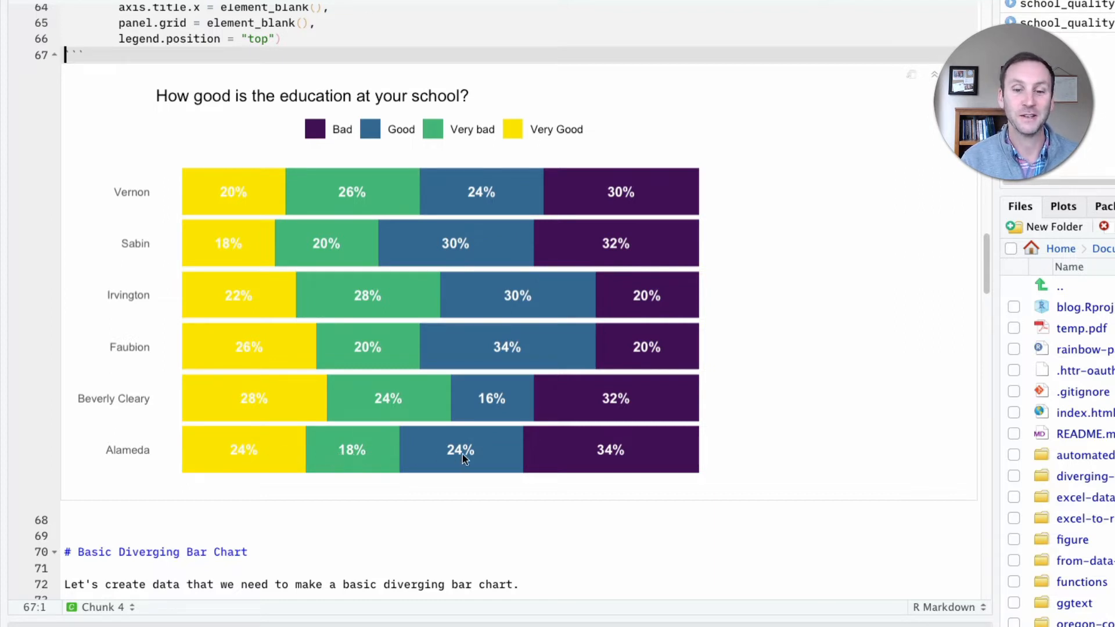
{"action": "mouse_move", "coordinate": [590, 465]}
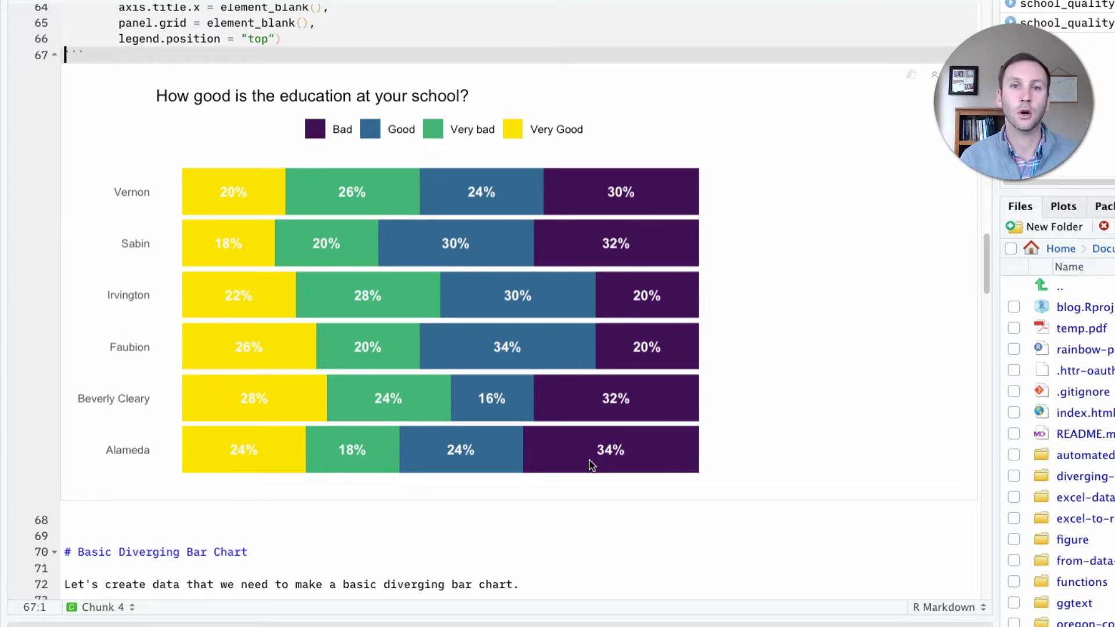
Step: Review the mutate lines that negate Bad and Very bad percentages in the diverging chunk
{"action": "scroll", "scroll_direction": "down", "scroll_amount": 3}
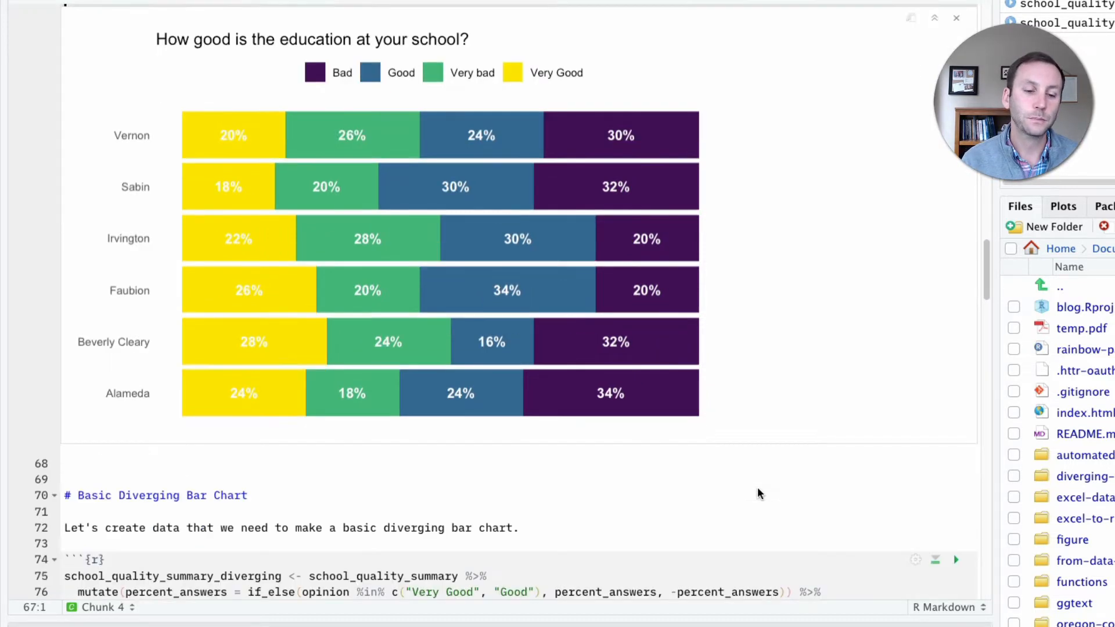
{"action": "scroll", "scroll_direction": "down", "scroll_amount": 3}
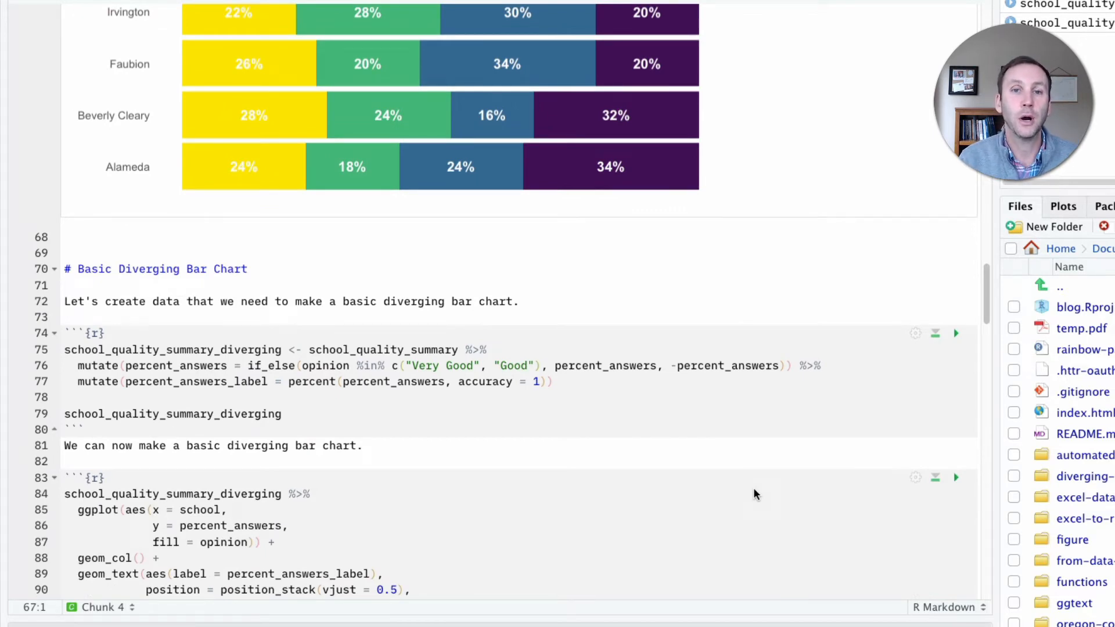
{"action": "left_click", "coordinate": [440, 381]}
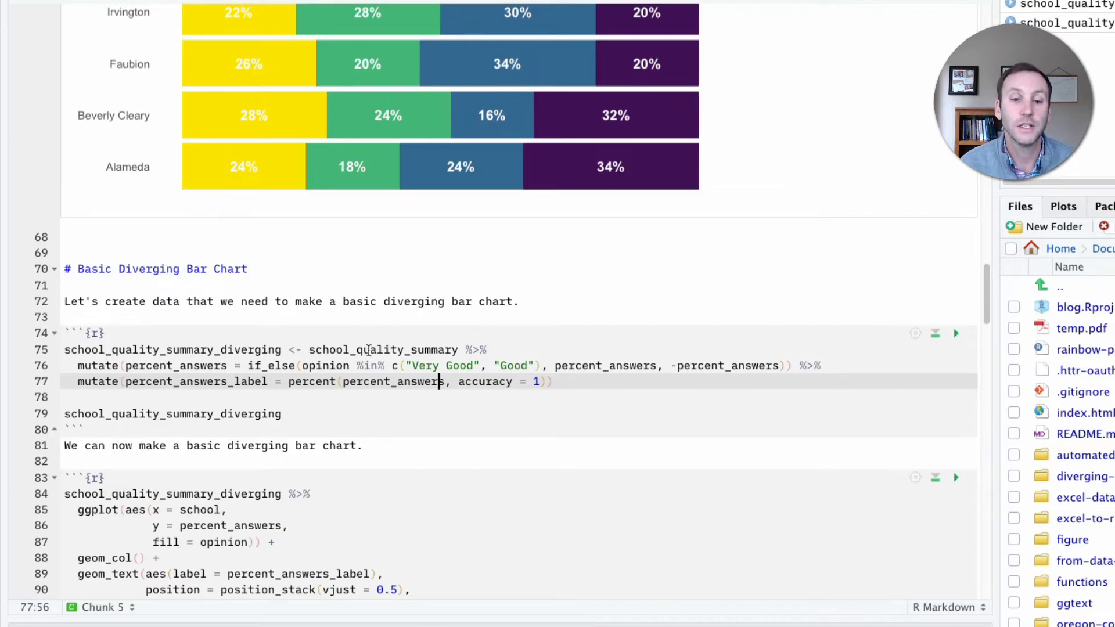
{"action": "scroll", "scroll_direction": "up", "scroll_amount": 3}
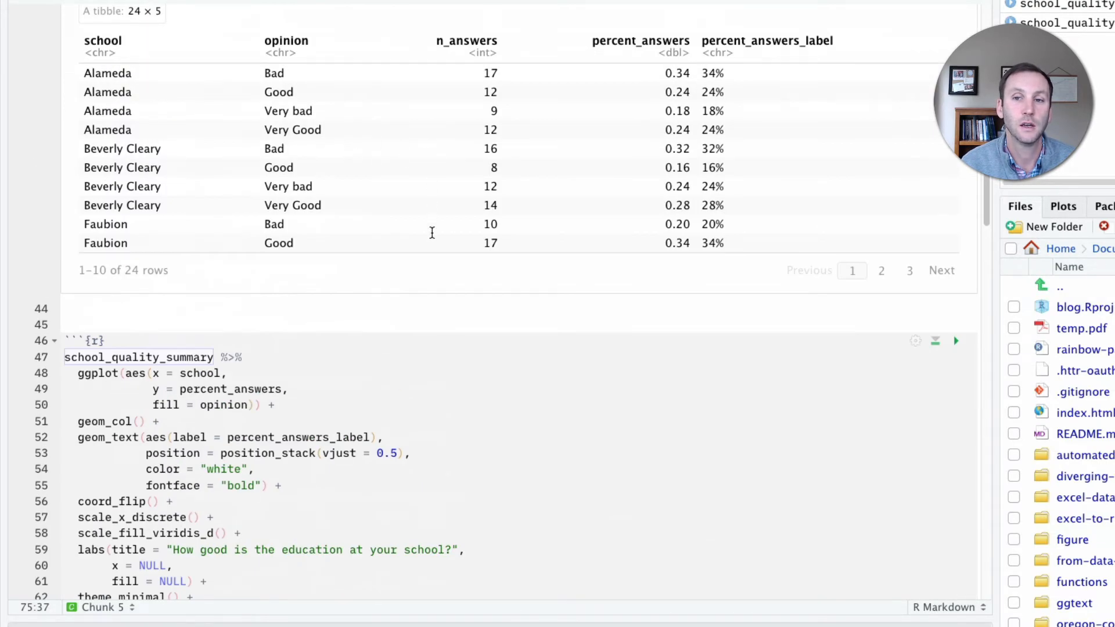
{"action": "scroll", "scroll_direction": "down", "scroll_amount": 3}
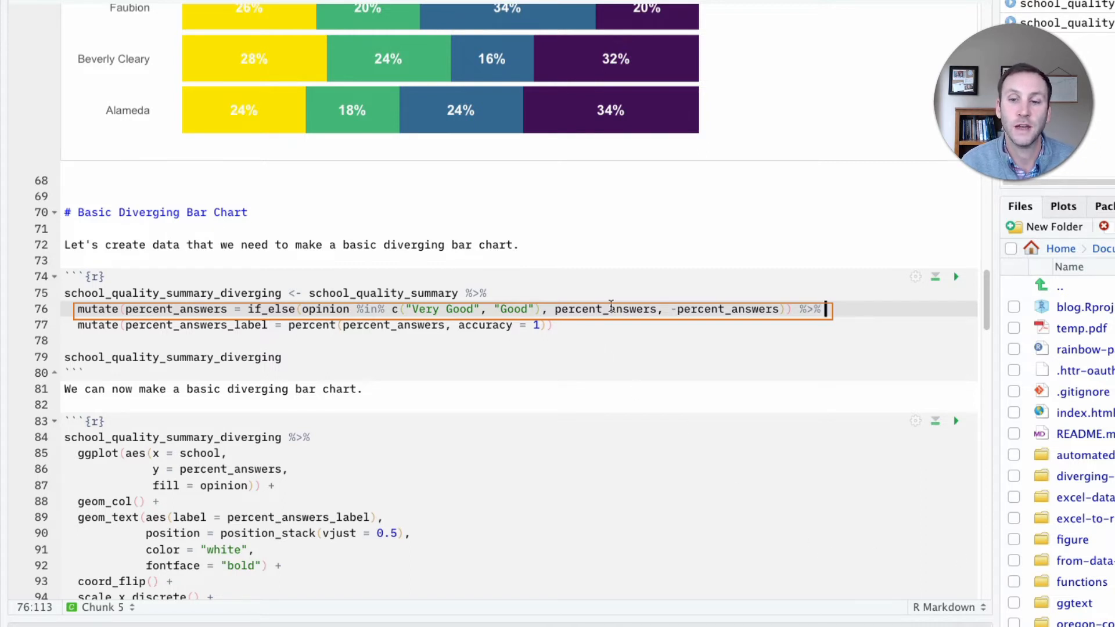
{"action": "mouse_move", "coordinate": [854, 351]}
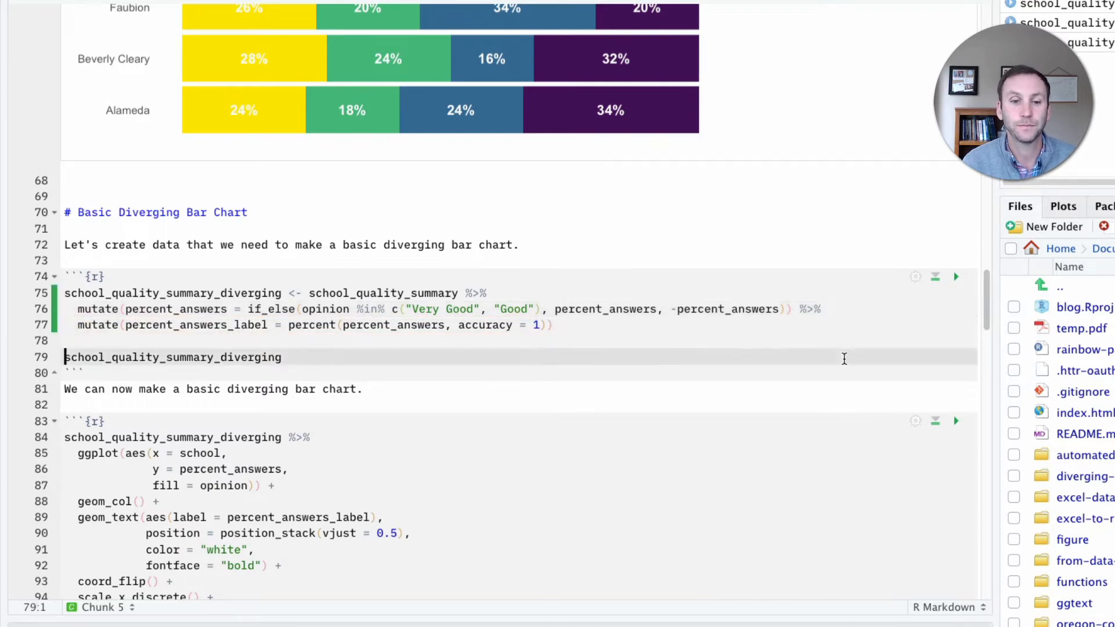
Step: Run the diverging chunk to print the 24-row tibble with negative Bad and Very bad values
{"action": "left_click", "coordinate": [956, 276]}
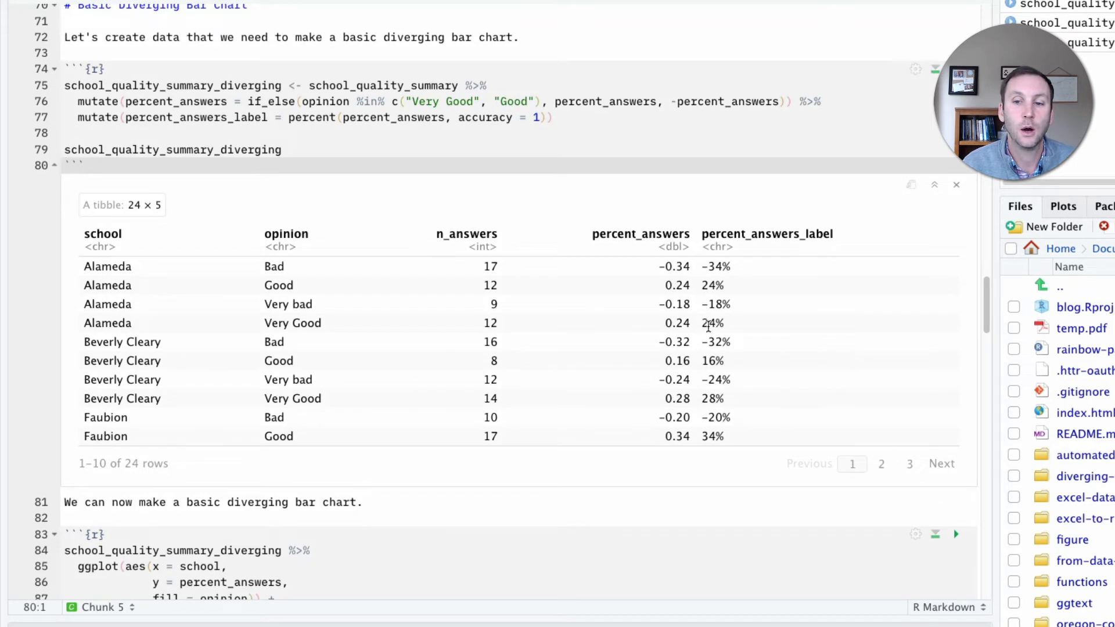
{"action": "mouse_move", "coordinate": [661, 266]}
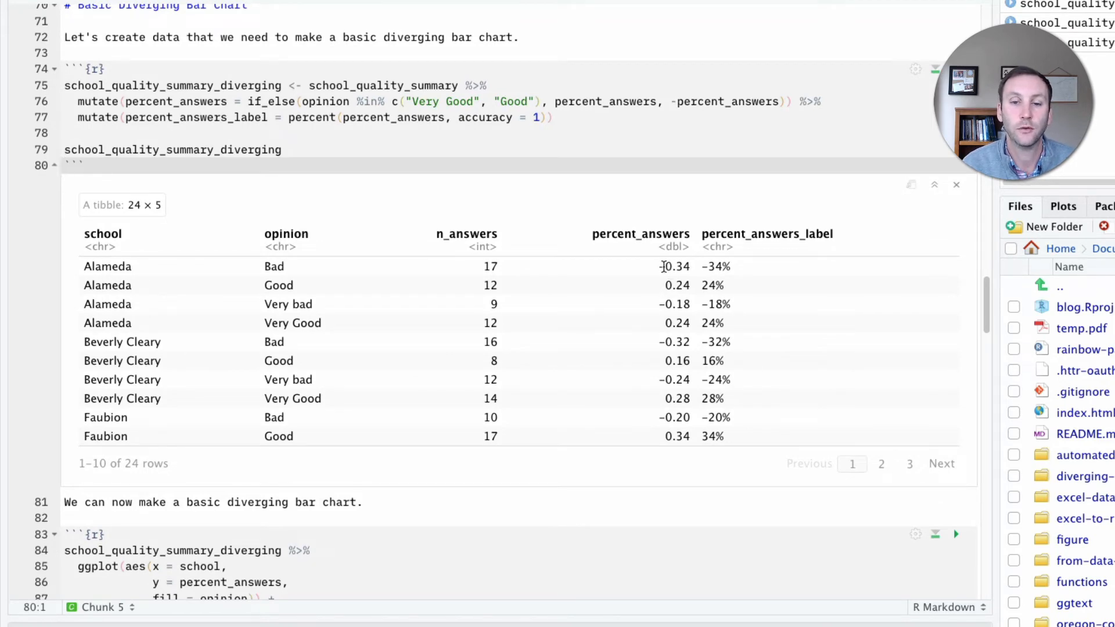
{"action": "mouse_move", "coordinate": [680, 303]}
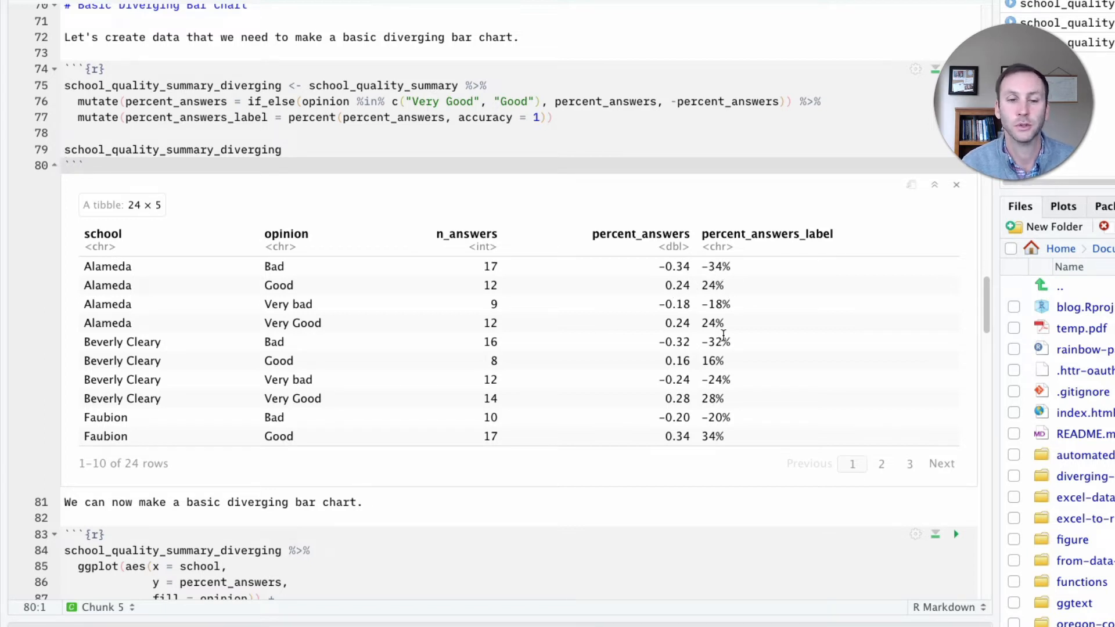
{"action": "scroll", "scroll_direction": "down", "scroll_amount": 3}
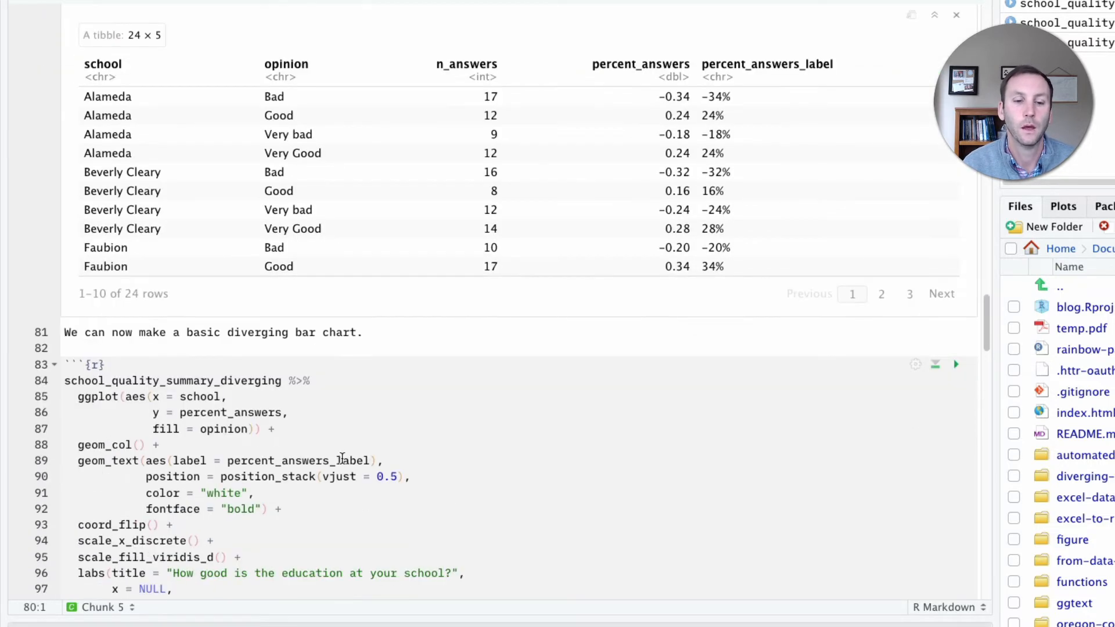
{"action": "scroll", "scroll_direction": "down", "scroll_amount": 3}
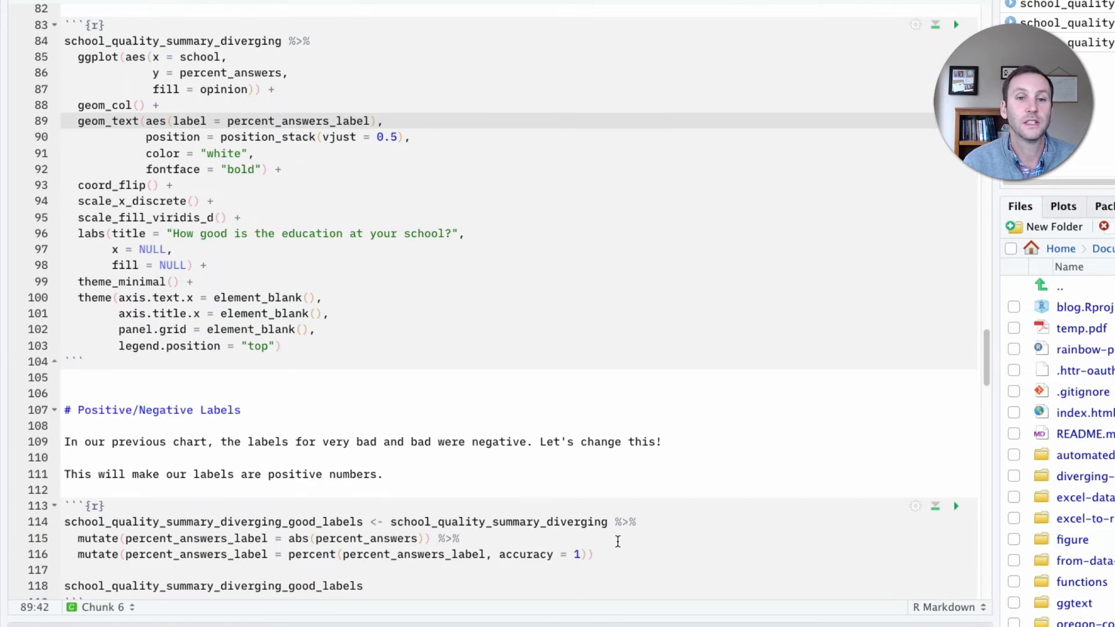
Step: Render the diverging bar chart from school_quality_summary_diverging with leftward negative bars
{"action": "left_click", "coordinate": [956, 25]}
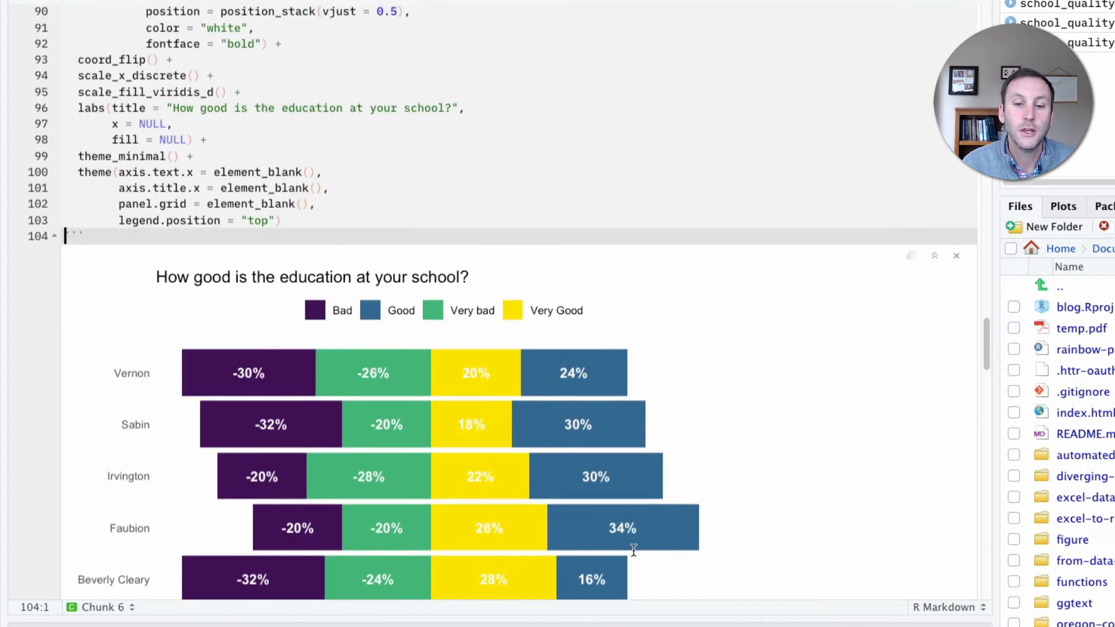
{"action": "scroll", "scroll_direction": "down", "scroll_amount": 3}
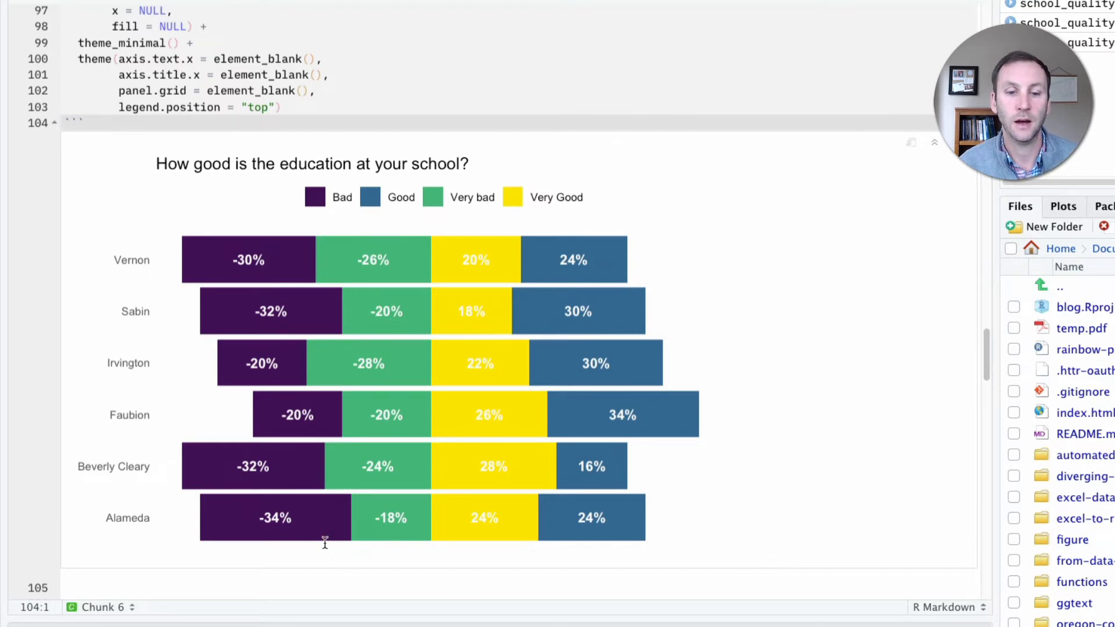
{"action": "mouse_move", "coordinate": [319, 526]}
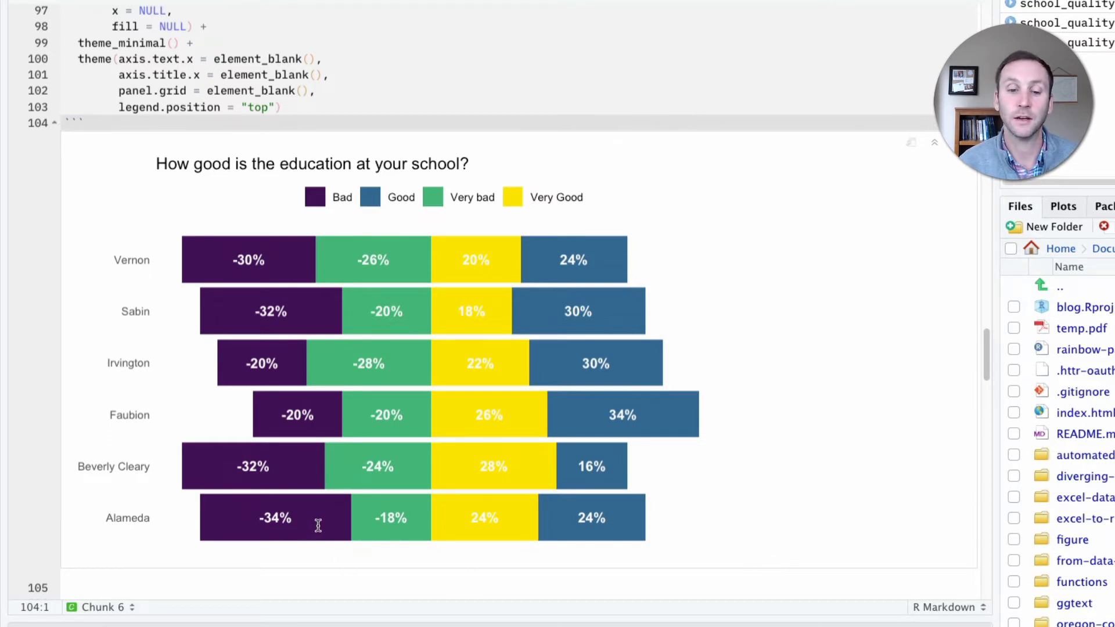
{"action": "mouse_move", "coordinate": [373, 530]}
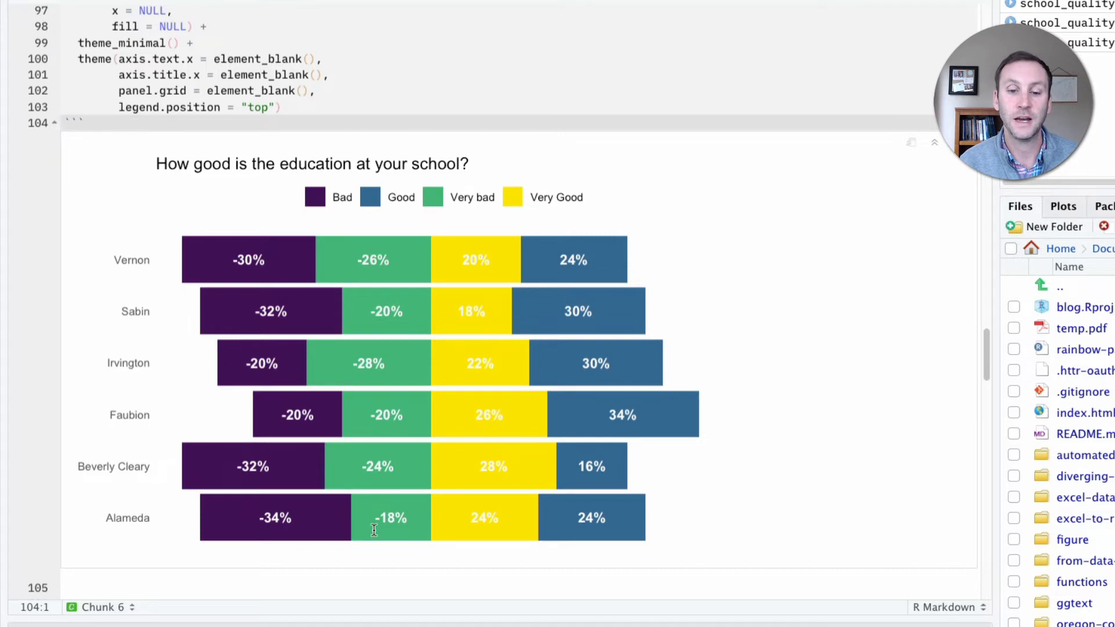
{"action": "mouse_move", "coordinate": [382, 523]}
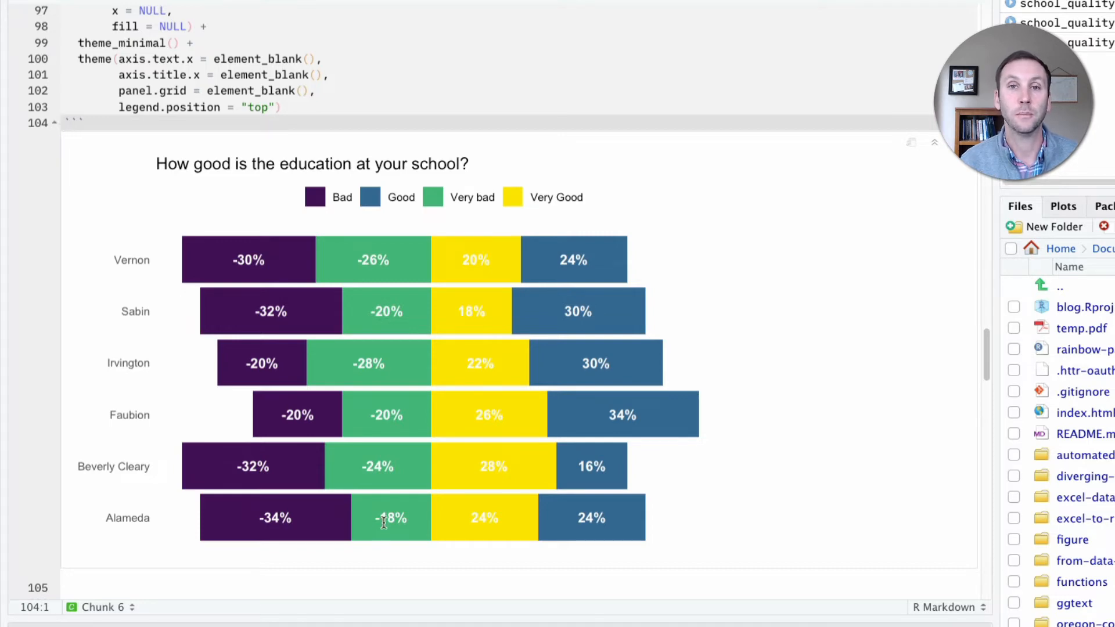
{"action": "mouse_move", "coordinate": [466, 526]}
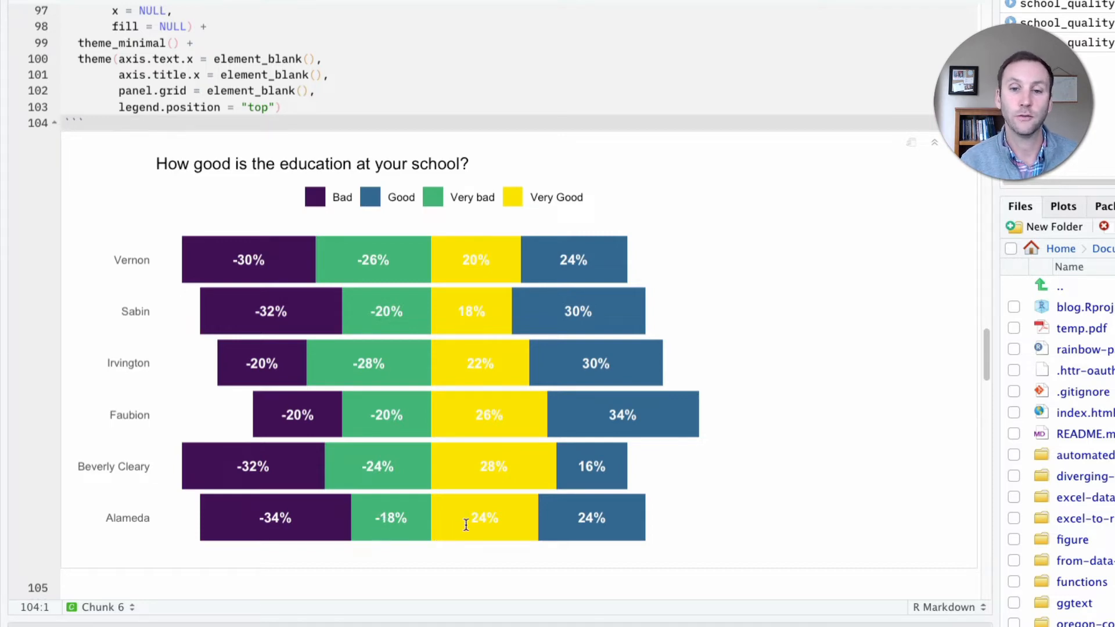
{"action": "mouse_move", "coordinate": [688, 518]}
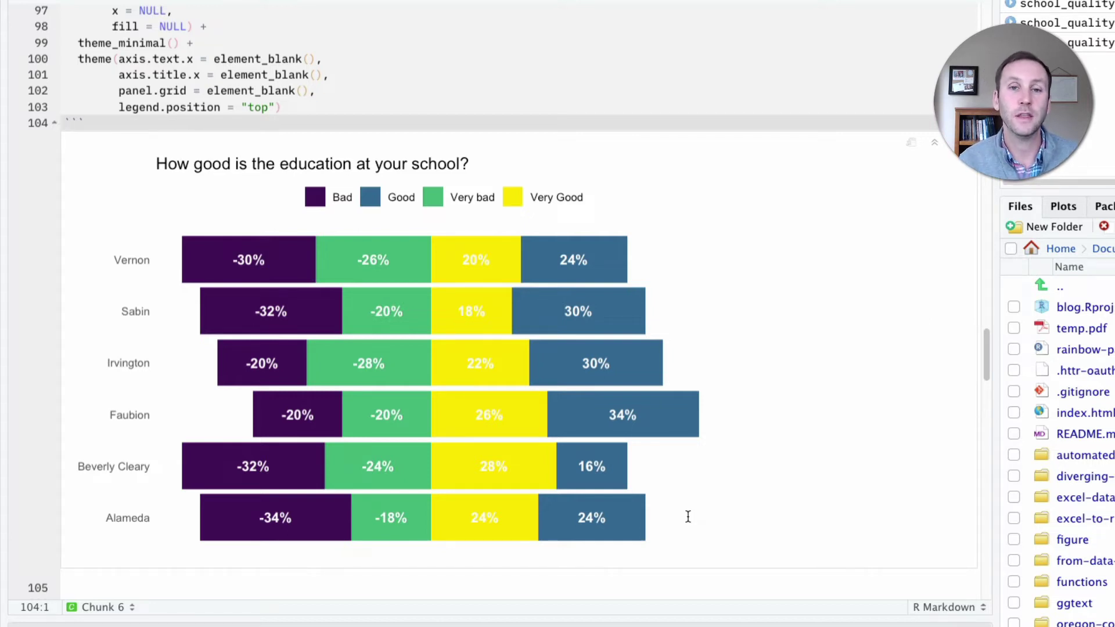
{"action": "scroll", "scroll_direction": "down", "scroll_amount": 3}
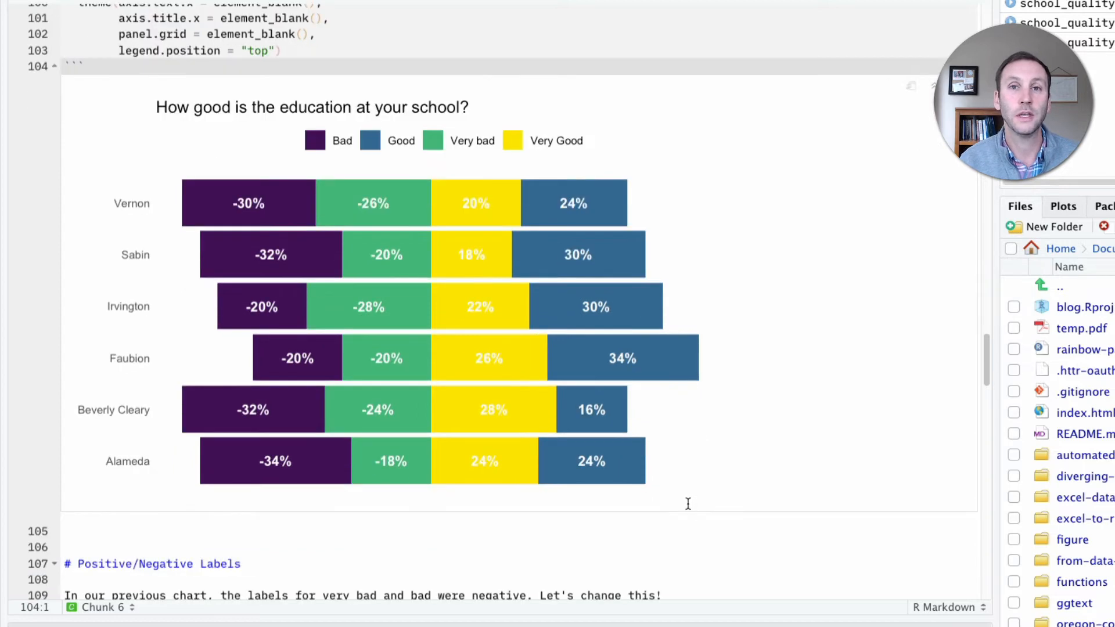
{"action": "scroll", "scroll_direction": "down", "scroll_amount": 3}
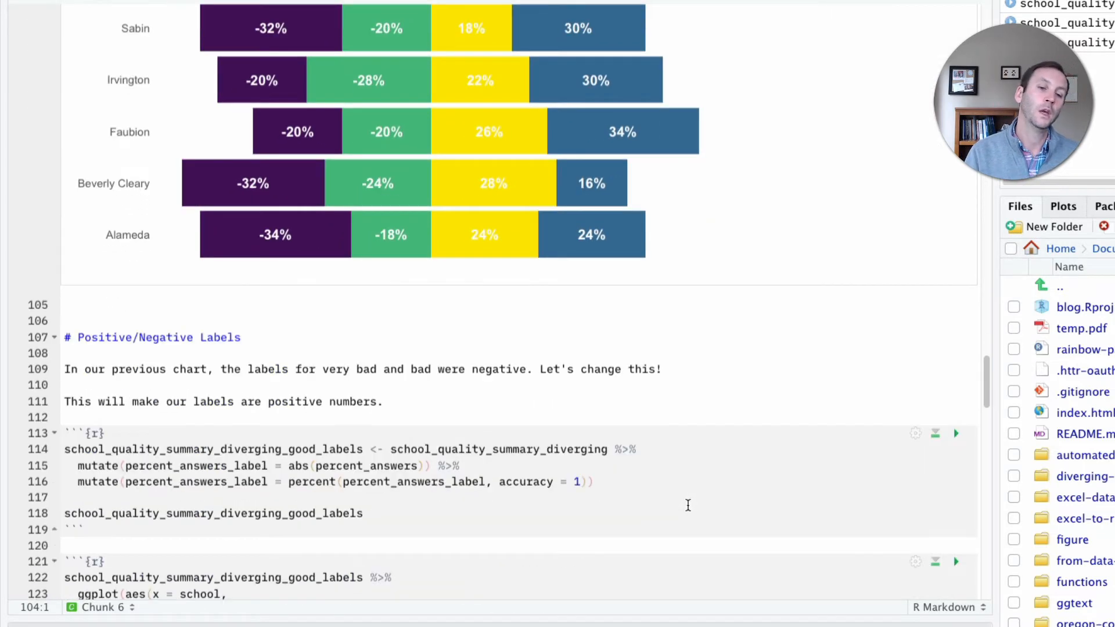
Step: Make percent_answers_label absolute with abs() and run the chunk to show positive values
{"action": "scroll", "scroll_direction": "down", "scroll_amount": 3}
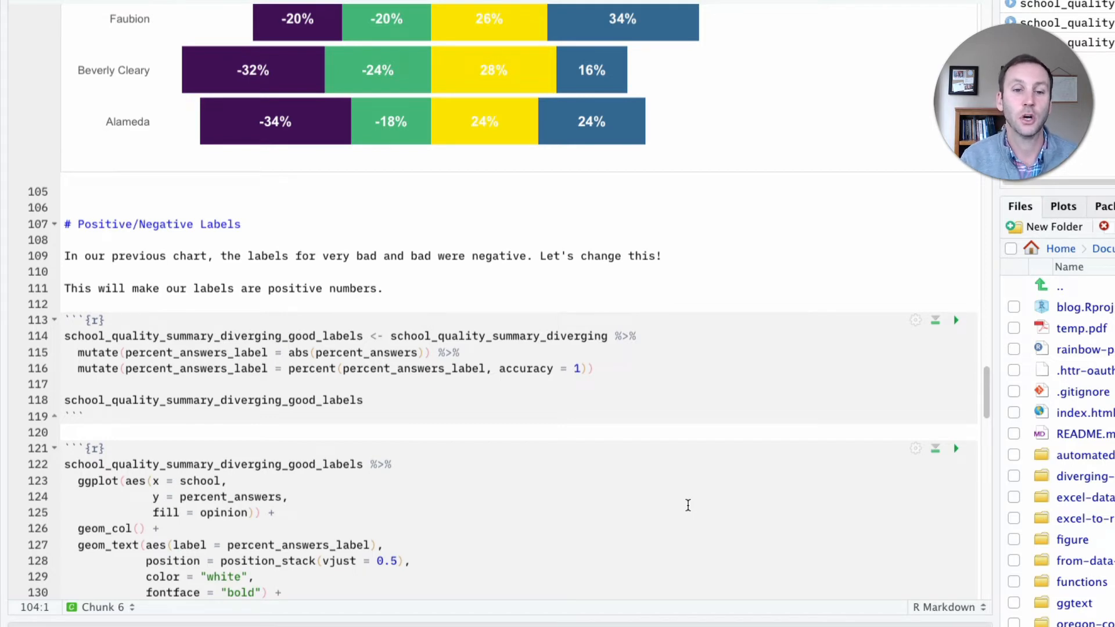
{"action": "mouse_move", "coordinate": [378, 318]}
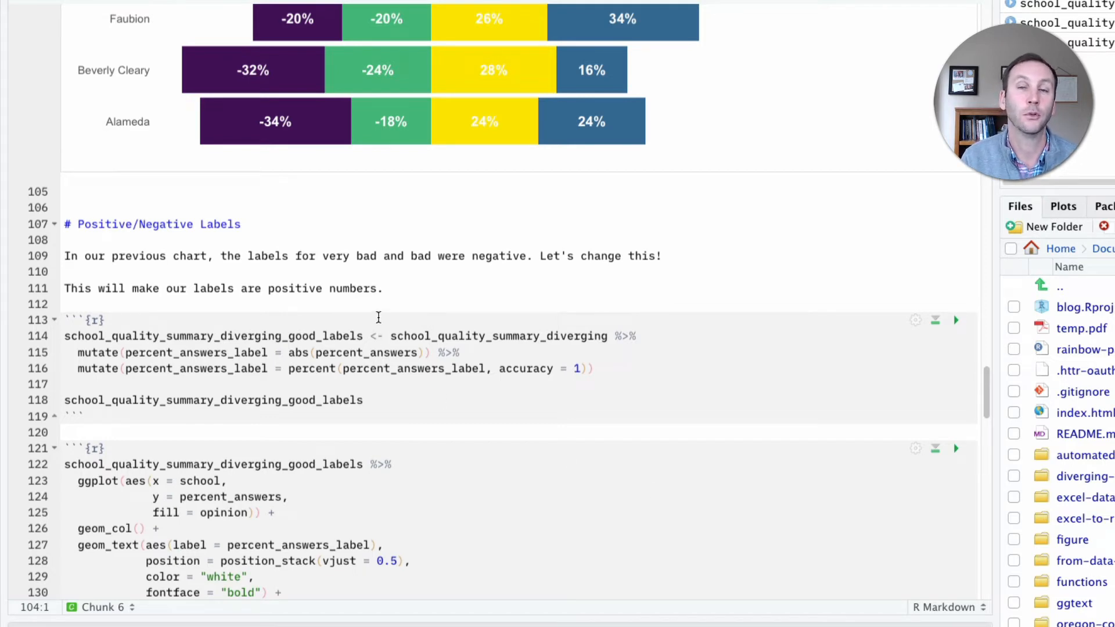
{"action": "left_click", "coordinate": [357, 352]}
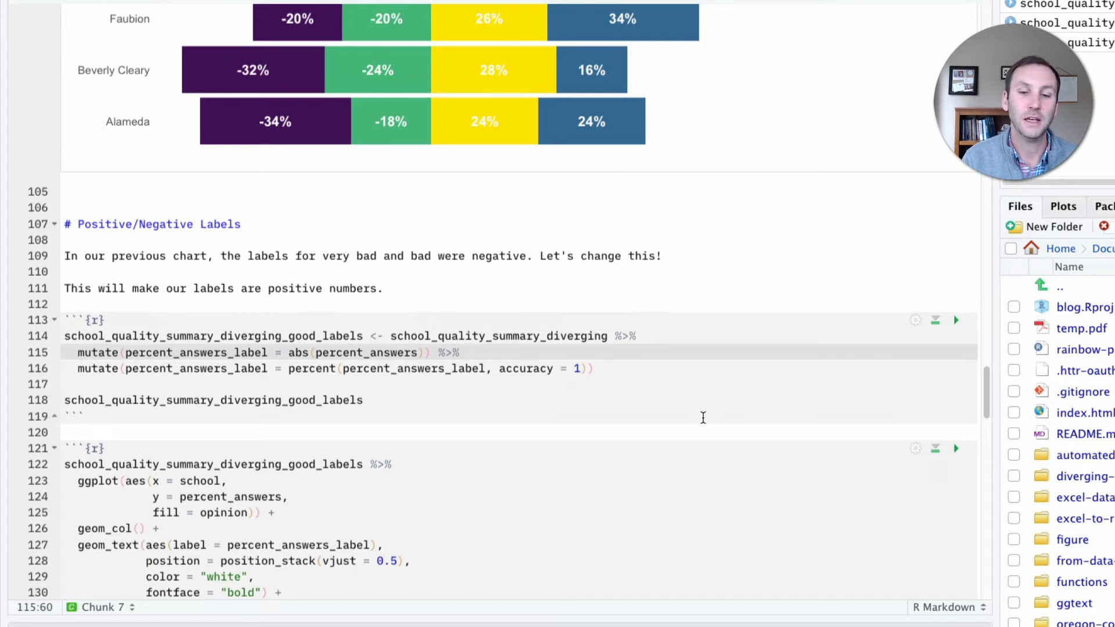
{"action": "scroll", "scroll_direction": "up", "scroll_amount": 3}
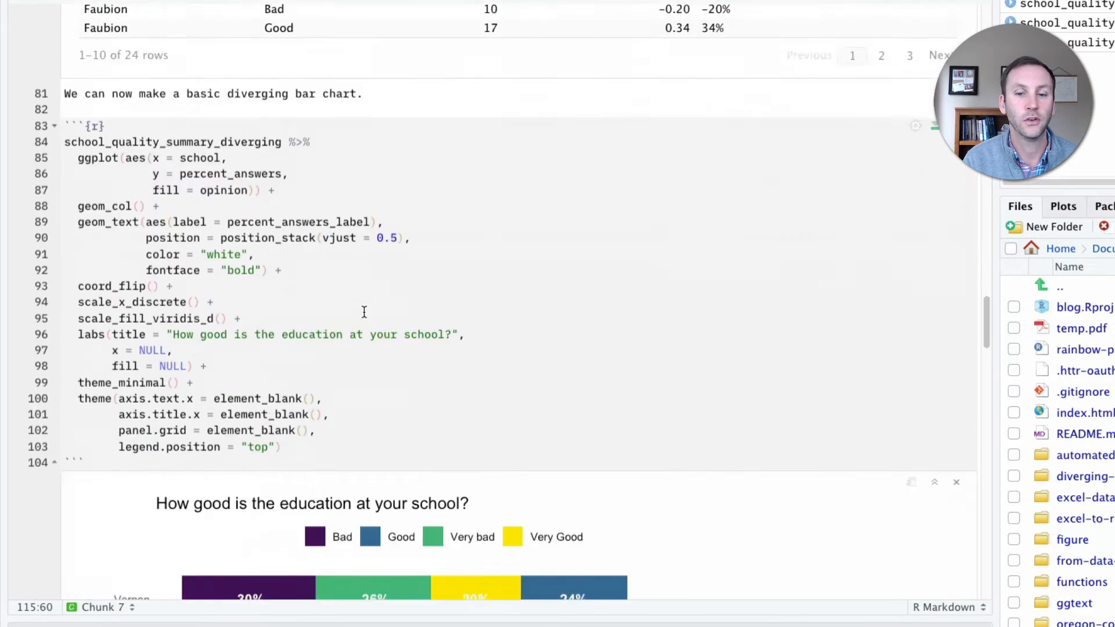
{"action": "scroll", "scroll_direction": "down", "scroll_amount": 3}
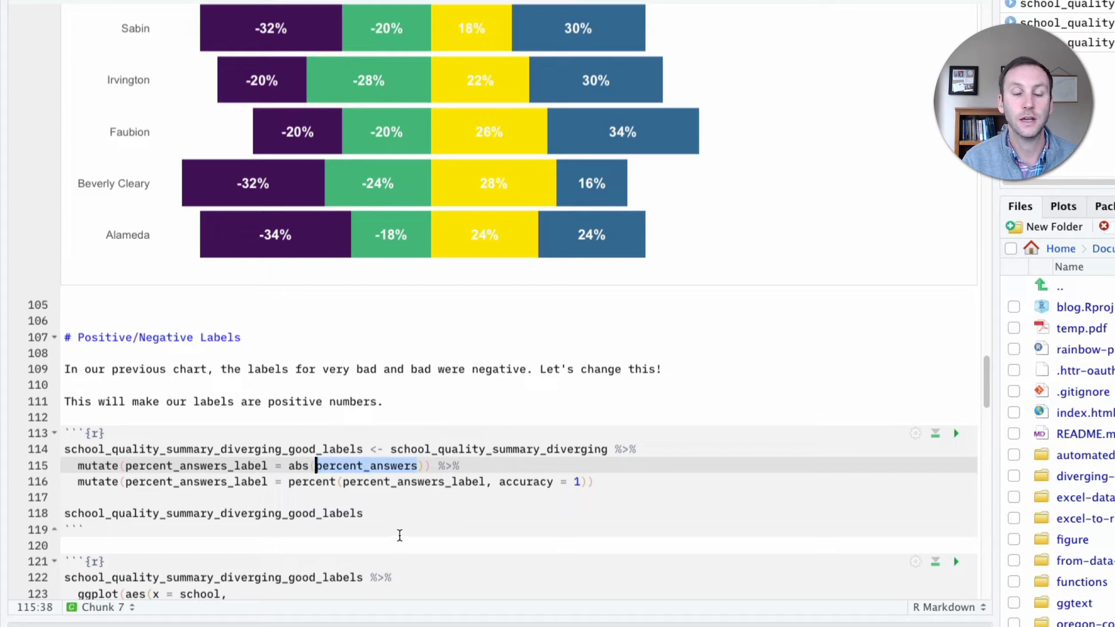
{"action": "scroll", "scroll_direction": "up", "scroll_amount": 3}
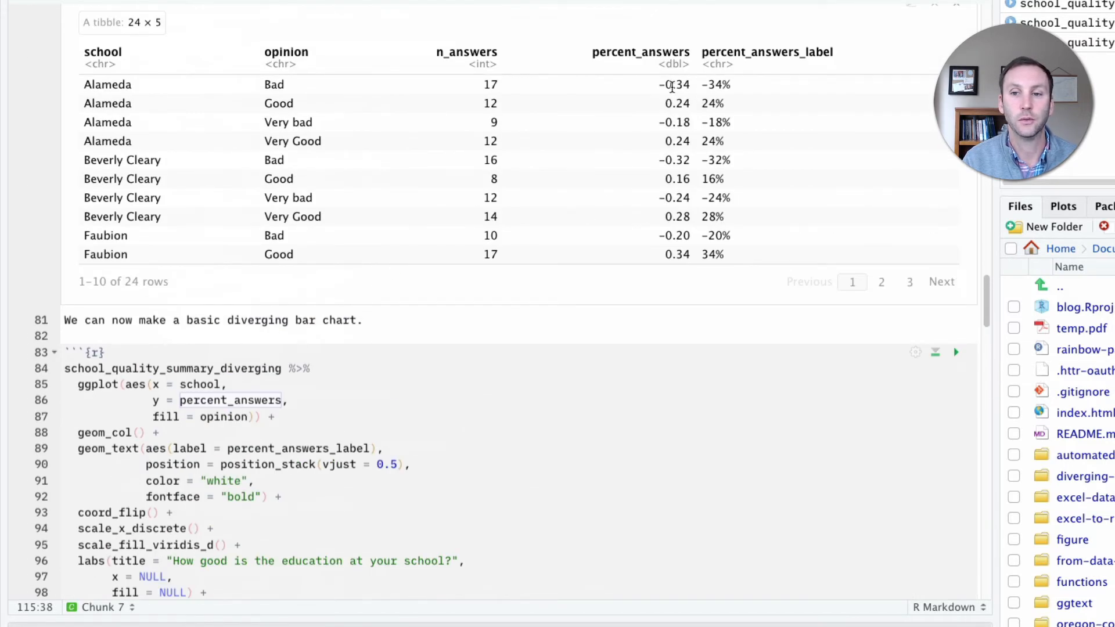
{"action": "scroll", "scroll_direction": "down", "scroll_amount": 3}
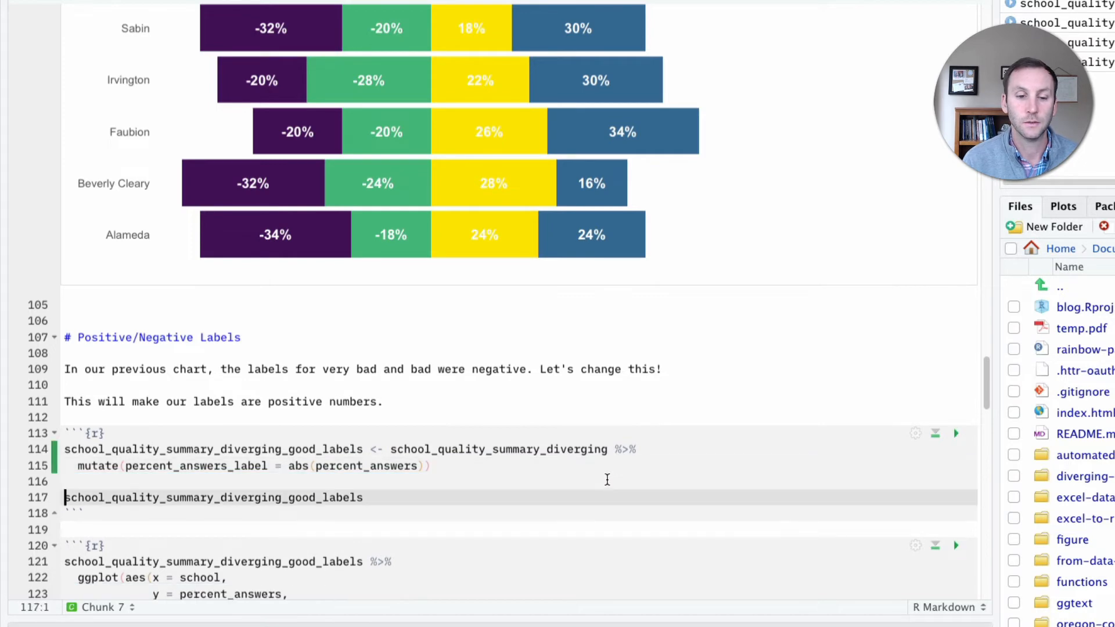
{"action": "left_click", "coordinate": [956, 433]}
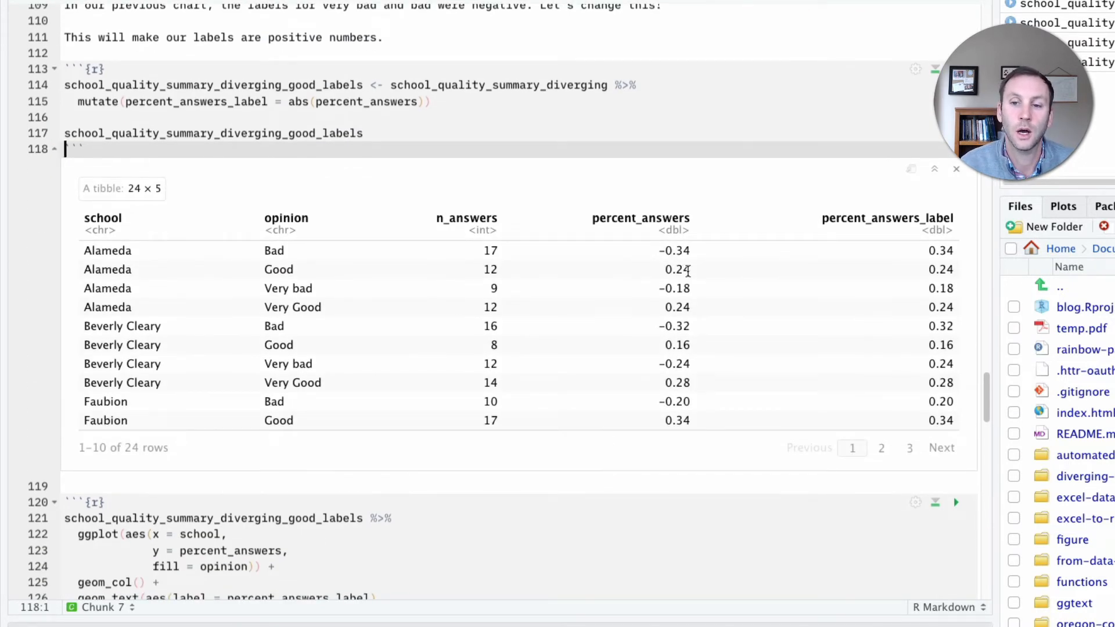
{"action": "mouse_move", "coordinate": [928, 250]}
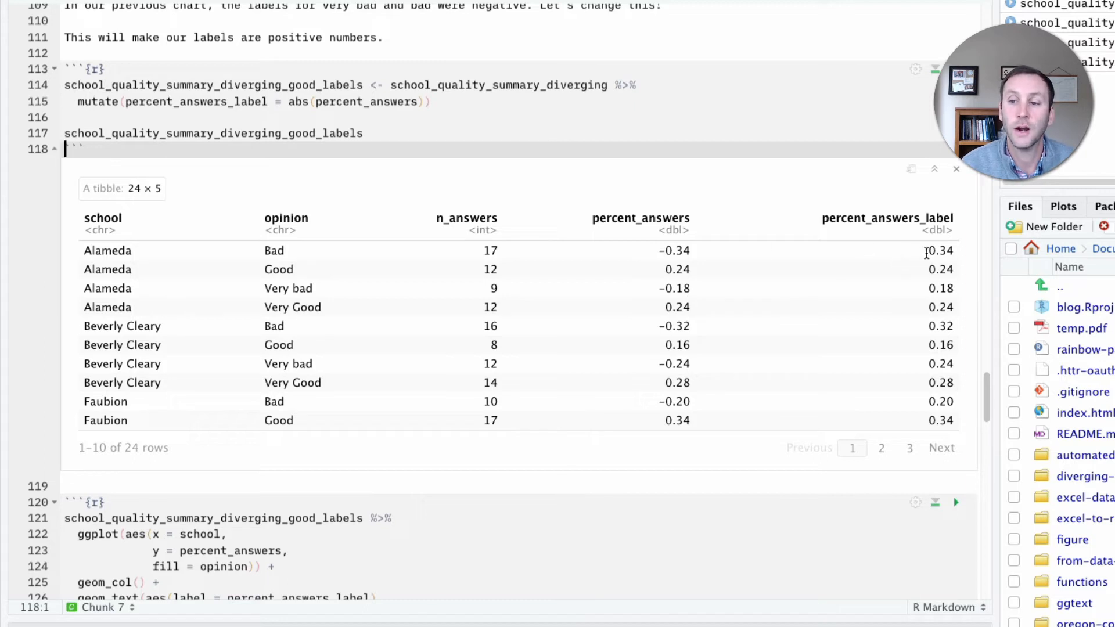
{"action": "mouse_move", "coordinate": [936, 250]}
{"action": "type", "text": "mutate(percent_answers_label = percent(percent_answers_label, accuracy = 1))"}
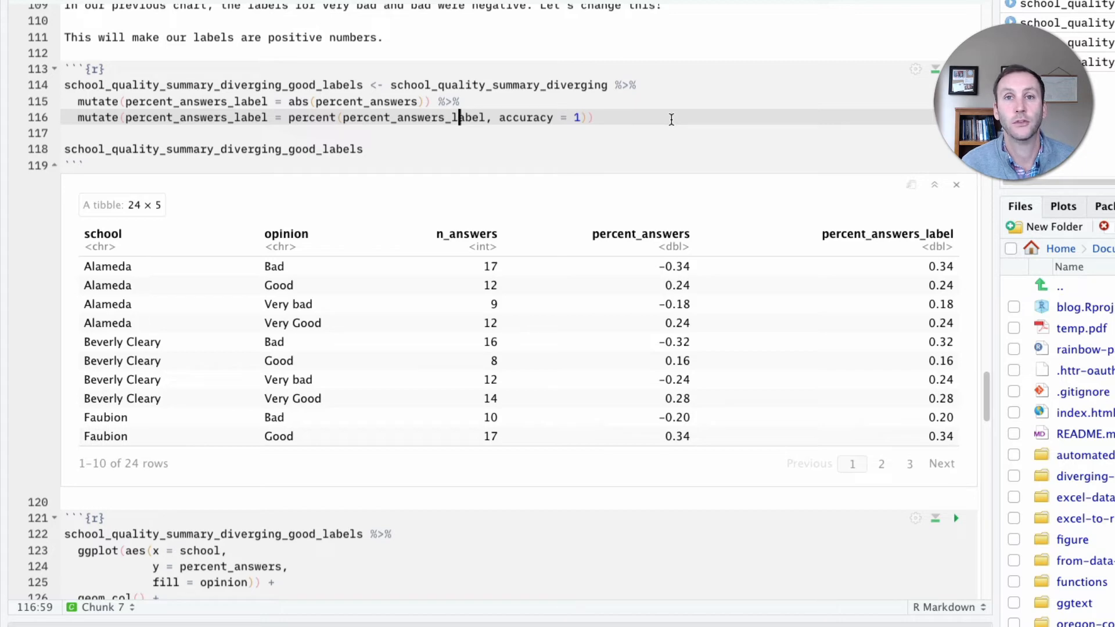
Step: Rerun the labels chunk so percent_answers_label shows whole percents like 34% and 24%
{"action": "left_click", "coordinate": [956, 184]}
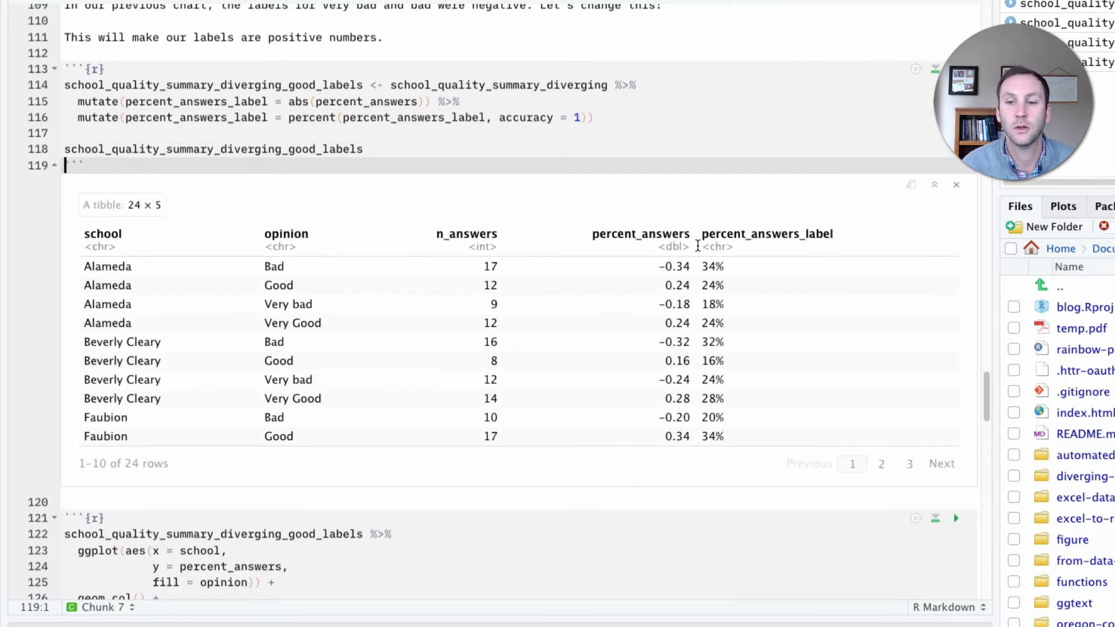
{"action": "scroll", "scroll_direction": "down", "scroll_amount": 3}
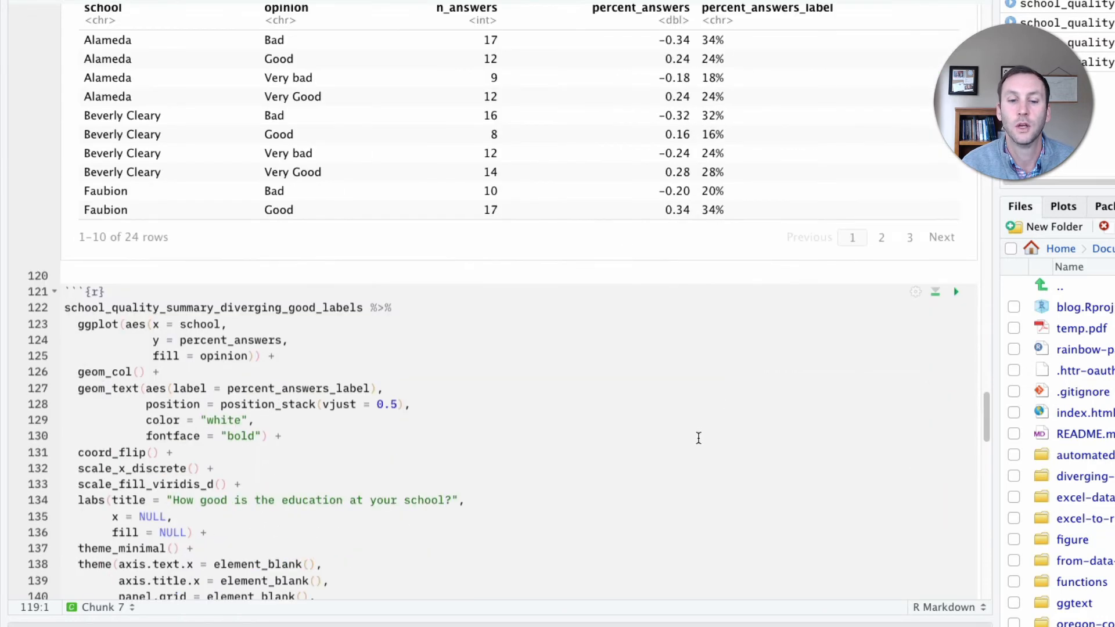
{"action": "scroll", "scroll_direction": "down", "scroll_amount": 3}
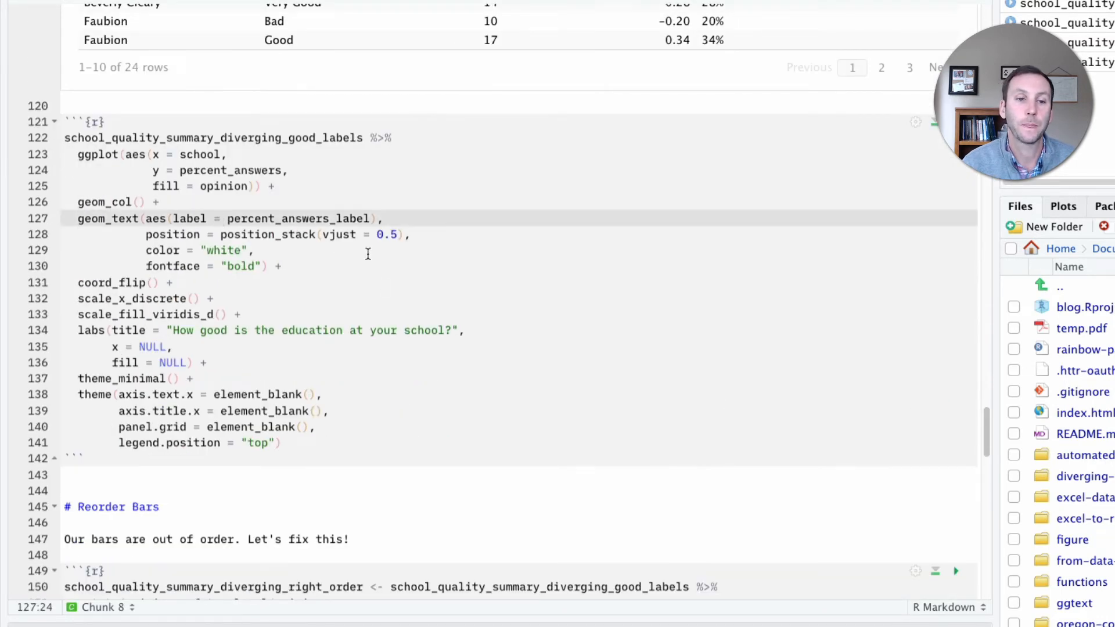
Step: Redraw the diverging chart from the good_labels data with positive percent labels on every segment
{"action": "left_click", "coordinate": [956, 572]}
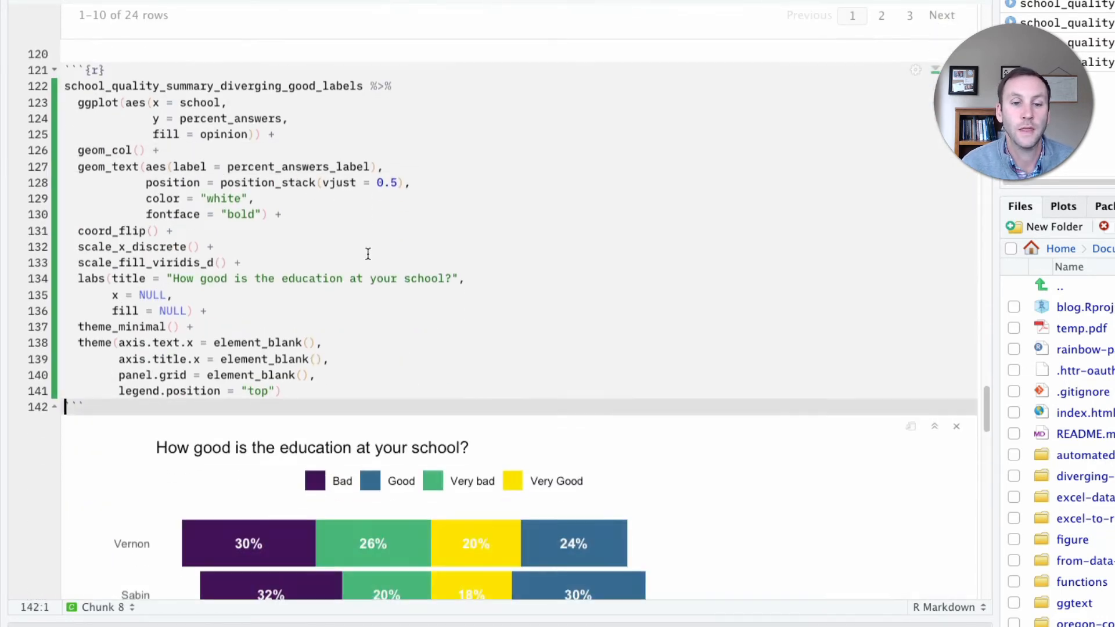
{"action": "scroll", "scroll_direction": "down", "scroll_amount": 3}
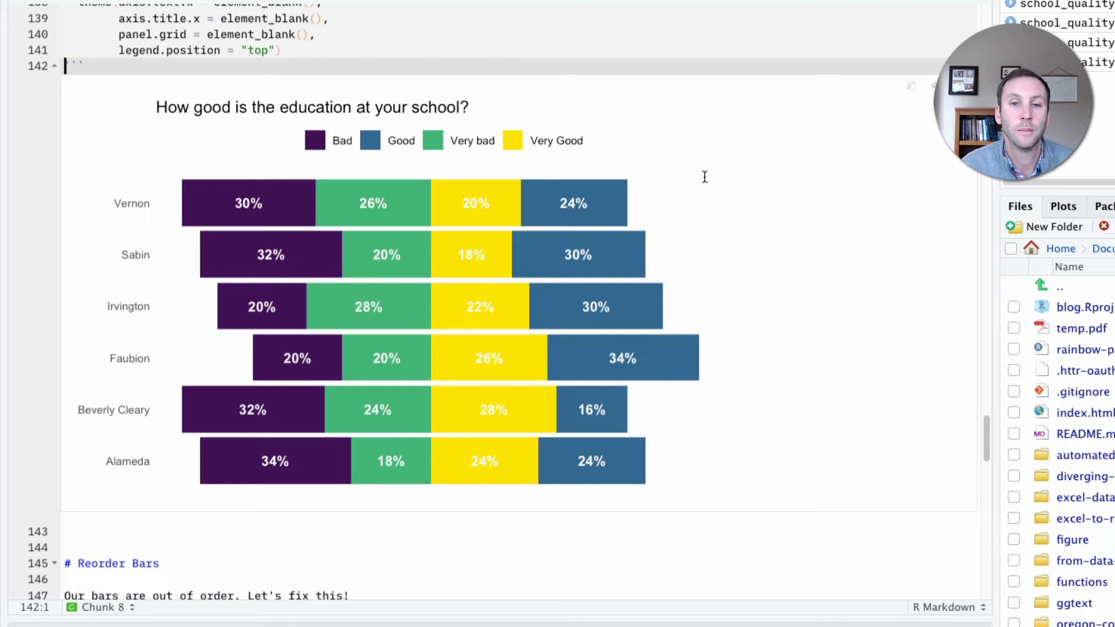
{"action": "mouse_move", "coordinate": [717, 206]}
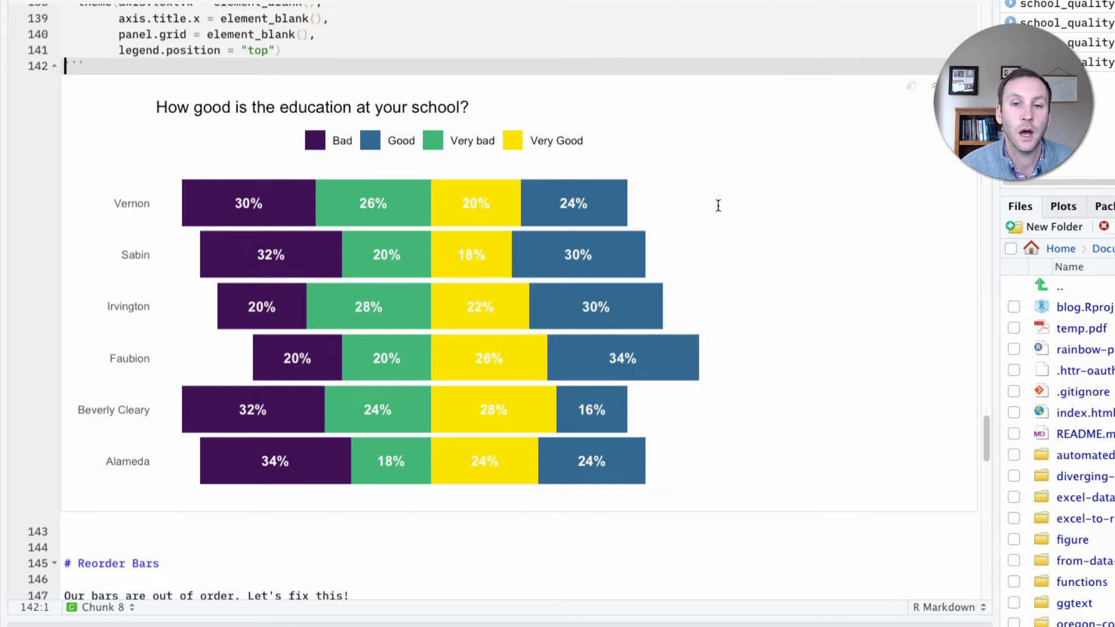
{"action": "mouse_move", "coordinate": [357, 525]}
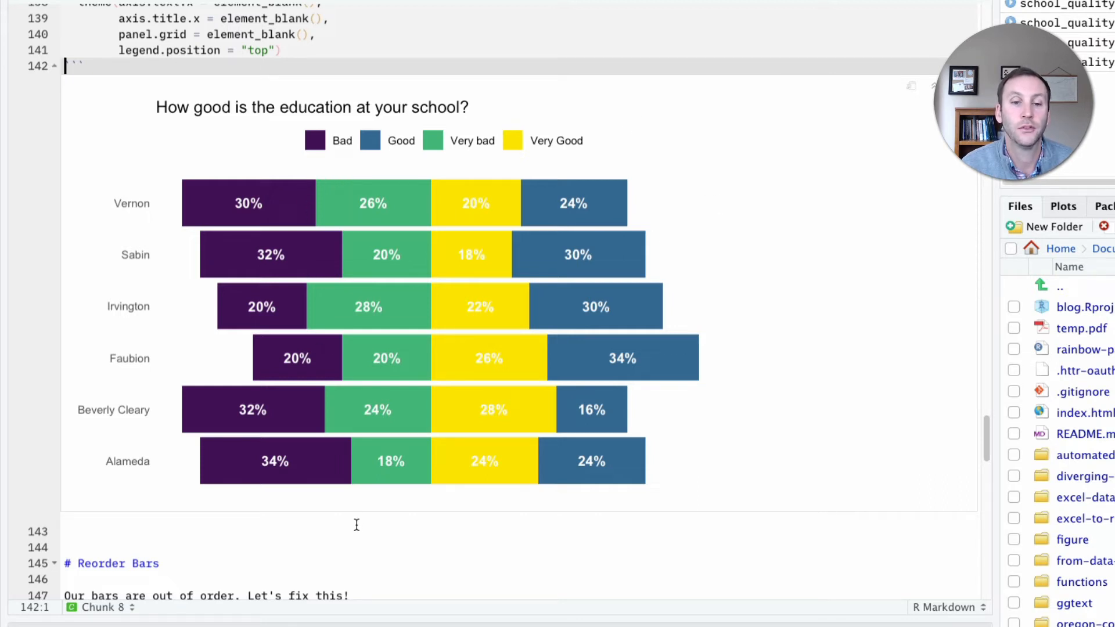
{"action": "mouse_move", "coordinate": [260, 470]}
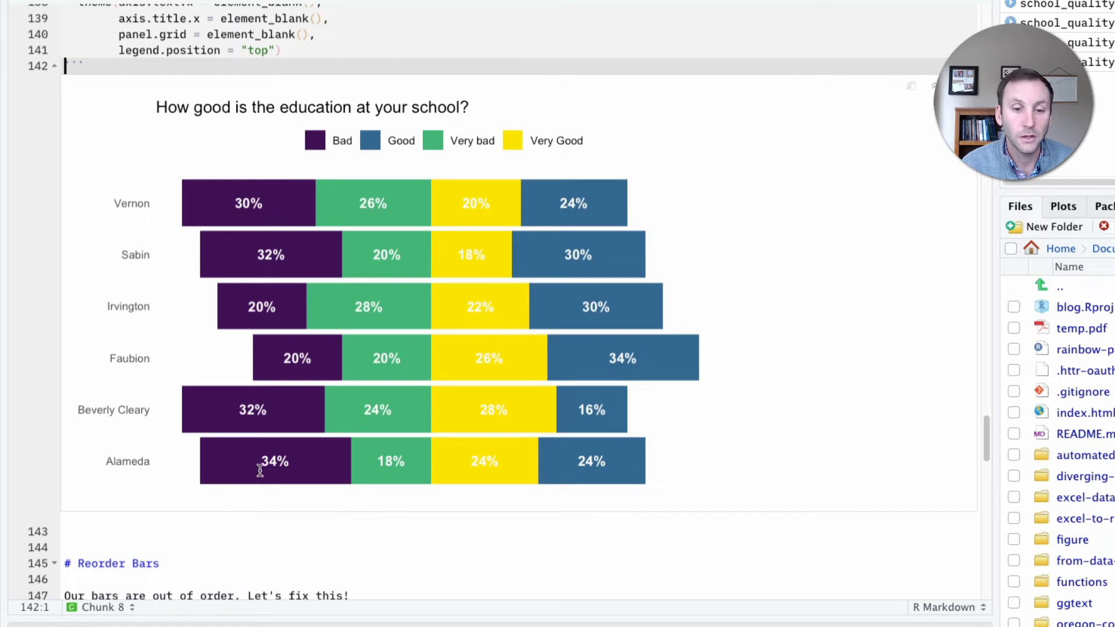
{"action": "mouse_move", "coordinate": [462, 512]}
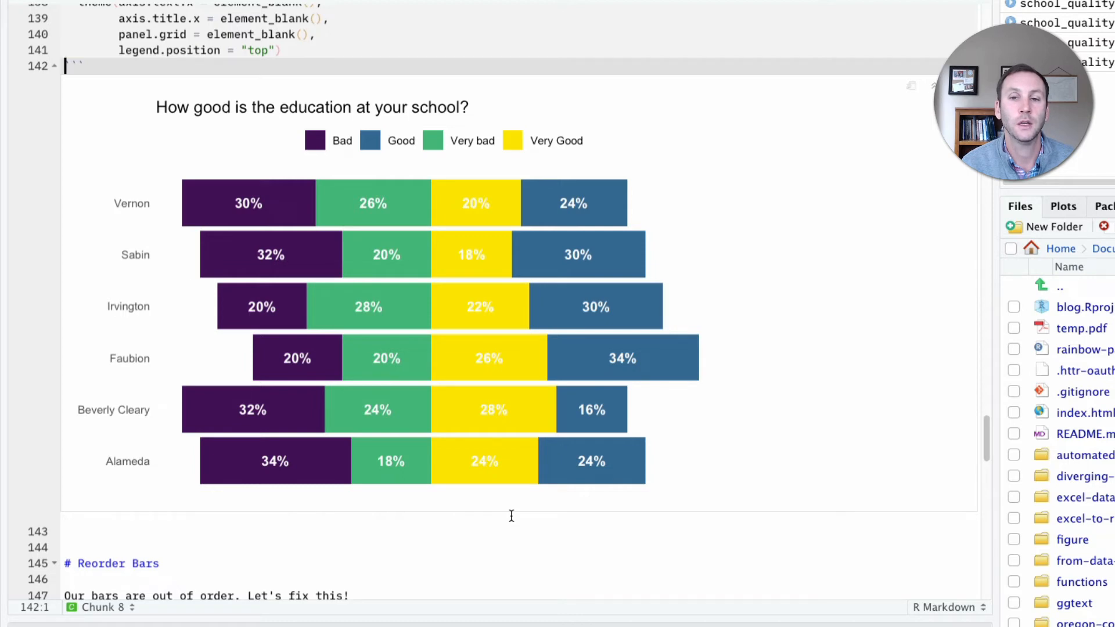
{"action": "mouse_move", "coordinate": [408, 546]}
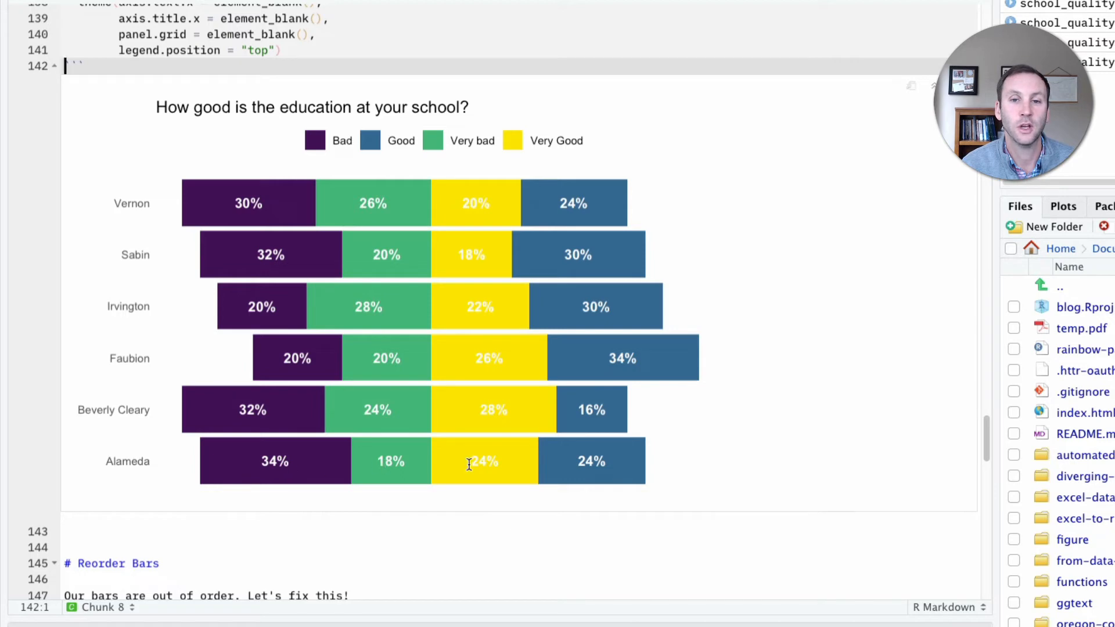
{"action": "mouse_move", "coordinate": [572, 460]}
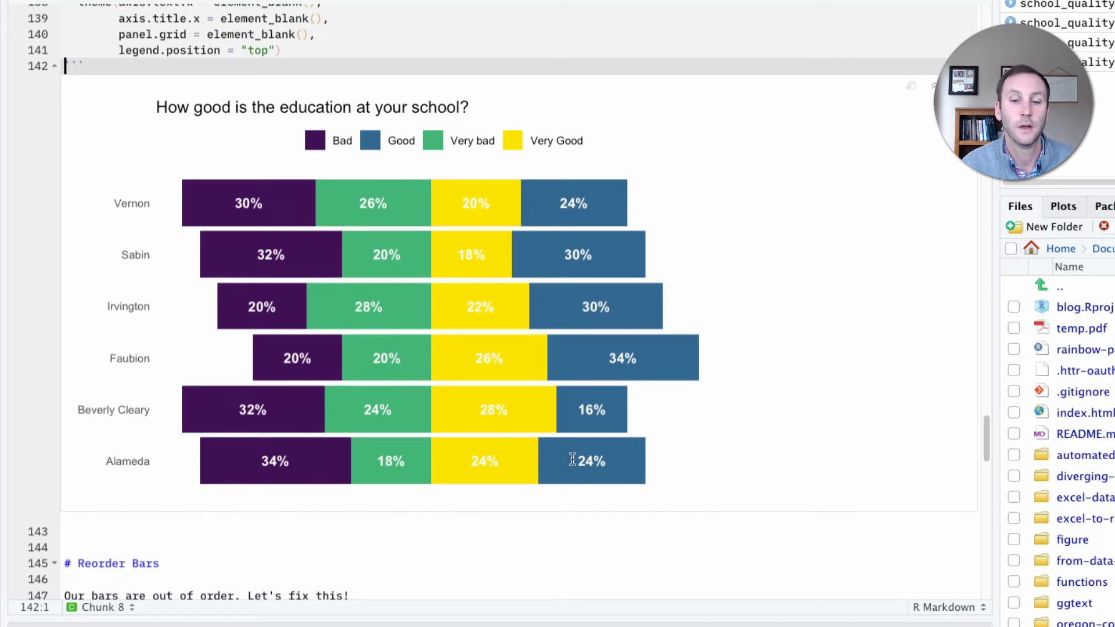
{"action": "scroll", "scroll_direction": "down", "scroll_amount": 3}
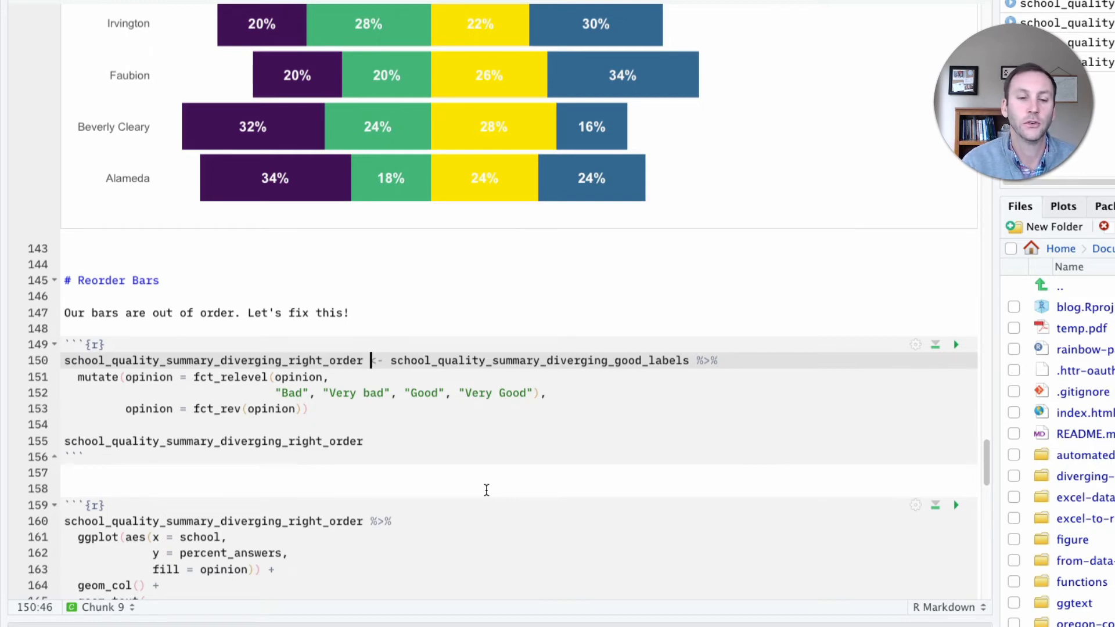
{"action": "mouse_move", "coordinate": [280, 376]}
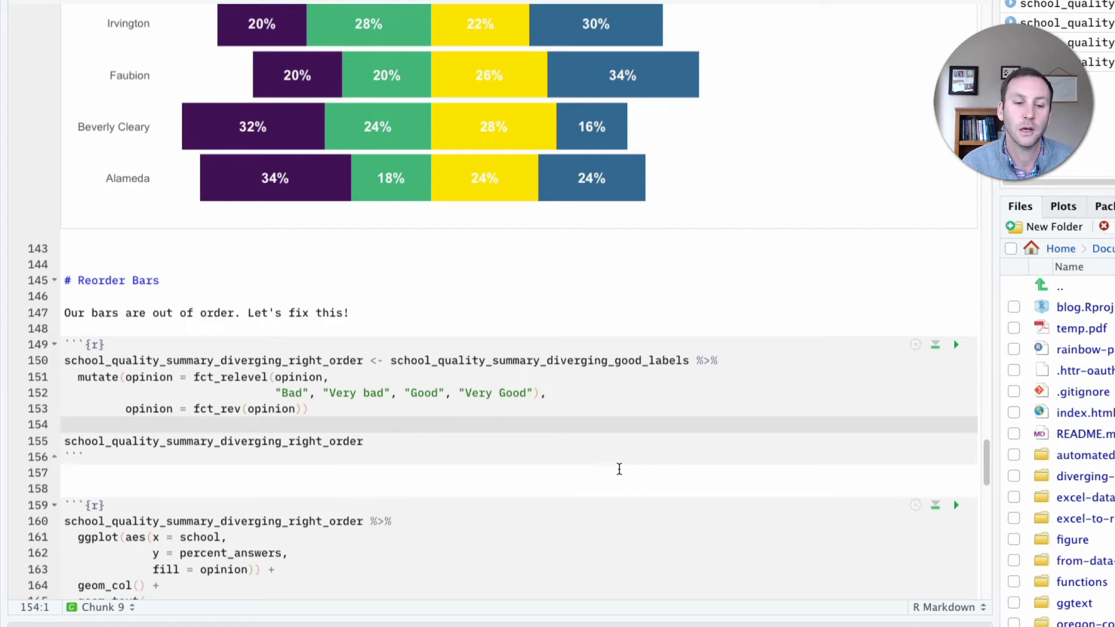
Step: Run the Reorder Bars chunk making opinion a reversed factor of Bad, Very bad, Good, Very Good
{"action": "scroll", "scroll_direction": "down", "scroll_amount": 3}
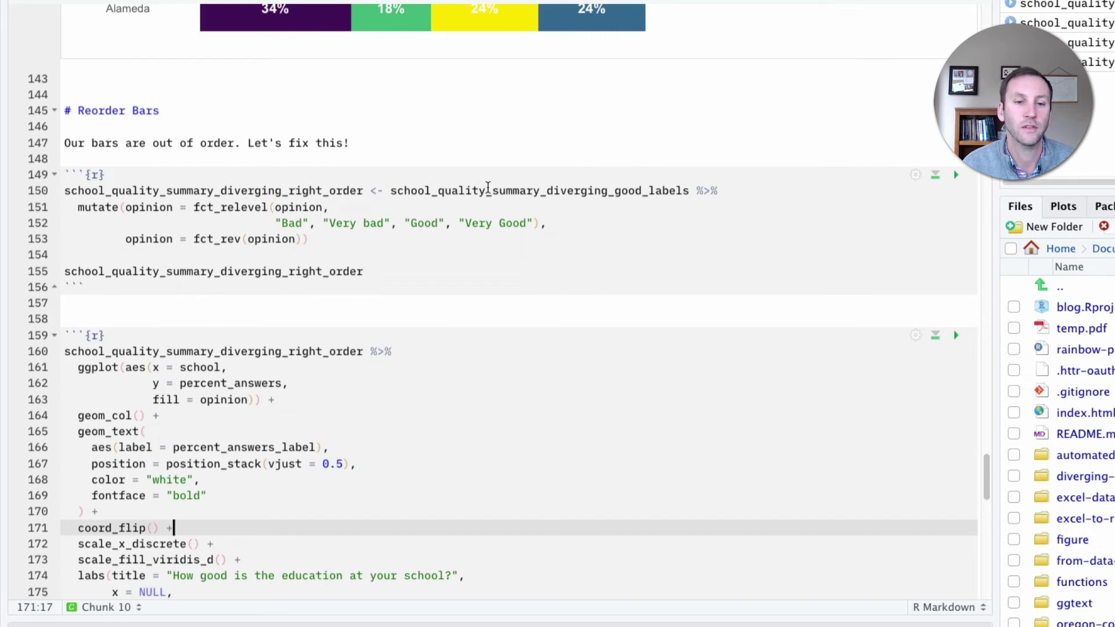
{"action": "left_click", "coordinate": [64, 271]}
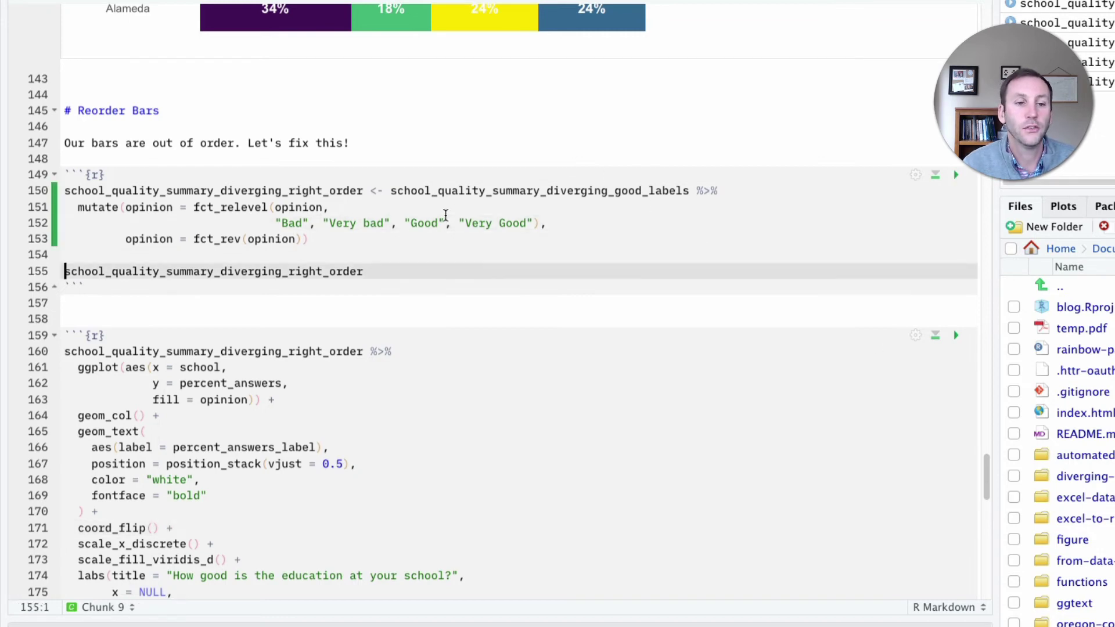
{"action": "left_click", "coordinate": [956, 175]}
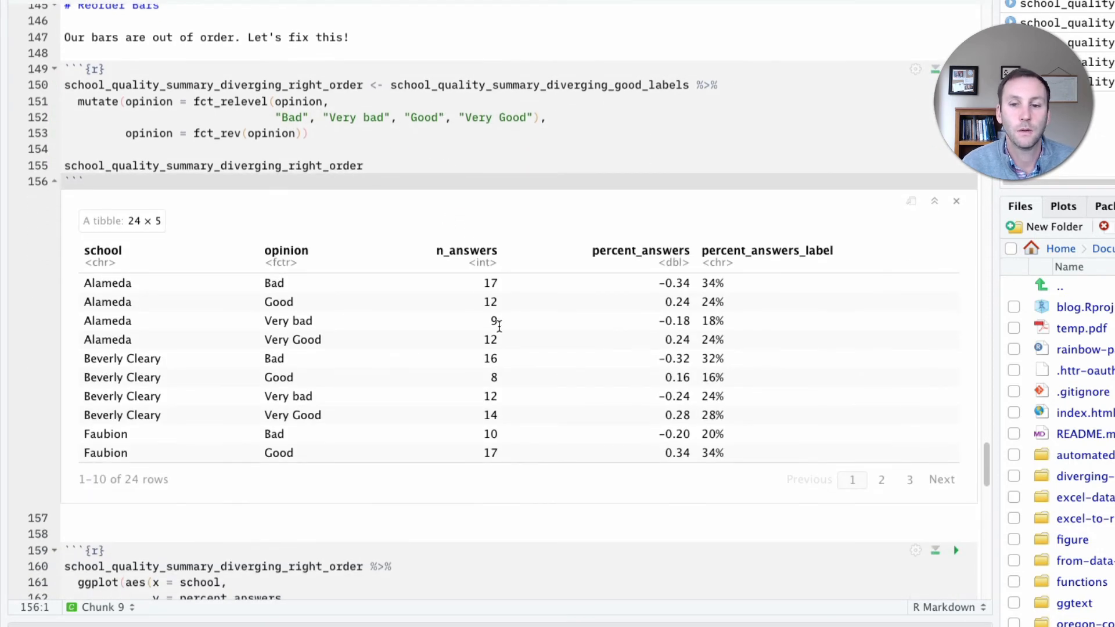
{"action": "scroll", "scroll_direction": "up", "scroll_amount": 3}
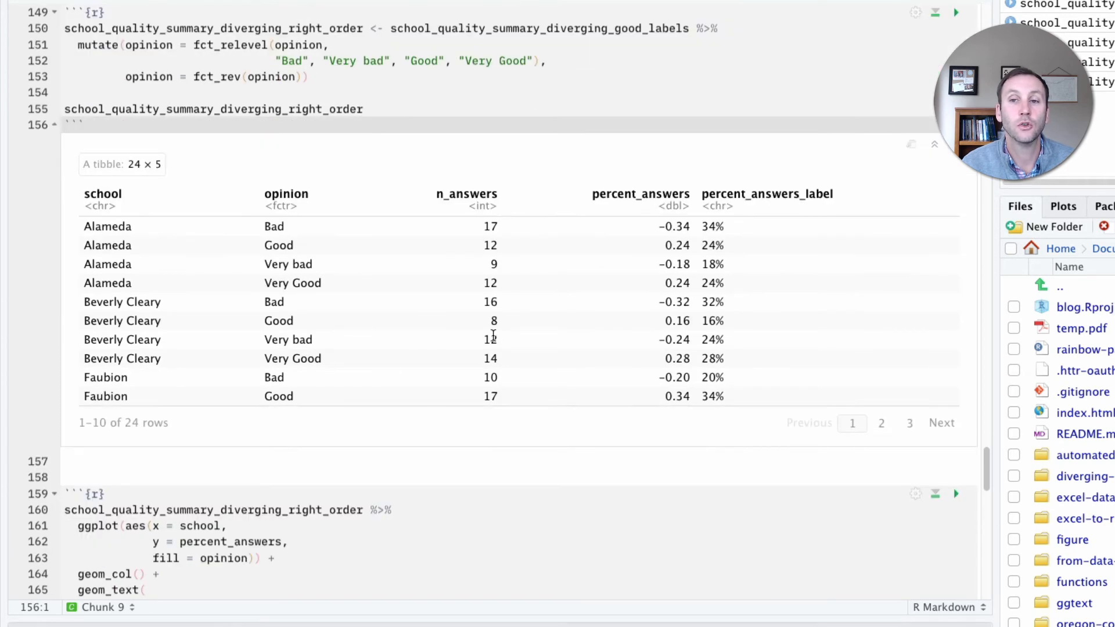
{"action": "mouse_move", "coordinate": [264, 206]}
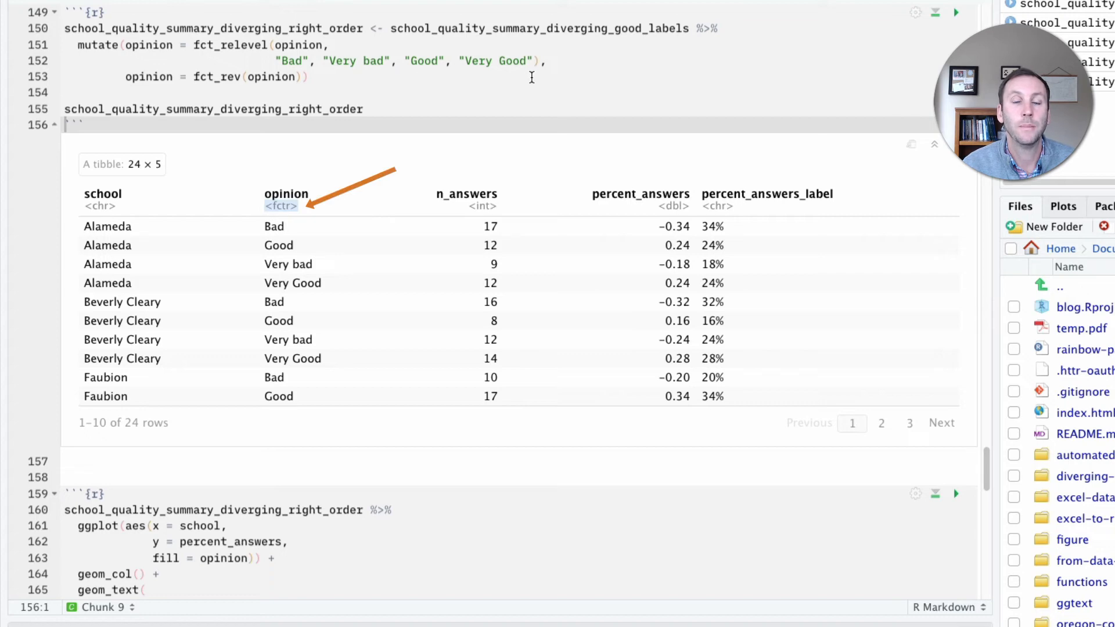
{"action": "scroll", "scroll_direction": "down", "scroll_amount": 3}
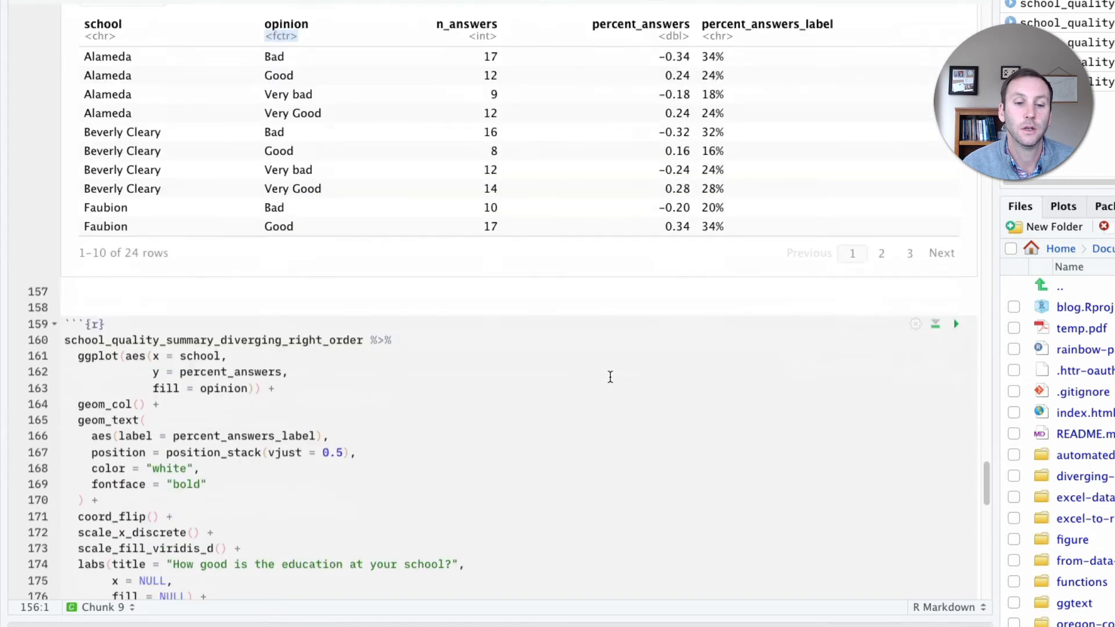
{"action": "scroll", "scroll_direction": "down", "scroll_amount": 3}
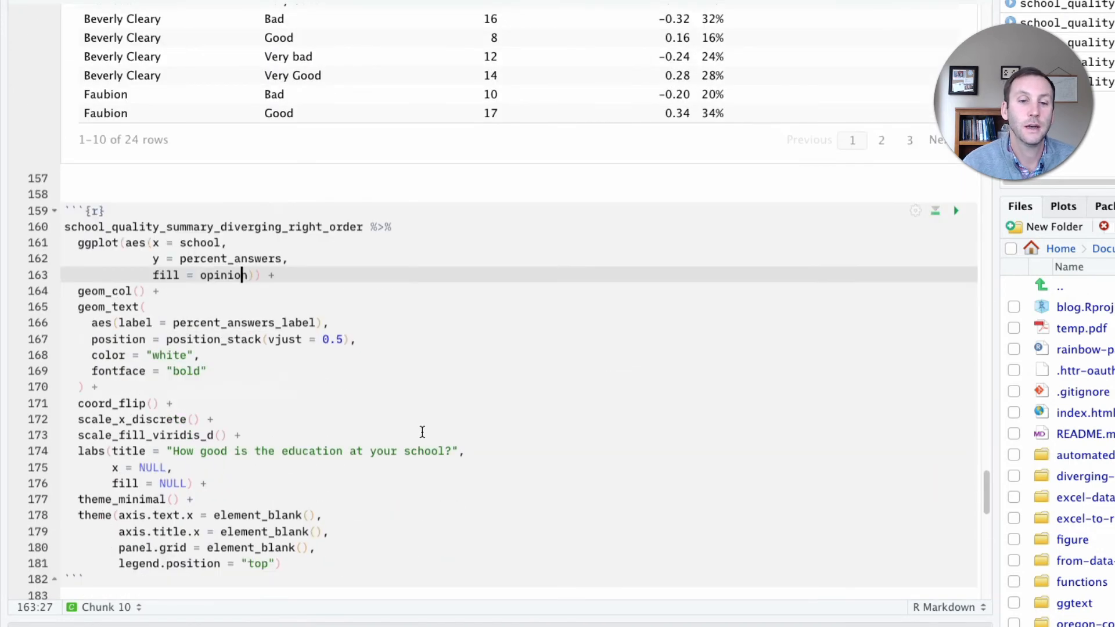
{"action": "left_click", "coordinate": [235, 243]}
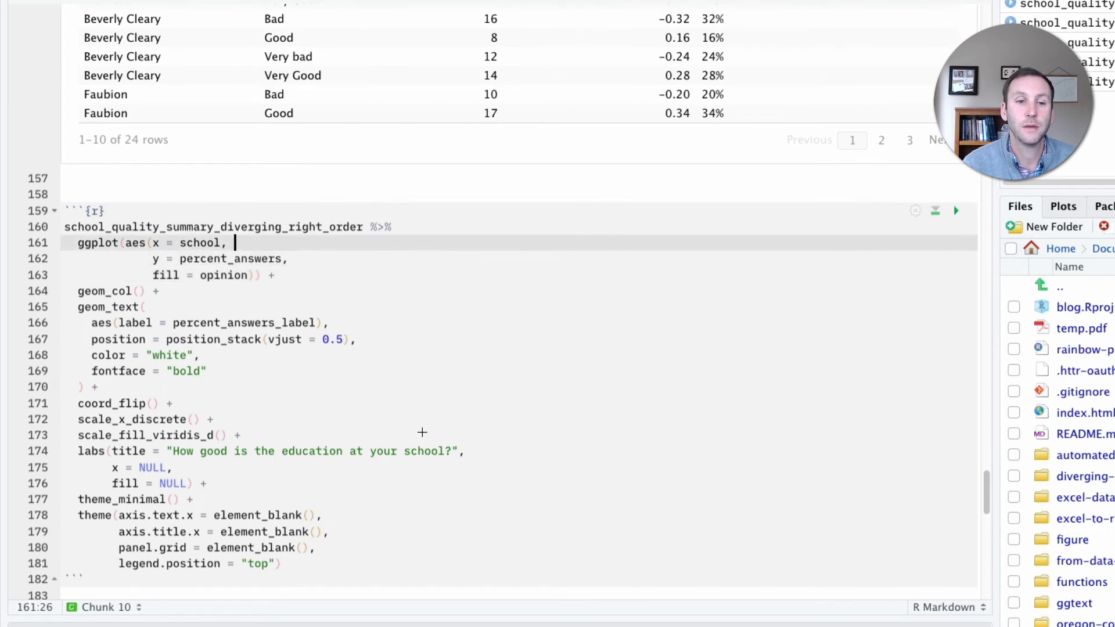
{"action": "double_click", "coordinate": [214, 226]}
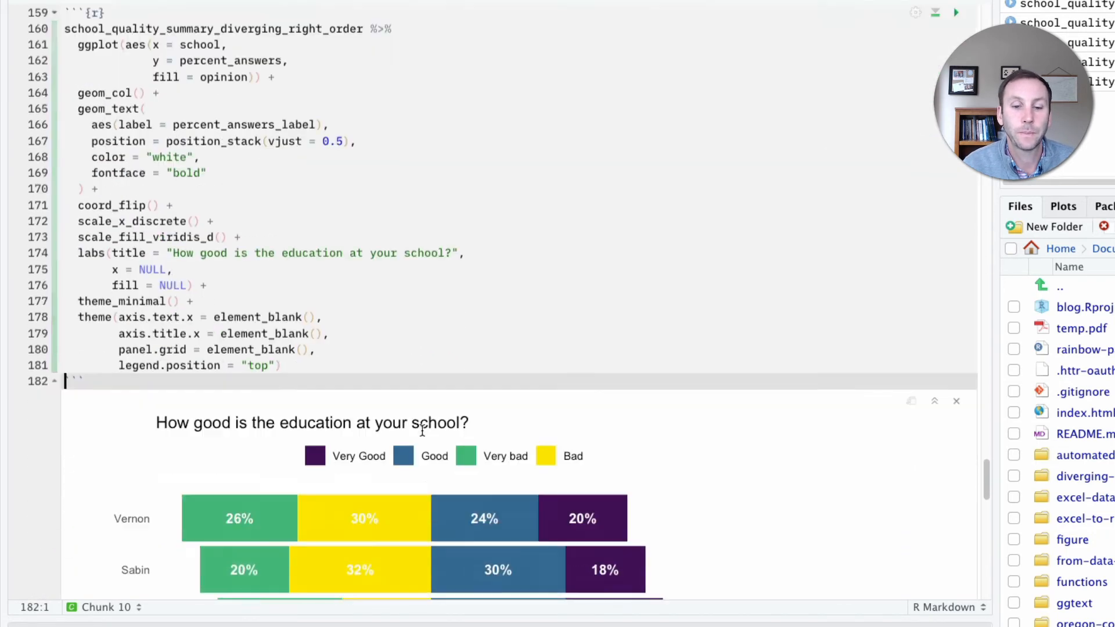
{"action": "scroll", "scroll_direction": "down", "scroll_amount": 3}
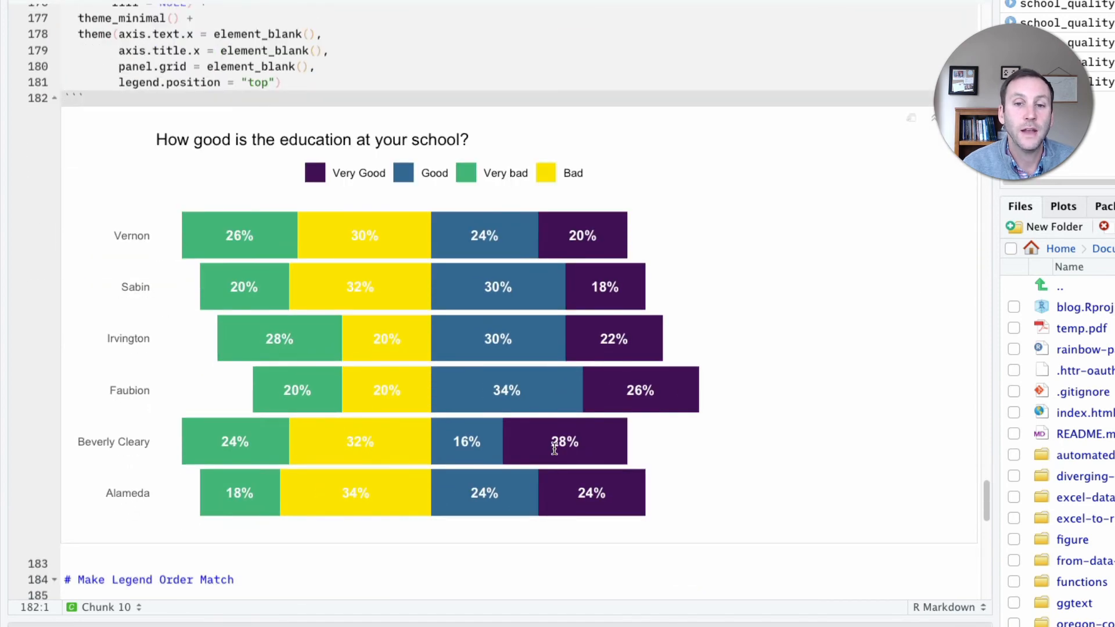
{"action": "mouse_move", "coordinate": [460, 176]}
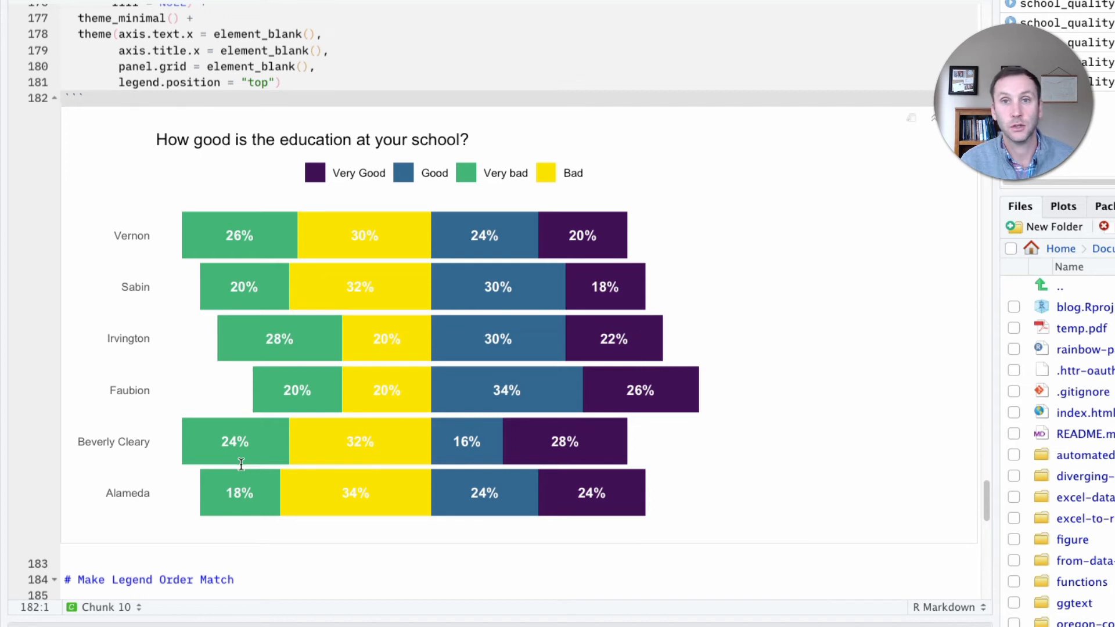
{"action": "mouse_move", "coordinate": [293, 435]}
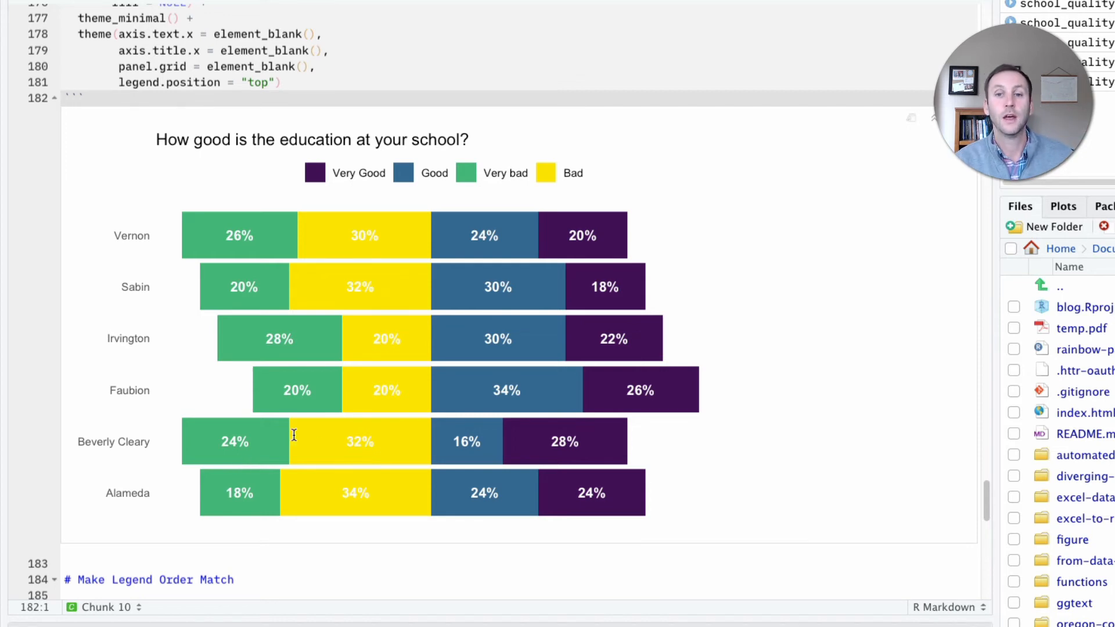
{"action": "mouse_move", "coordinate": [465, 274]}
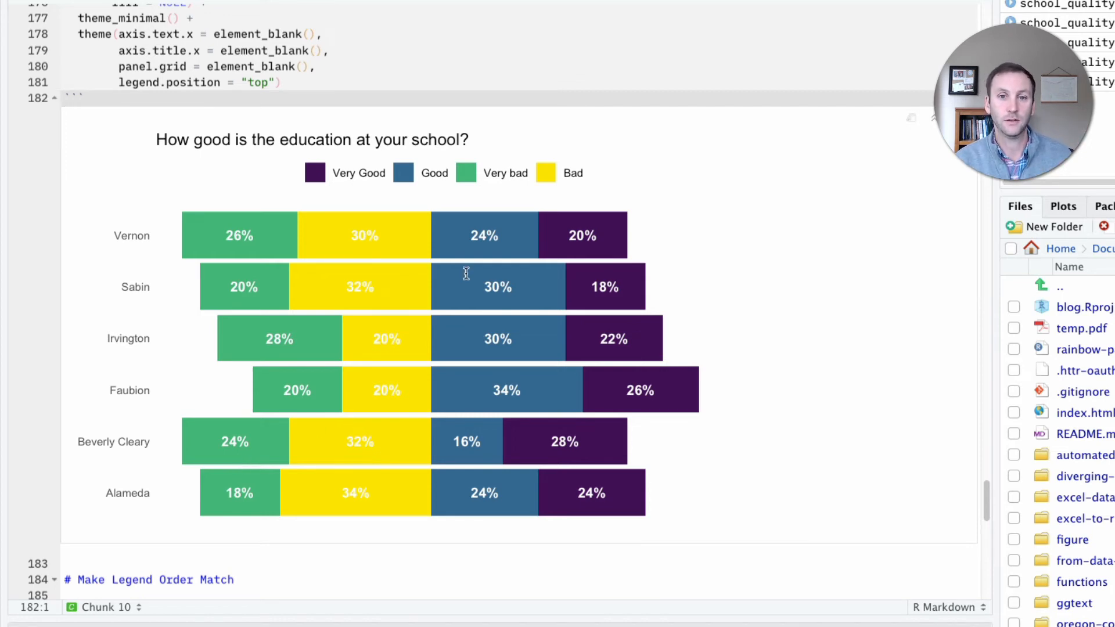
{"action": "mouse_move", "coordinate": [722, 377]}
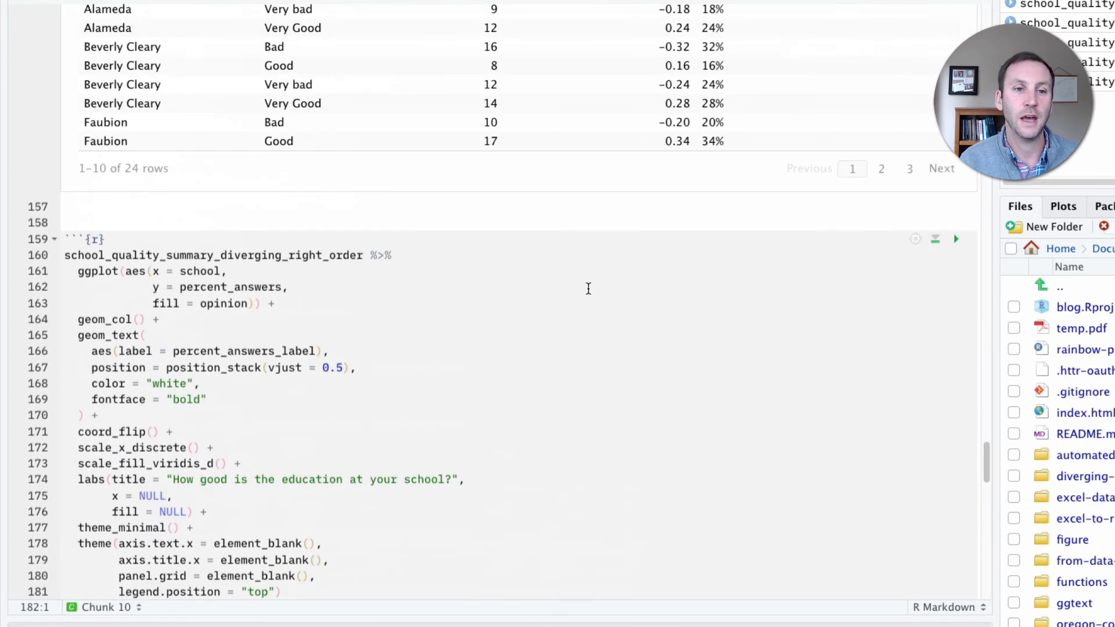
{"action": "scroll", "scroll_direction": "up", "scroll_amount": 3}
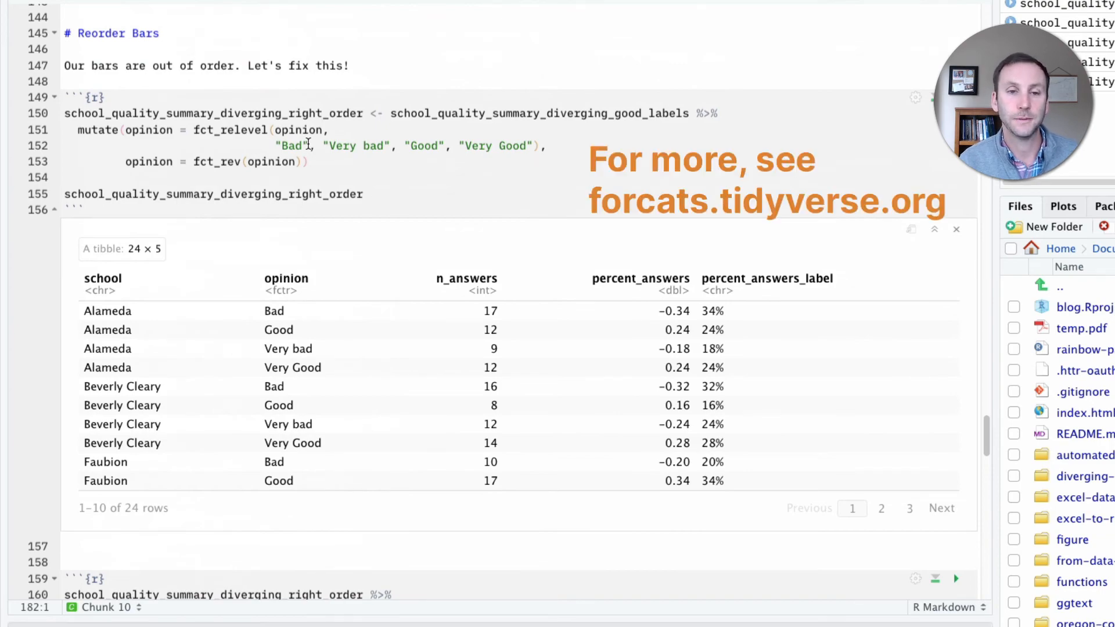
{"action": "scroll", "scroll_direction": "down", "scroll_amount": 3}
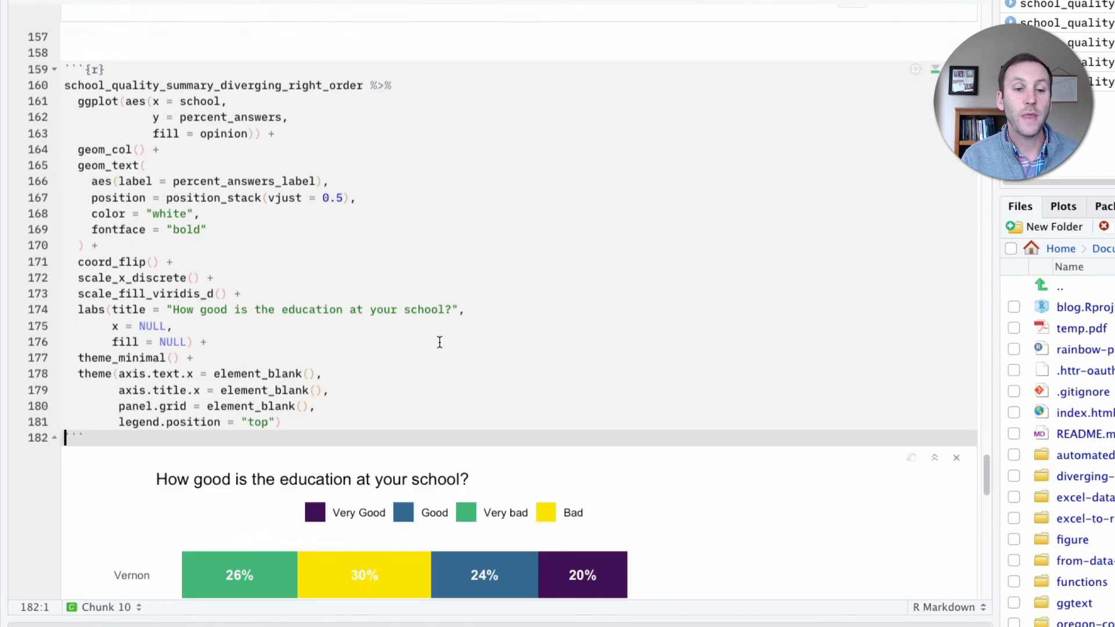
Step: Redraw the chart with scale_fill_viridis_d breaks ordering the legend Very bad, Bad, Good, Very Good
{"action": "scroll", "scroll_direction": "down", "scroll_amount": 3}
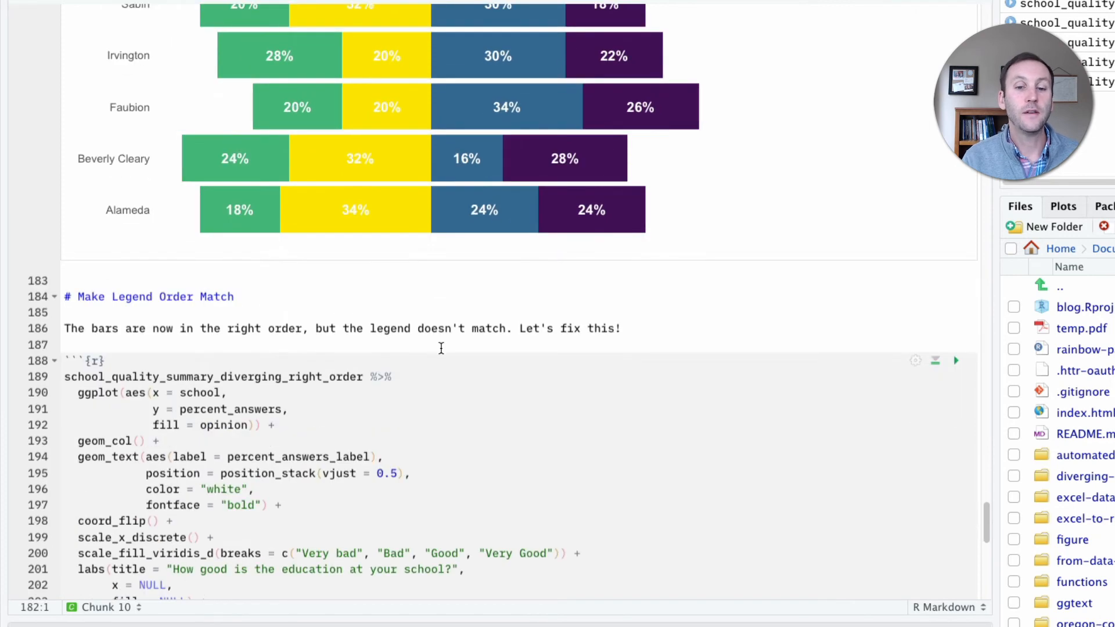
{"action": "scroll", "scroll_direction": "up", "scroll_amount": 3}
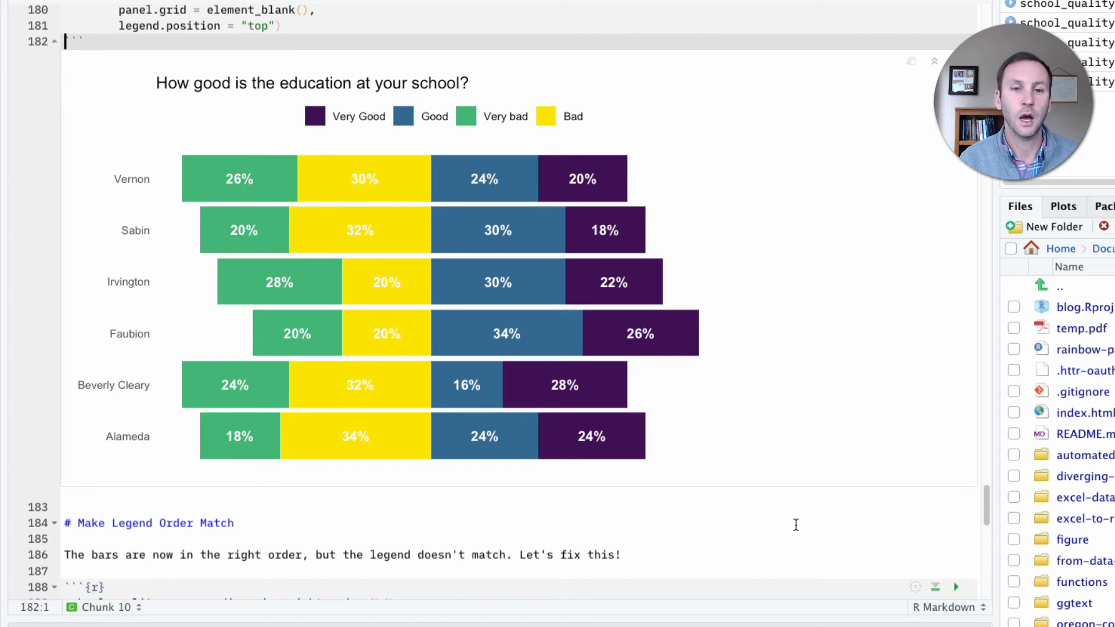
{"action": "mouse_move", "coordinate": [802, 516]}
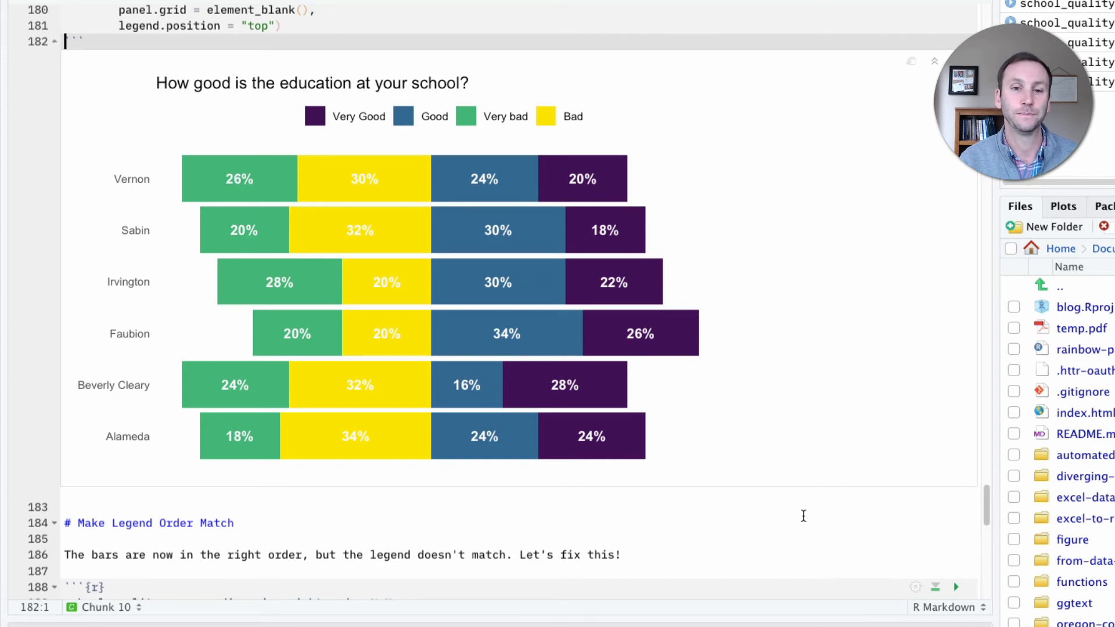
{"action": "scroll", "scroll_direction": "down", "scroll_amount": 3}
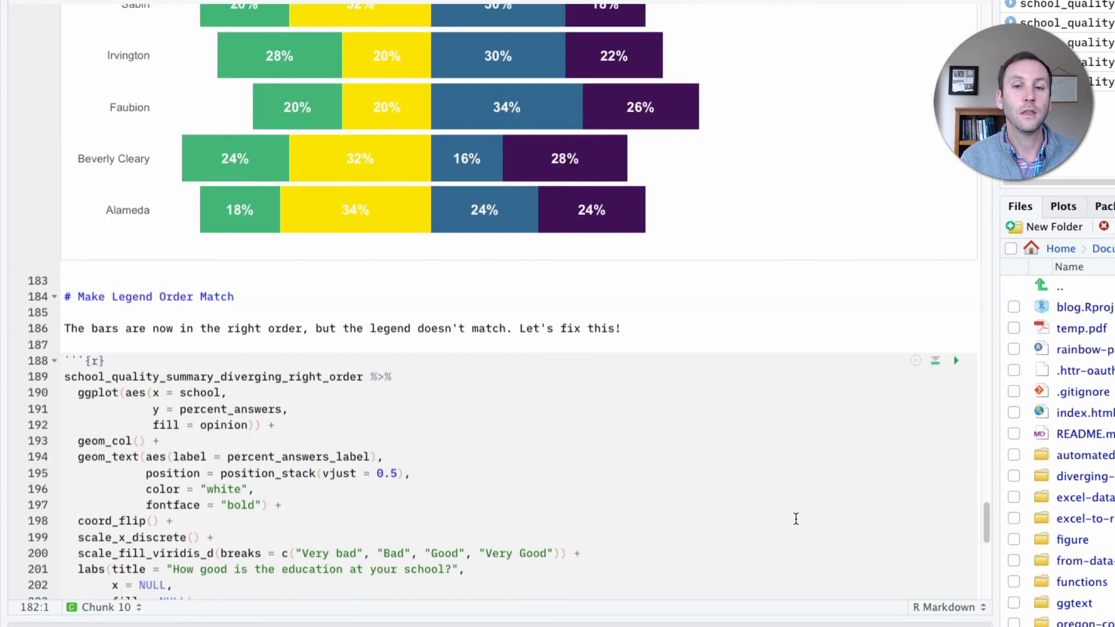
{"action": "scroll", "scroll_direction": "down", "scroll_amount": 3}
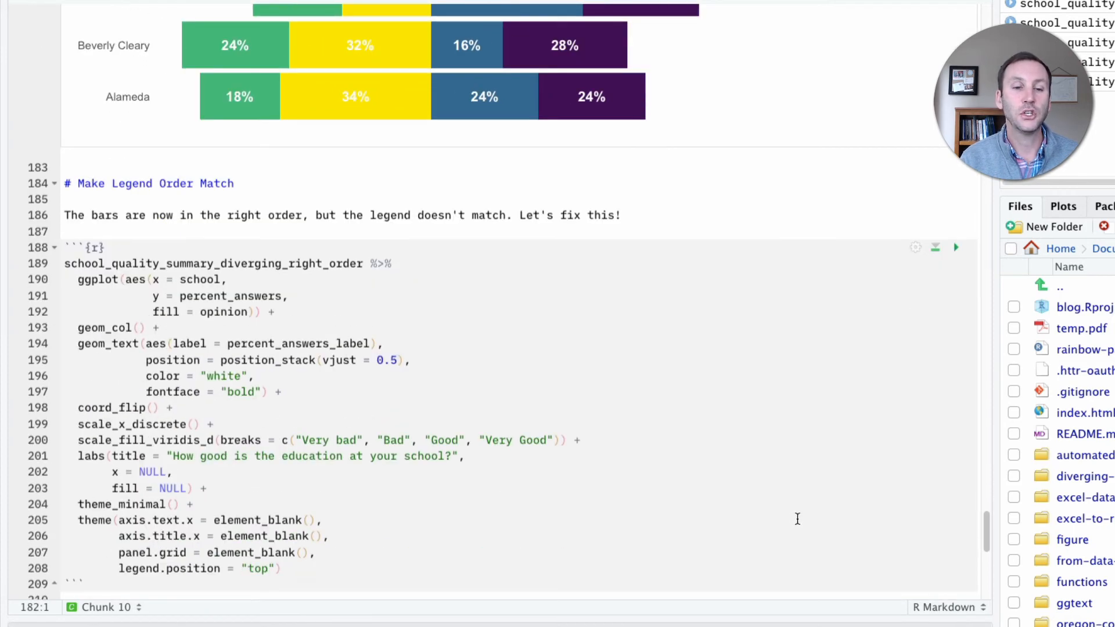
{"action": "mouse_move", "coordinate": [375, 275]}
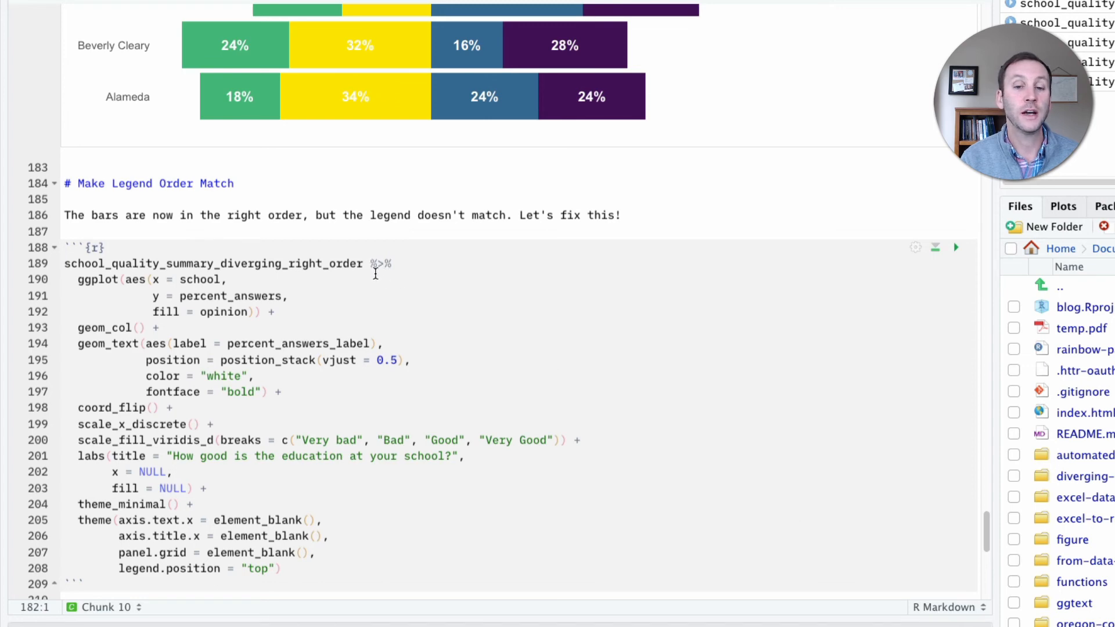
{"action": "mouse_move", "coordinate": [744, 348]}
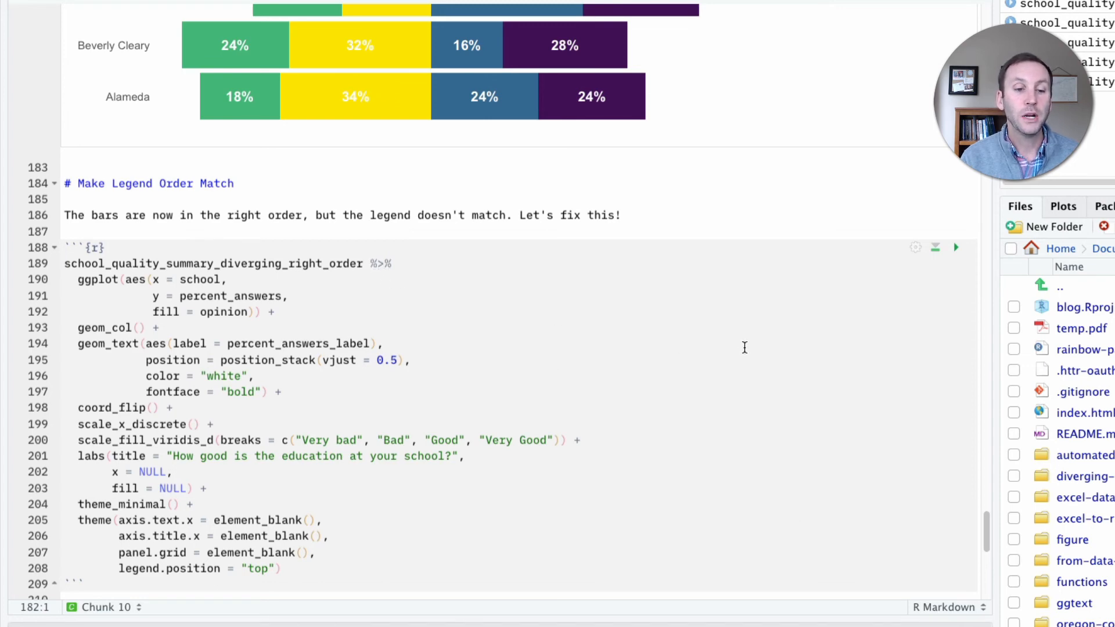
{"action": "mouse_move", "coordinate": [752, 340]}
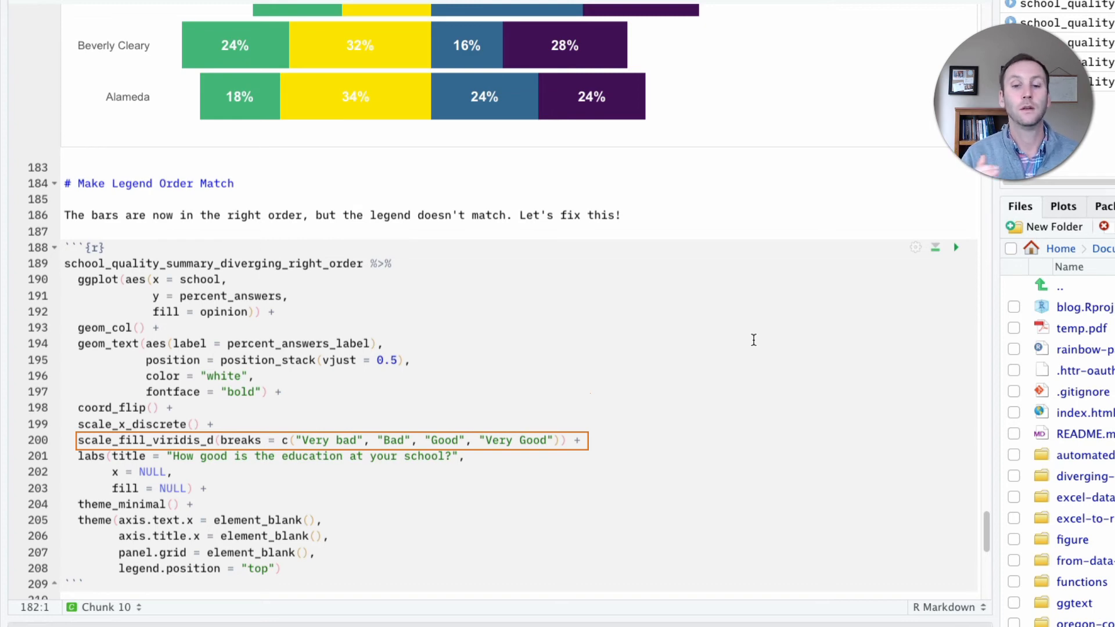
{"action": "mouse_move", "coordinate": [605, 386]}
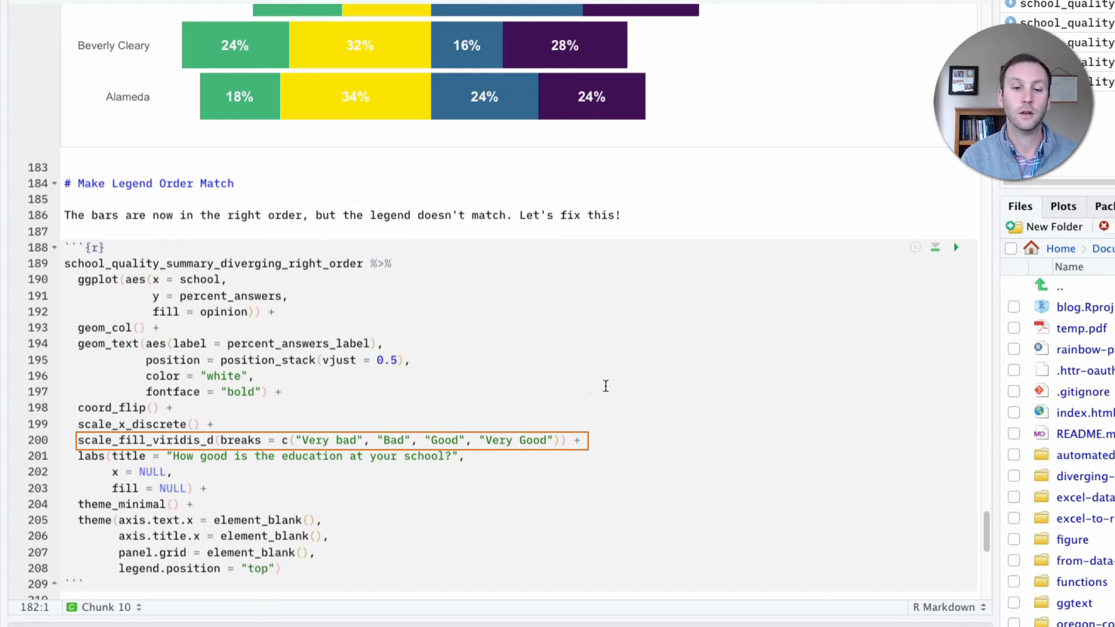
{"action": "left_click", "coordinate": [956, 247]}
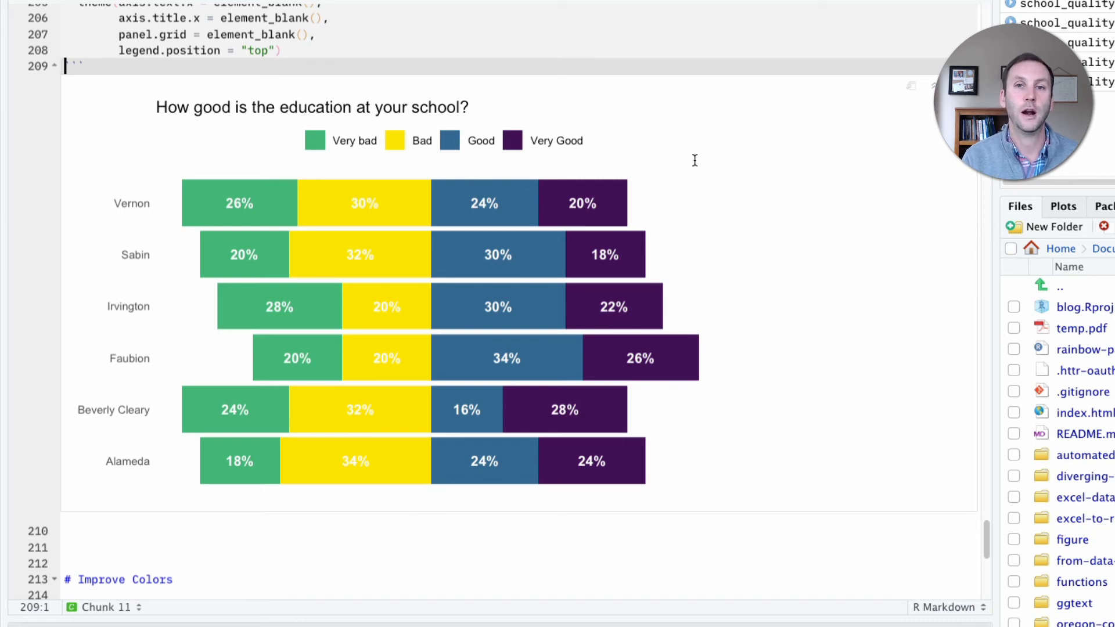
{"action": "scroll", "scroll_direction": "down", "scroll_amount": 3}
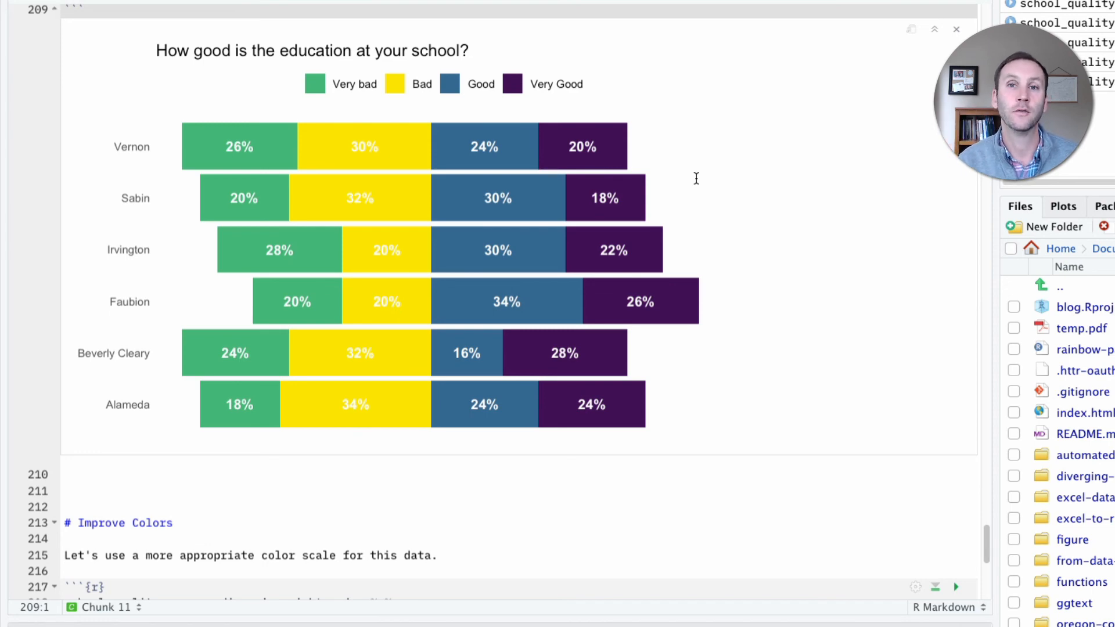
{"action": "scroll", "scroll_direction": "down", "scroll_amount": 3}
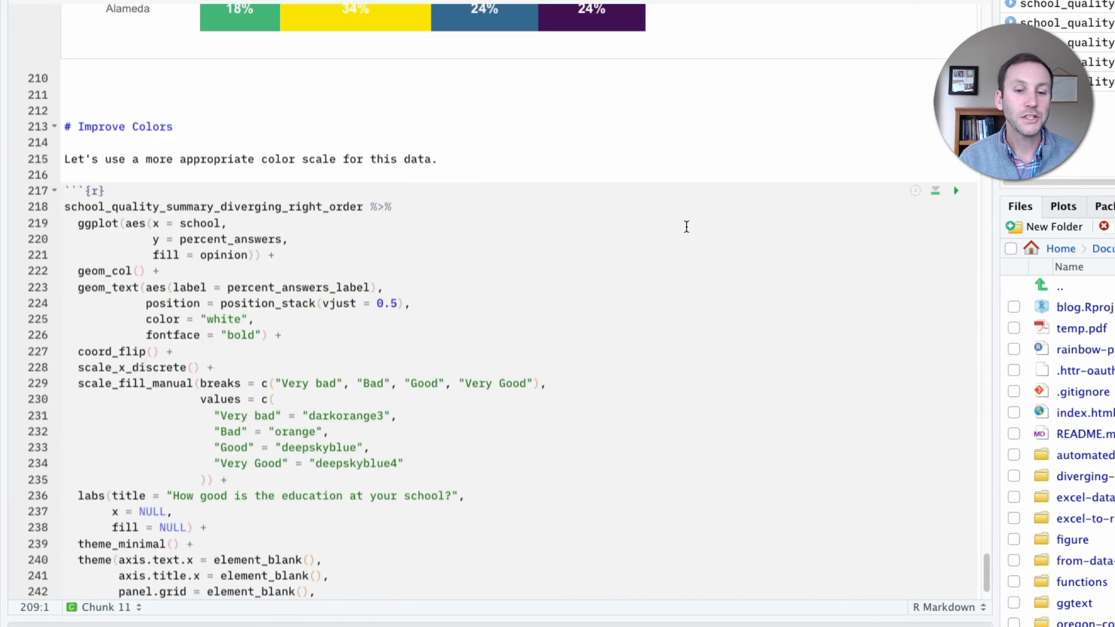
{"action": "mouse_move", "coordinate": [665, 341]}
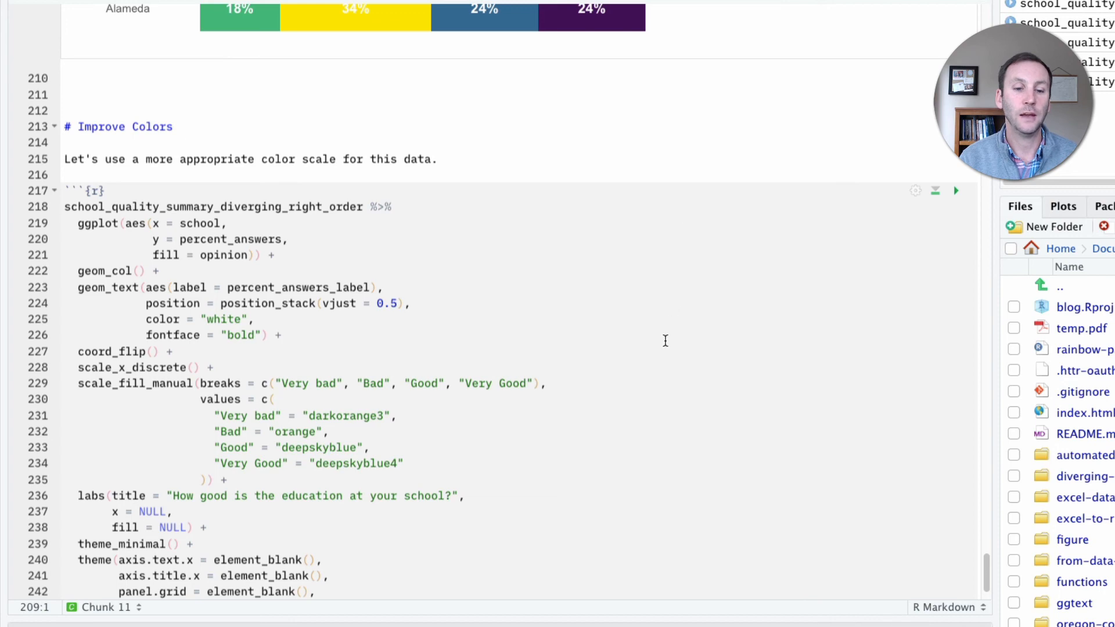
{"action": "mouse_move", "coordinate": [773, 289]}
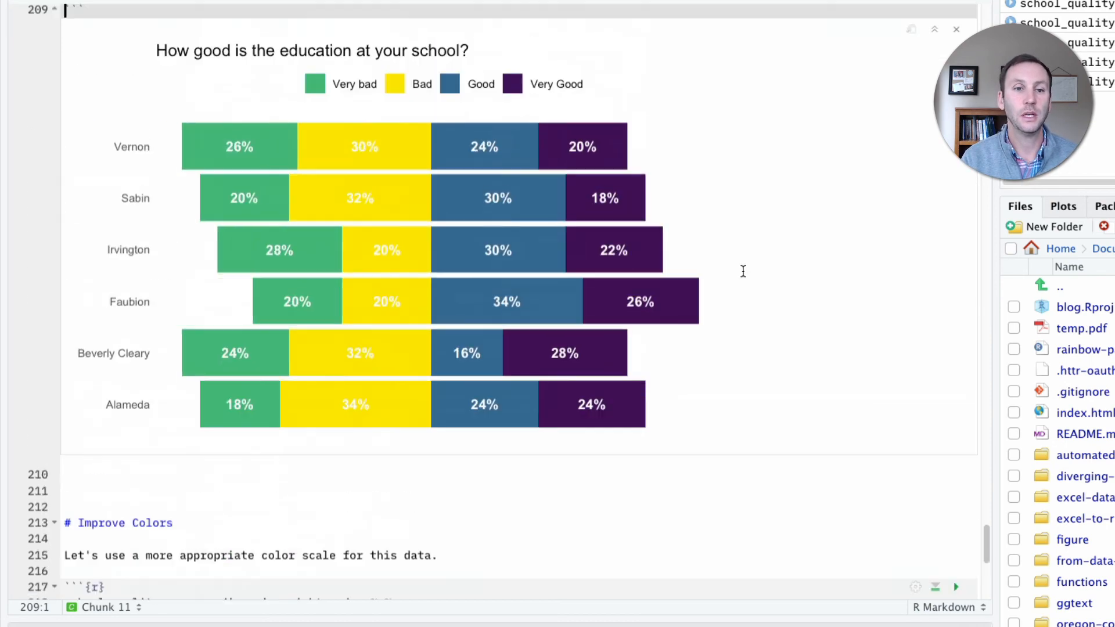
{"action": "scroll", "scroll_direction": "up", "scroll_amount": 3}
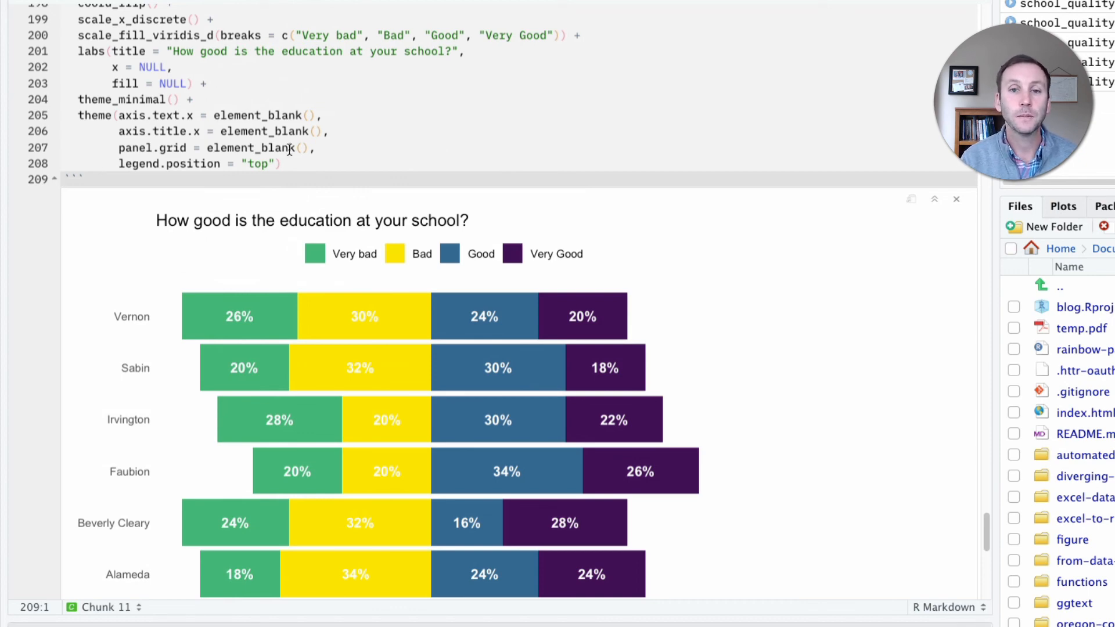
{"action": "scroll", "scroll_direction": "down", "scroll_amount": 3}
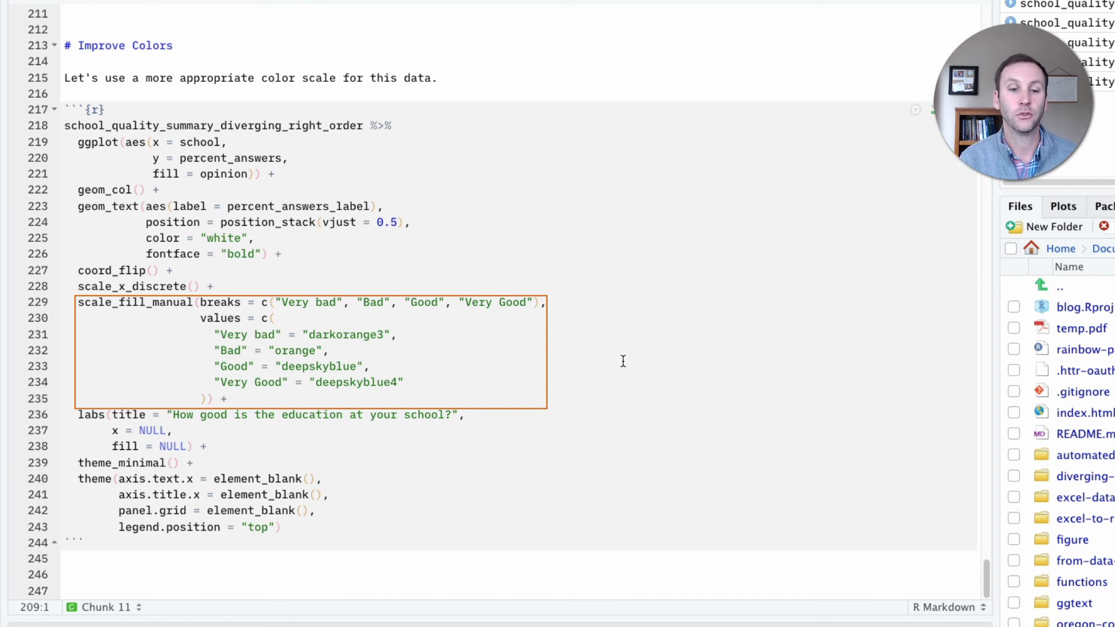
{"action": "left_click", "coordinate": [648, 432]}
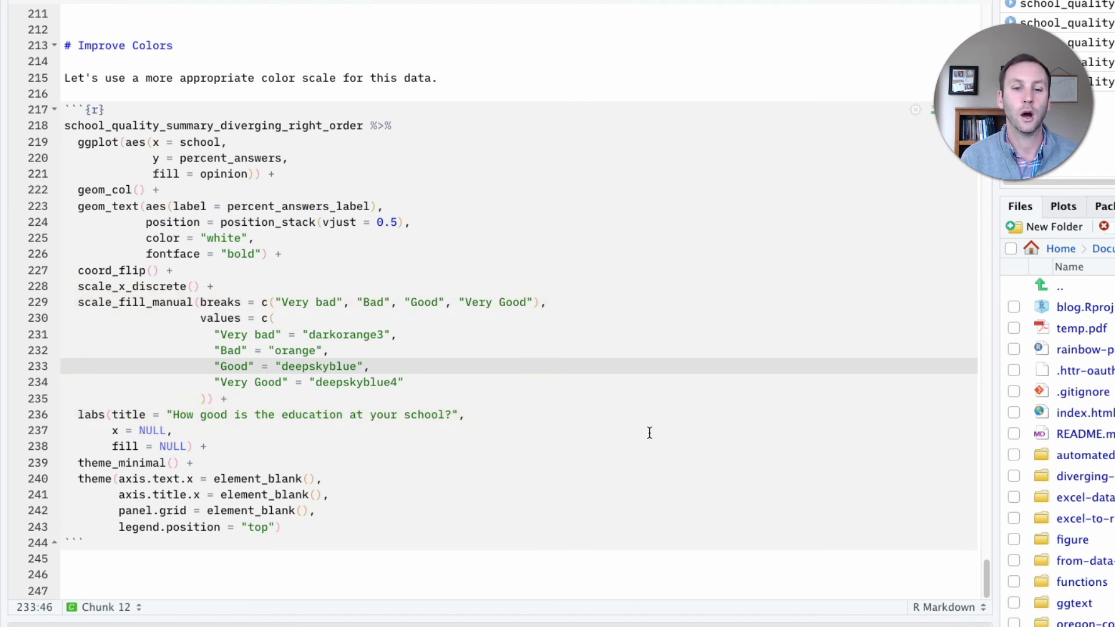
Step: Redraw the chart with bad opinions in orange shades and good opinions in blue shades
{"action": "left_click", "coordinate": [917, 110]}
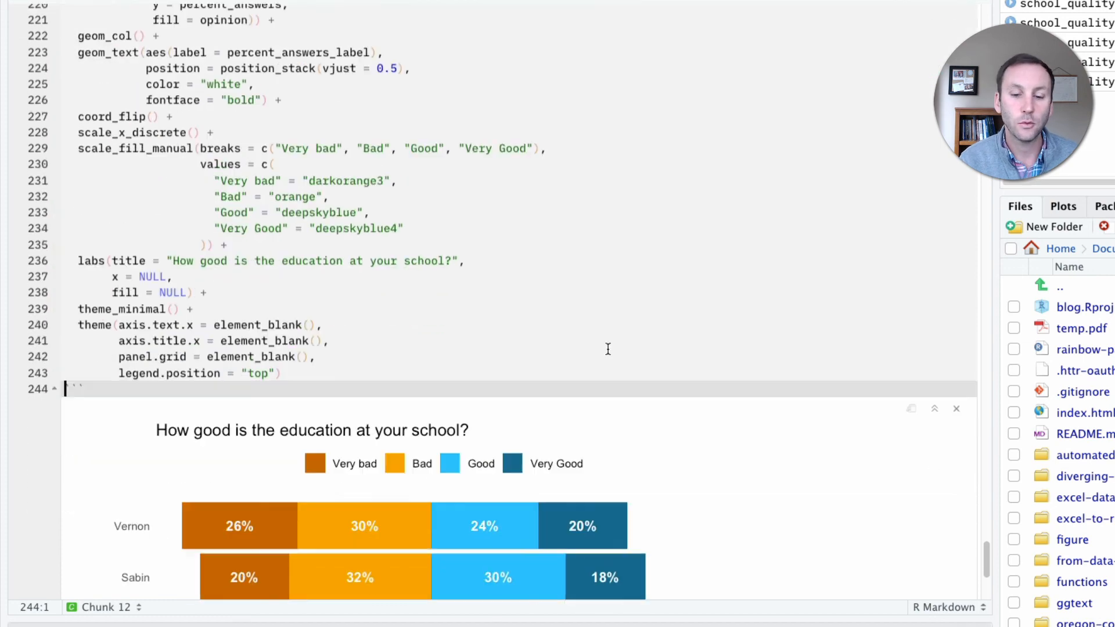
{"action": "scroll", "scroll_direction": "down", "scroll_amount": 3}
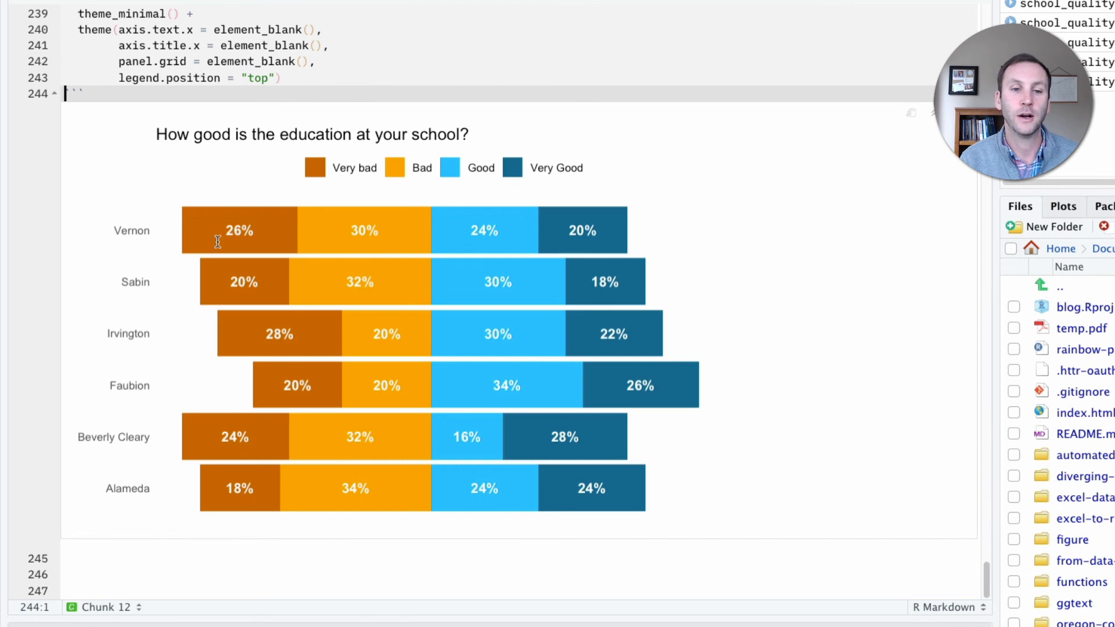
{"action": "mouse_move", "coordinate": [283, 239]}
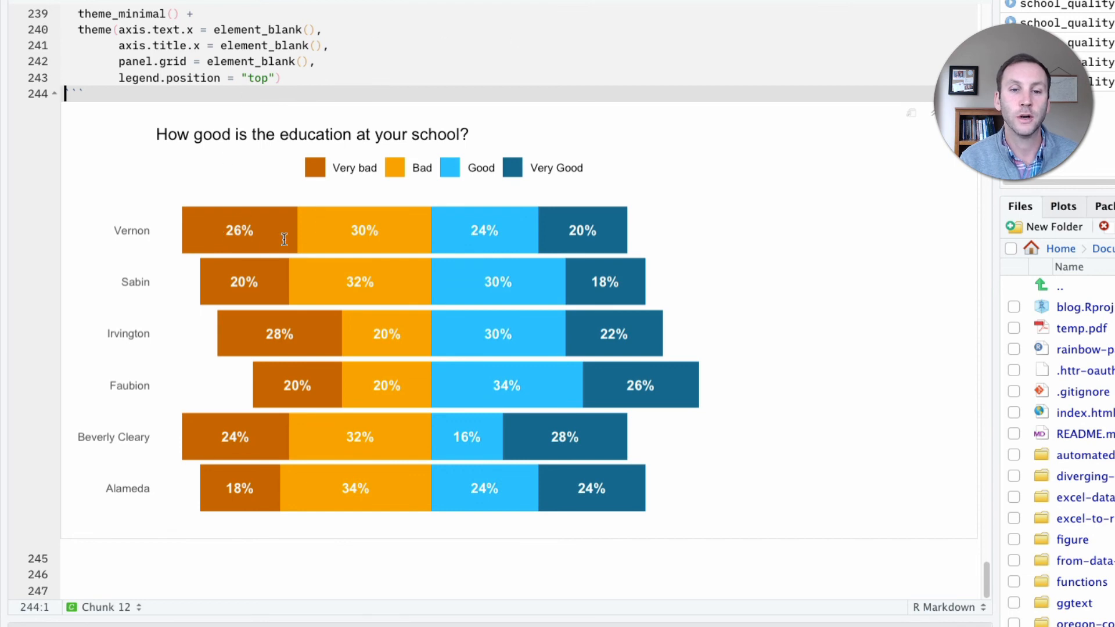
{"action": "mouse_move", "coordinate": [489, 241]}
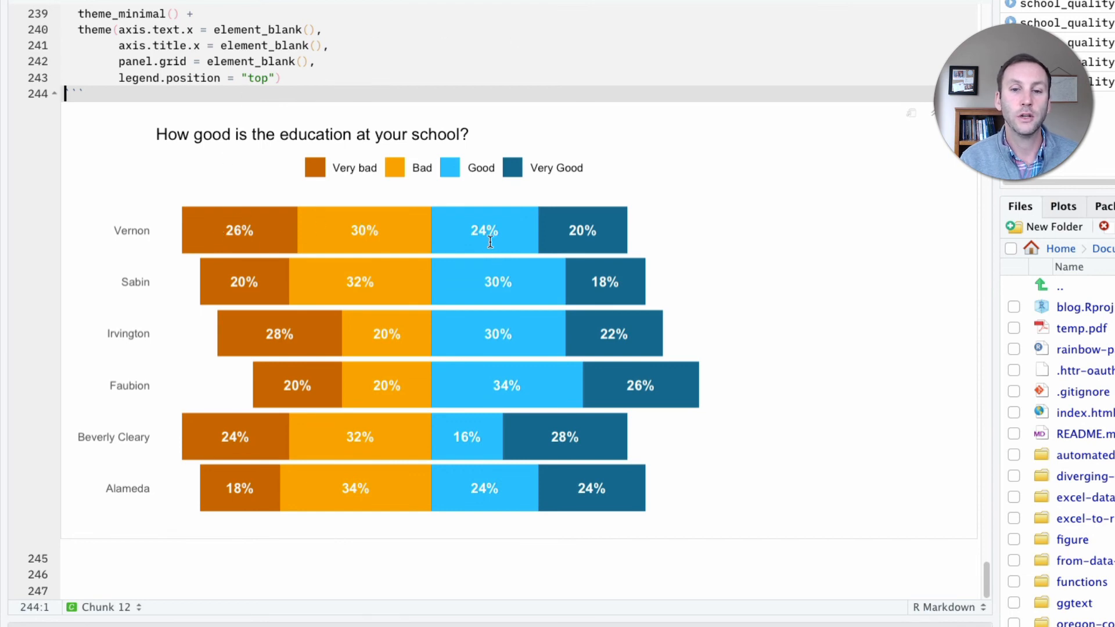
{"action": "mouse_move", "coordinate": [601, 245]}
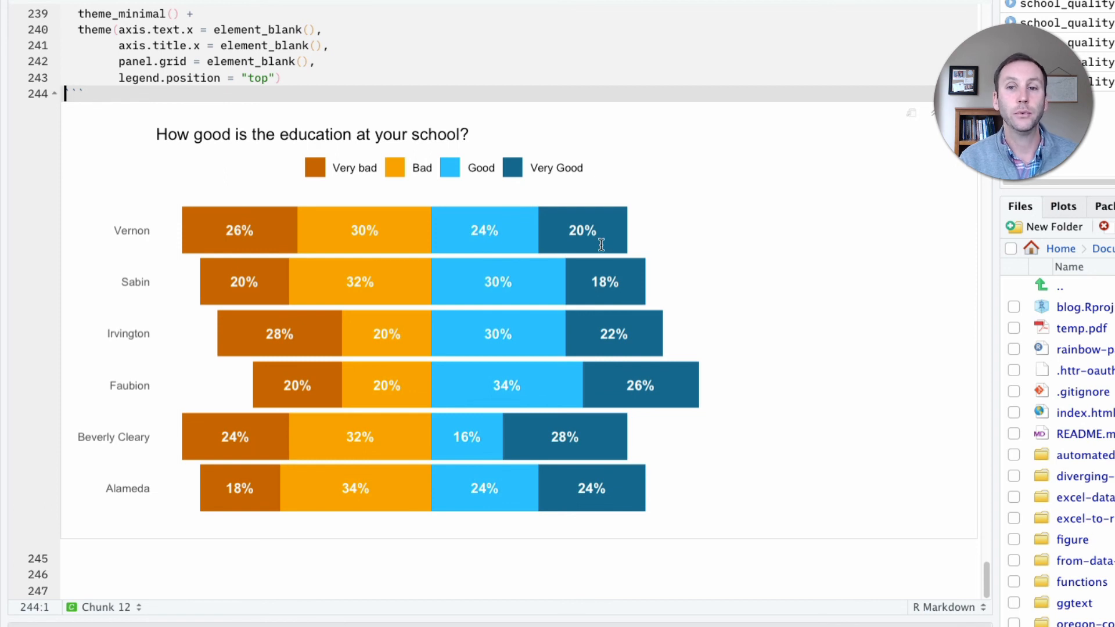
{"action": "mouse_move", "coordinate": [717, 227]}
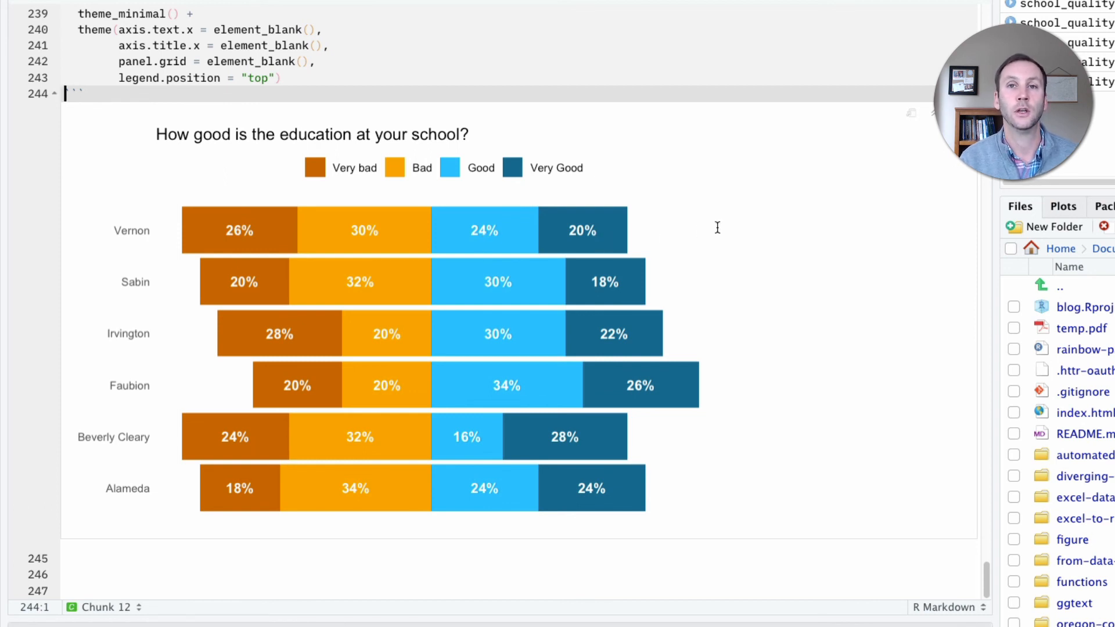